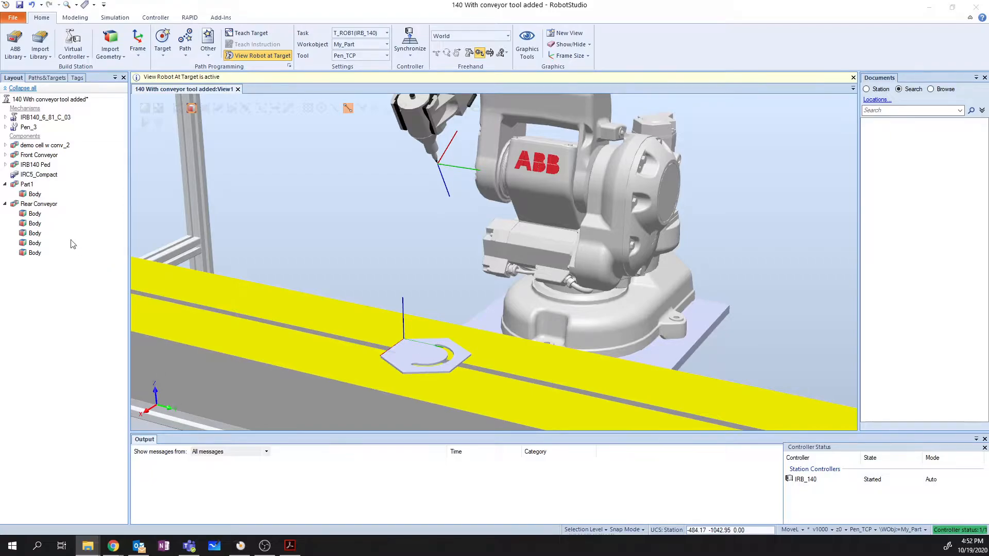
Pick corners of the hexagonal part in the 3D view and create the Outside targets
{"action": "left_click", "coordinate": [46, 77]}
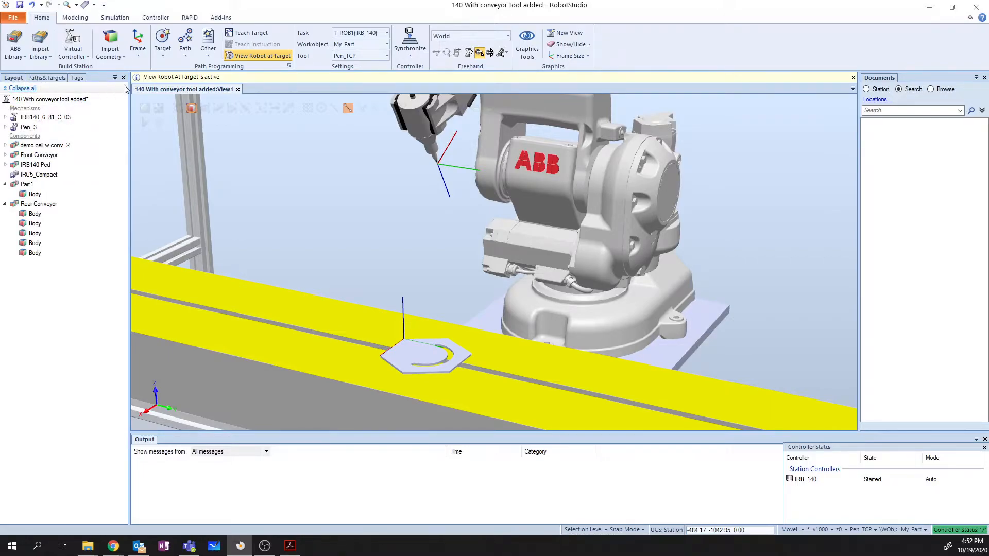
{"action": "mouse_move", "coordinate": [360, 45]}
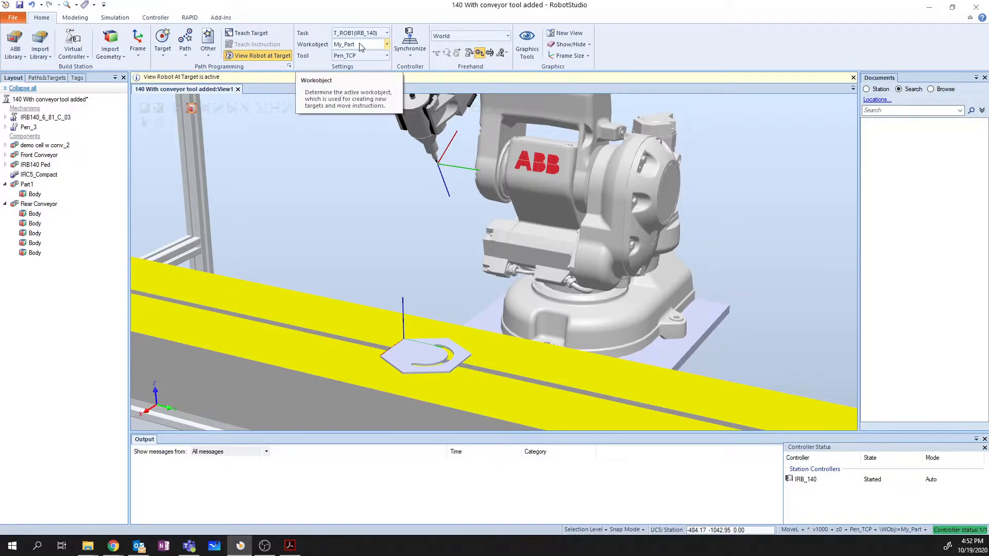
{"action": "mouse_move", "coordinate": [360, 56]}
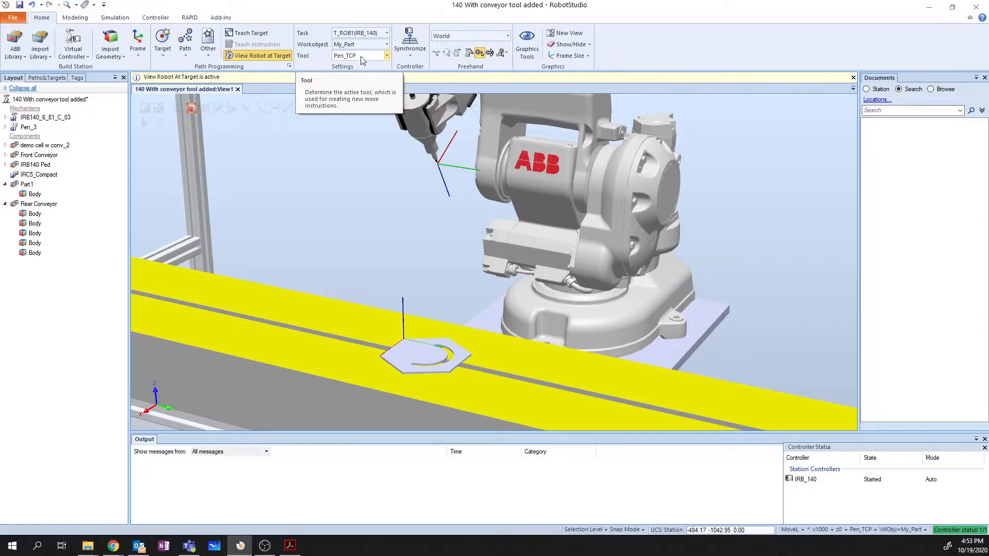
{"action": "mouse_move", "coordinate": [404, 332]}
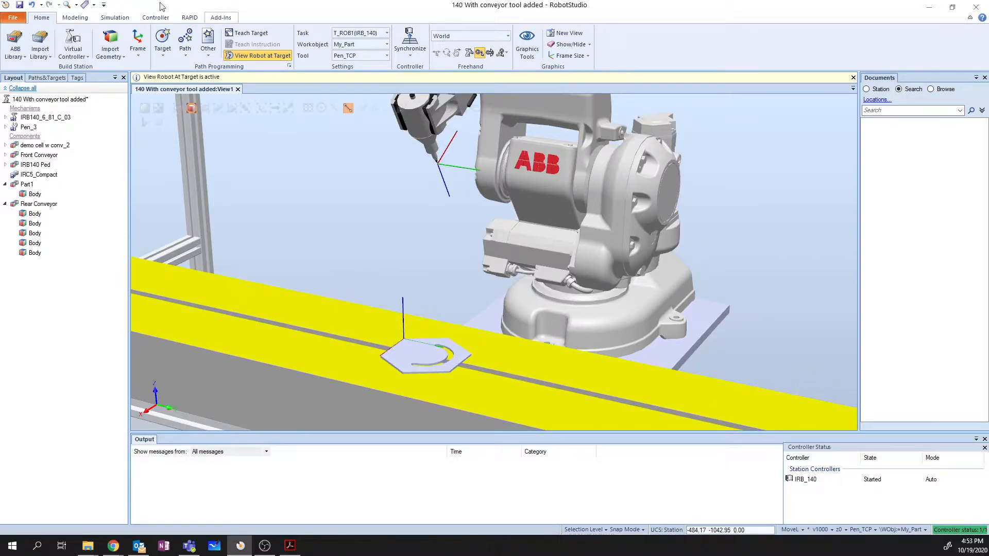
{"action": "mouse_move", "coordinate": [161, 45]}
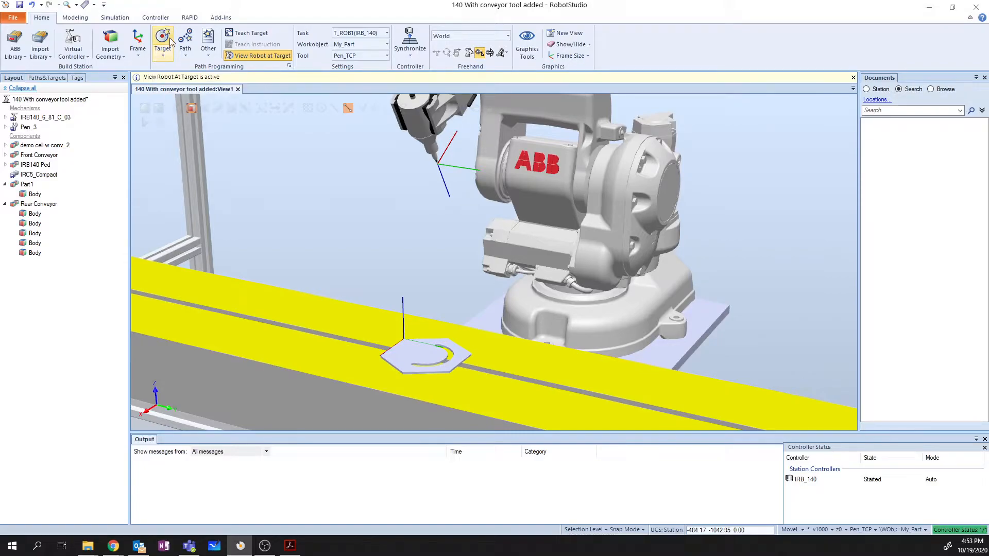
{"action": "left_click", "coordinate": [161, 41]}
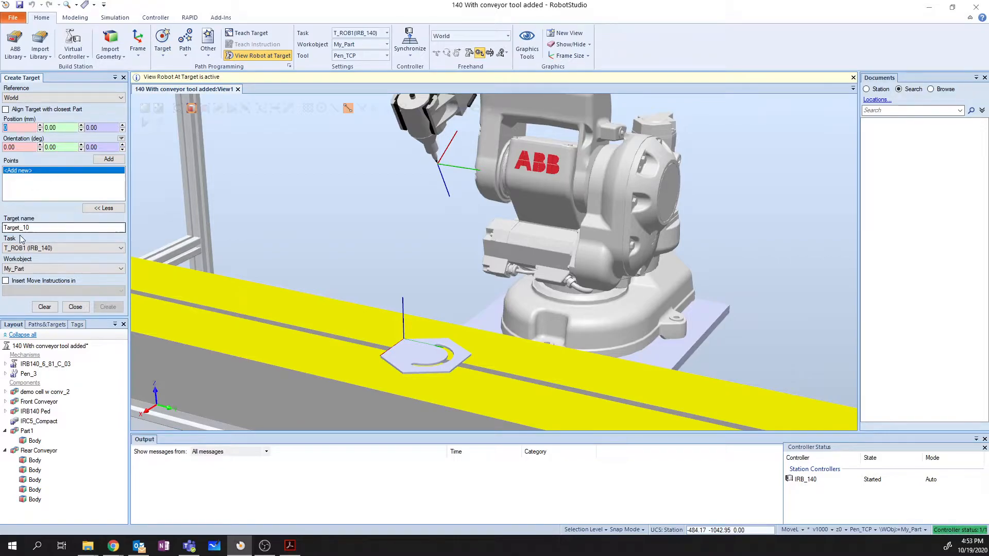
{"action": "left_click", "coordinate": [60, 249]}
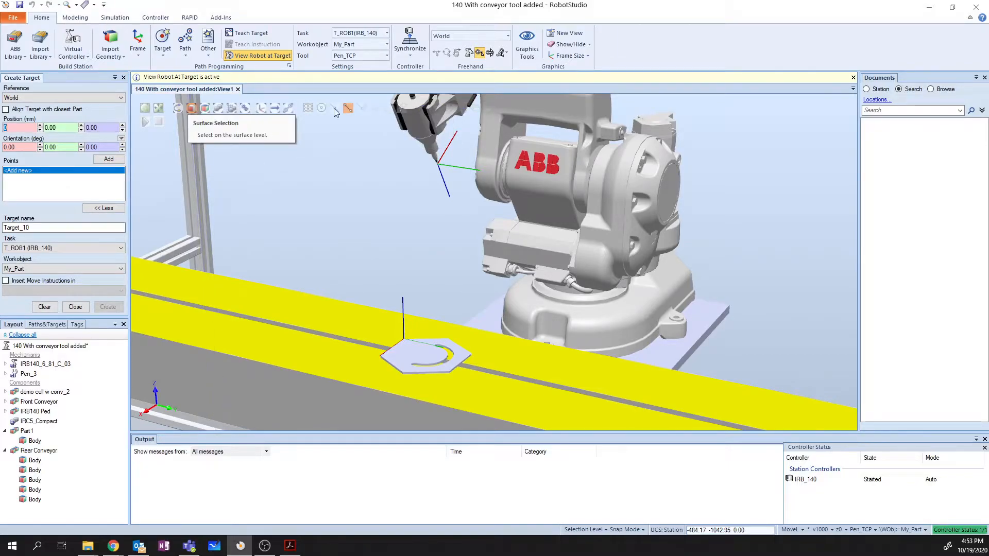
{"action": "mouse_move", "coordinate": [348, 108]}
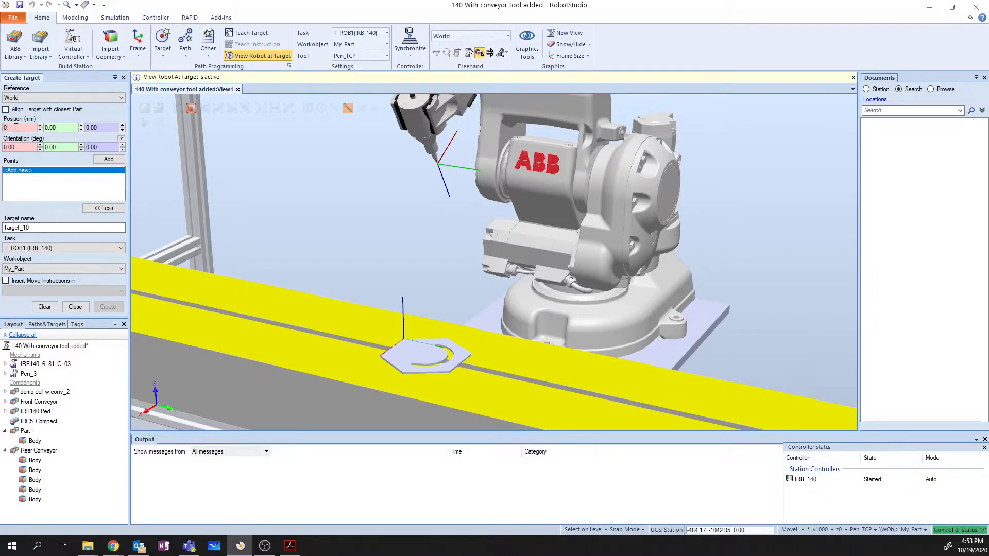
{"action": "mouse_move", "coordinate": [437, 300]}
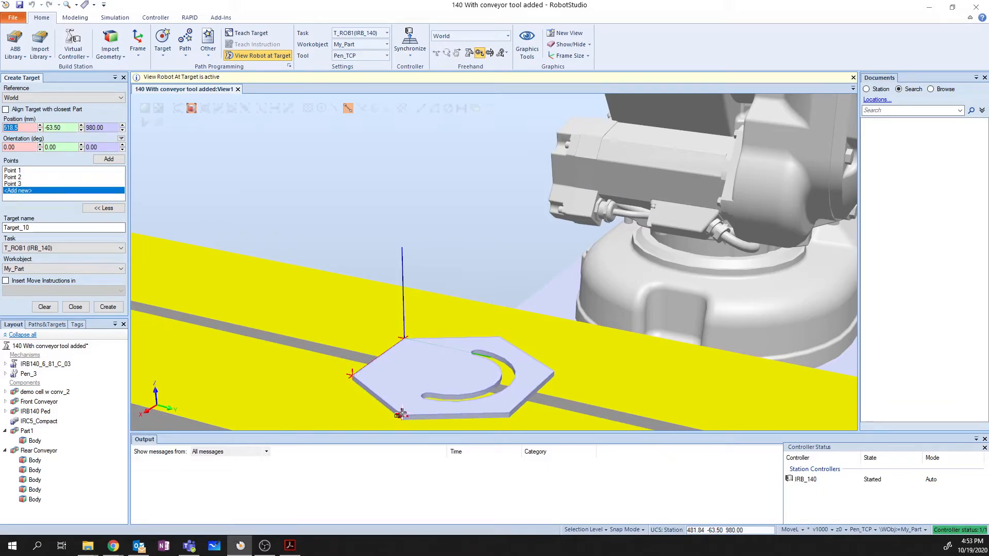
{"action": "left_click", "coordinate": [552, 371]}
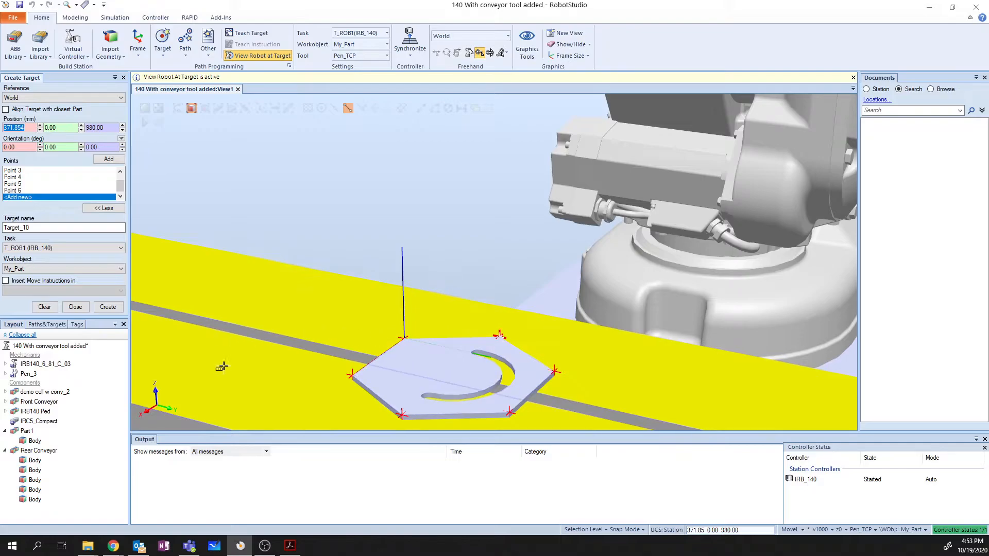
{"action": "left_click", "coordinate": [63, 227]}
{"action": "type", "text": "Outside"}
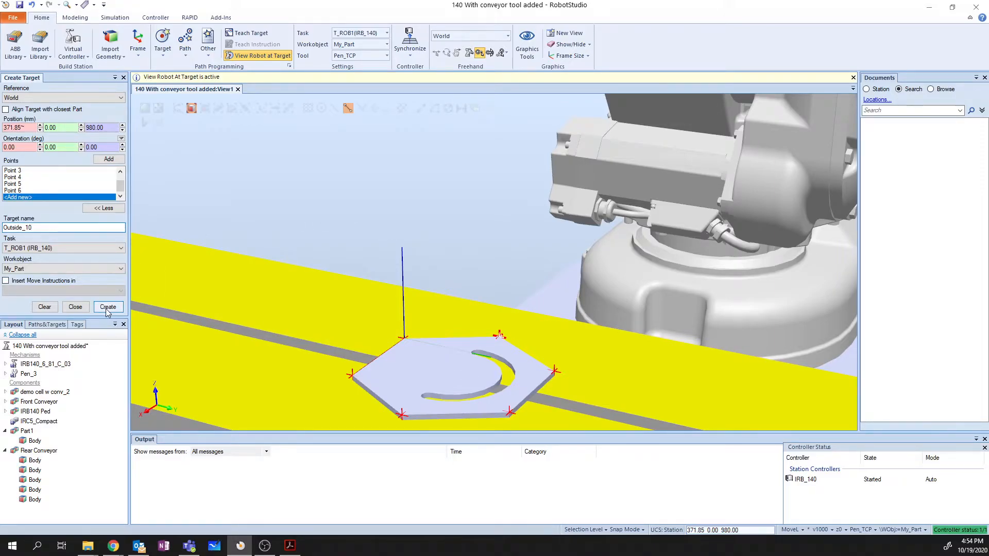
{"action": "left_click", "coordinate": [108, 307]}
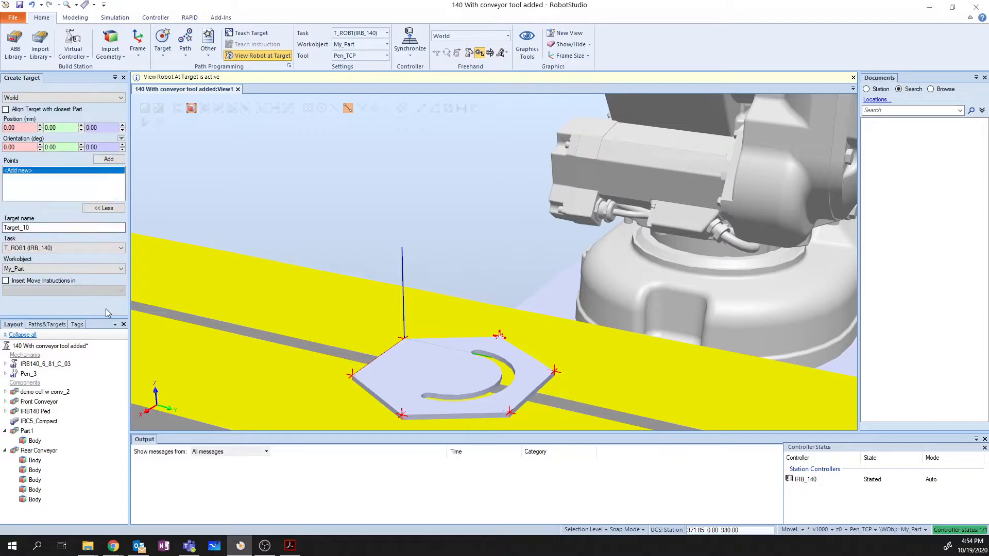
Dismiss the Create Target form and bring up the actions for target Outside_10
{"action": "left_click", "coordinate": [108, 307]}
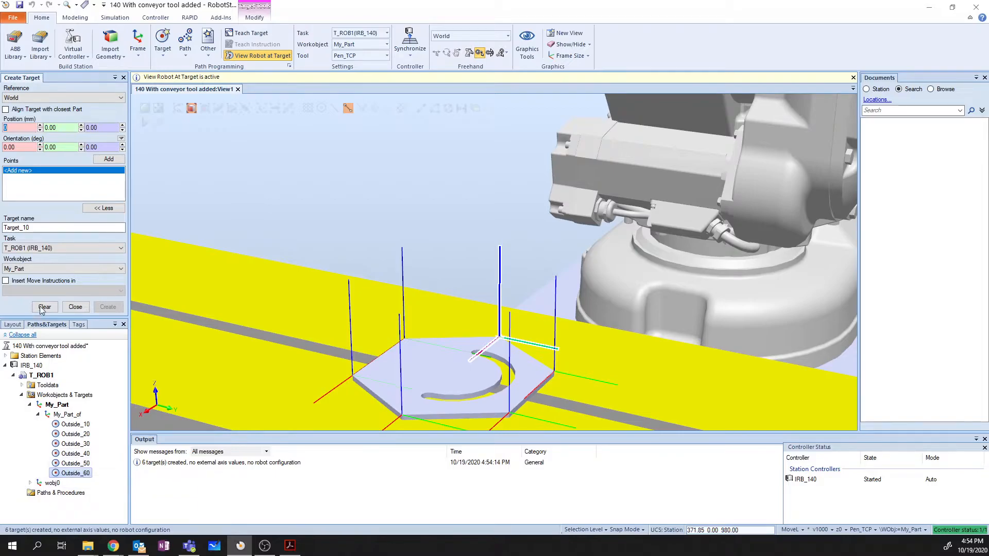
{"action": "left_click", "coordinate": [76, 307]}
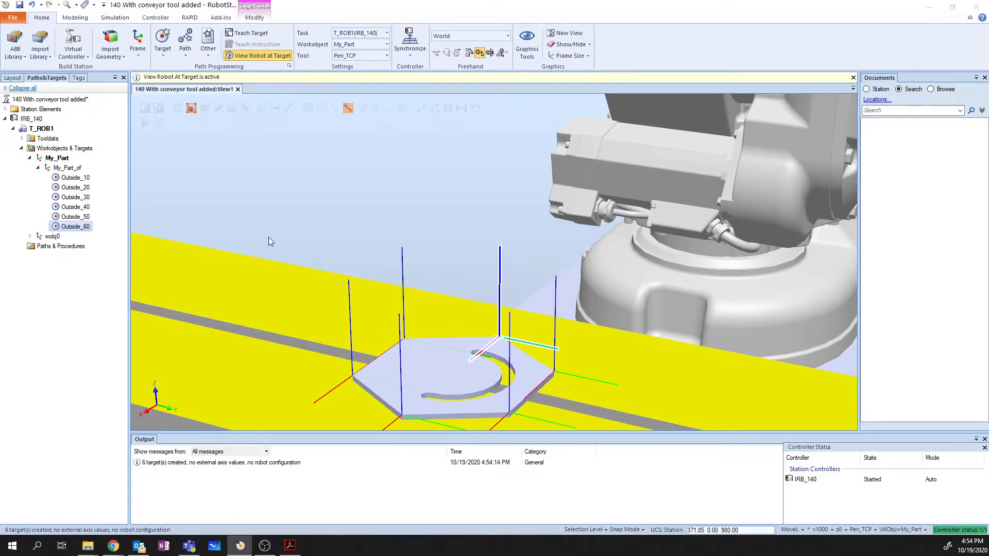
{"action": "mouse_move", "coordinate": [75, 177]}
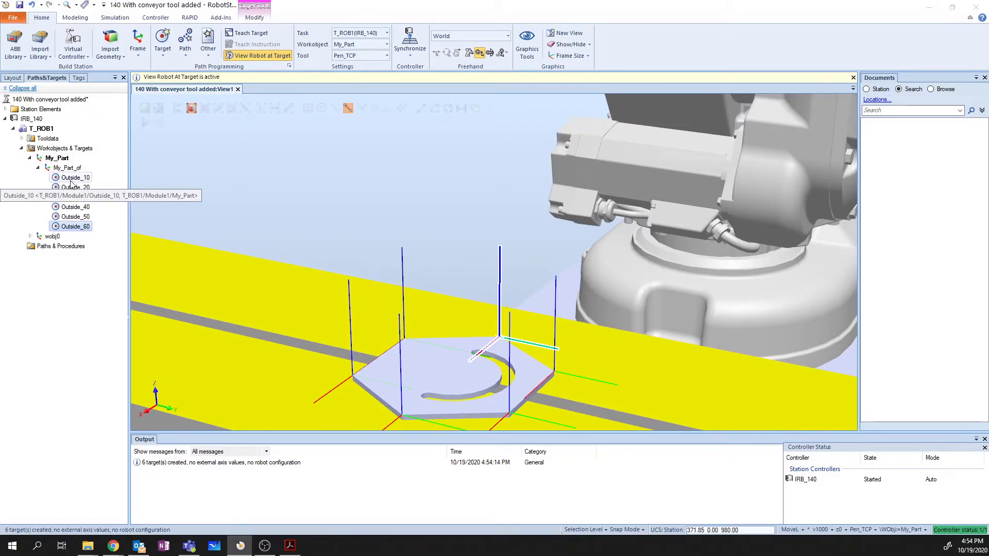
{"action": "right_click", "coordinate": [75, 177]}
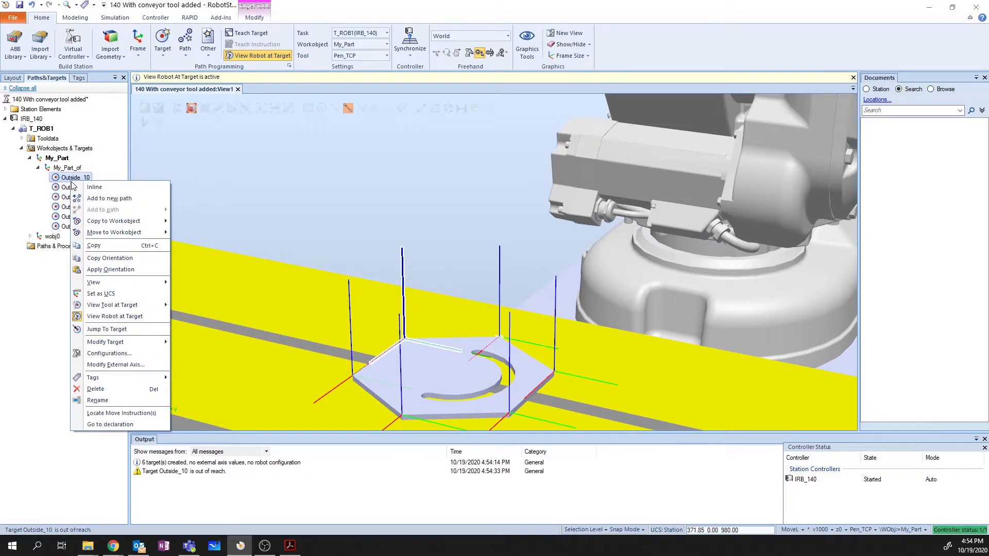
{"action": "mouse_move", "coordinate": [109, 245]}
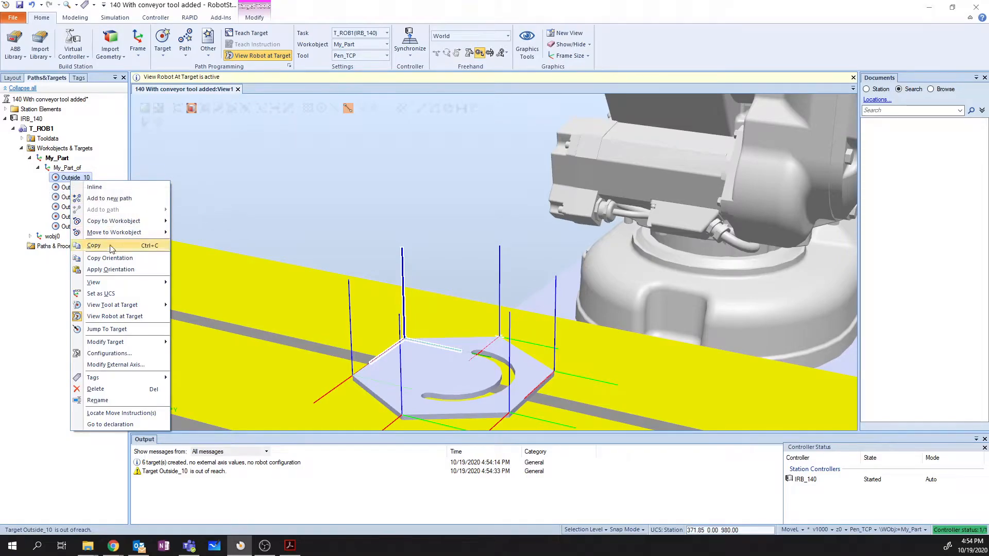
{"action": "mouse_move", "coordinate": [105, 342]}
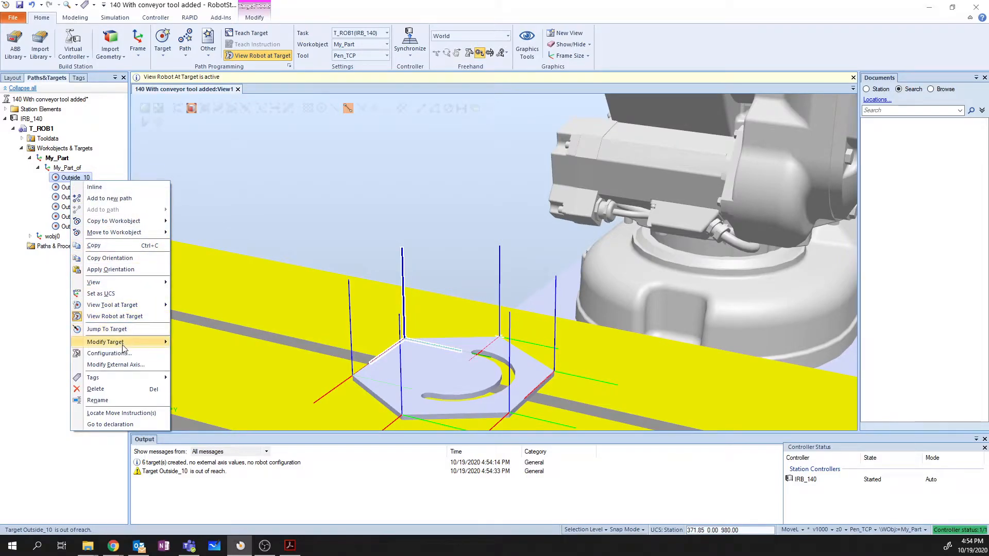
{"action": "mouse_move", "coordinate": [115, 316]}
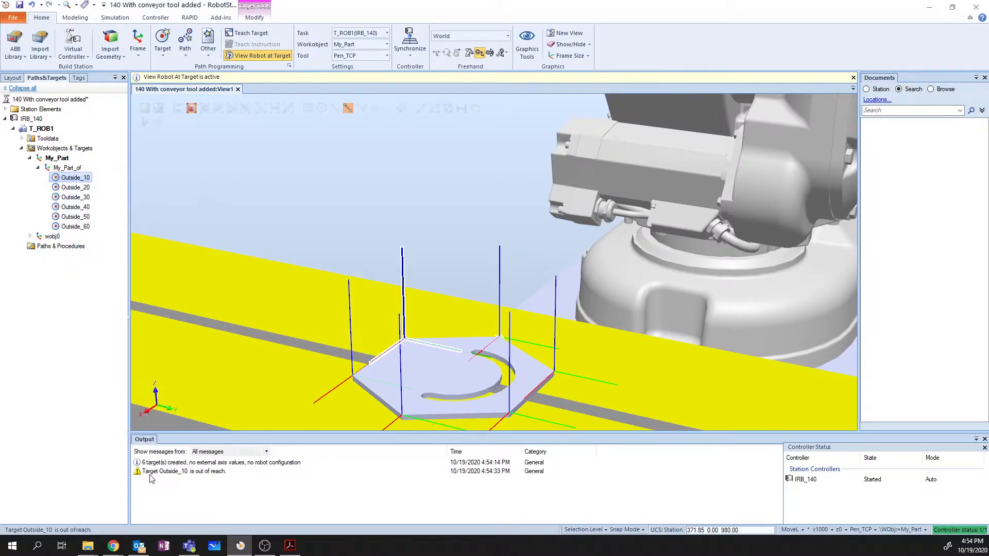
{"action": "mouse_move", "coordinate": [220, 479]}
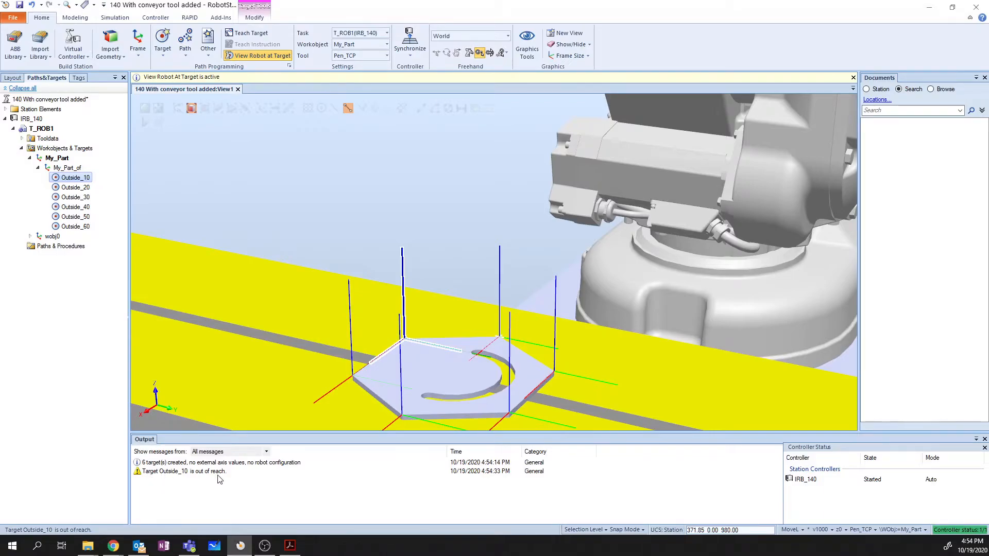
{"action": "mouse_move", "coordinate": [212, 480]}
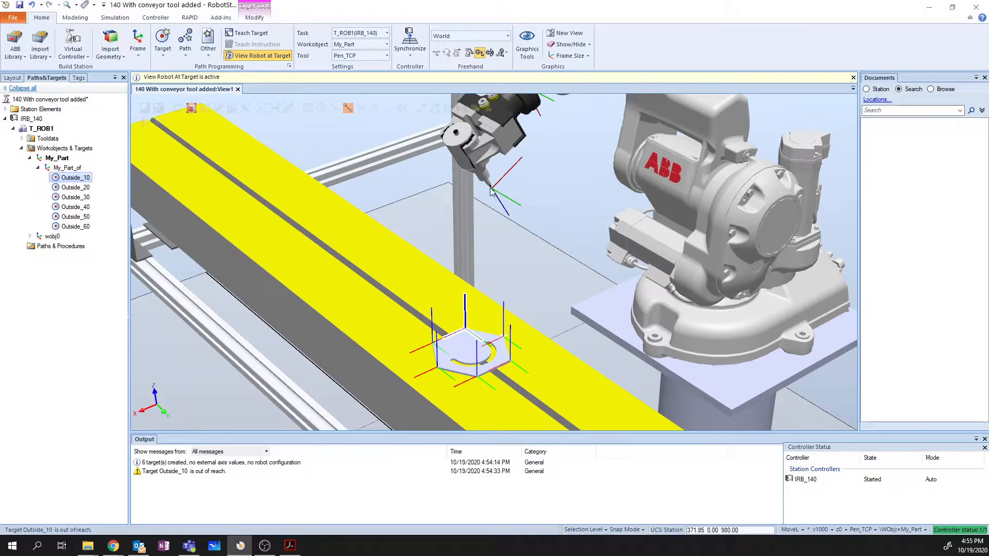
{"action": "mouse_move", "coordinate": [473, 334]}
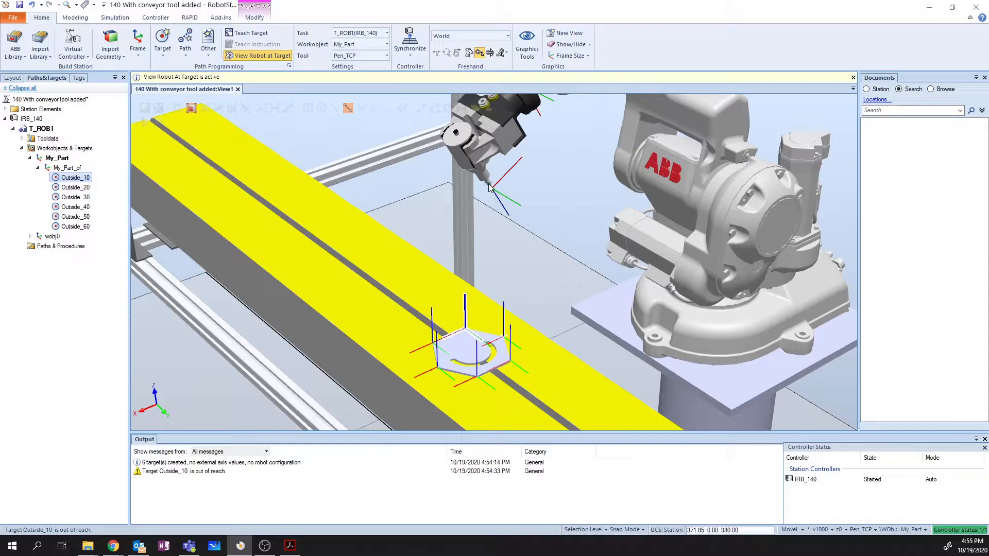
{"action": "mouse_move", "coordinate": [521, 223]}
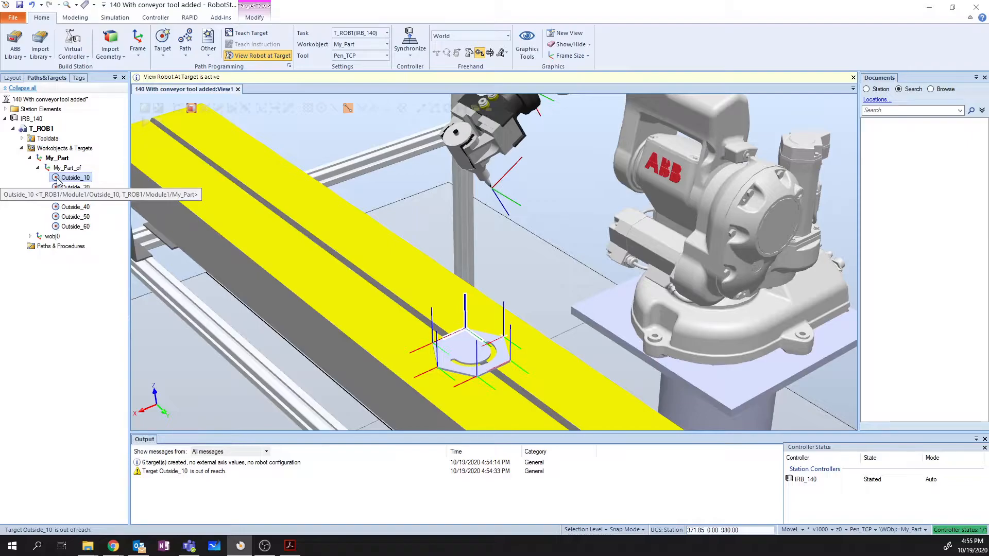
Rotate target Outside_10 by 200 degrees about its local Y axis
{"action": "right_click", "coordinate": [75, 177]}
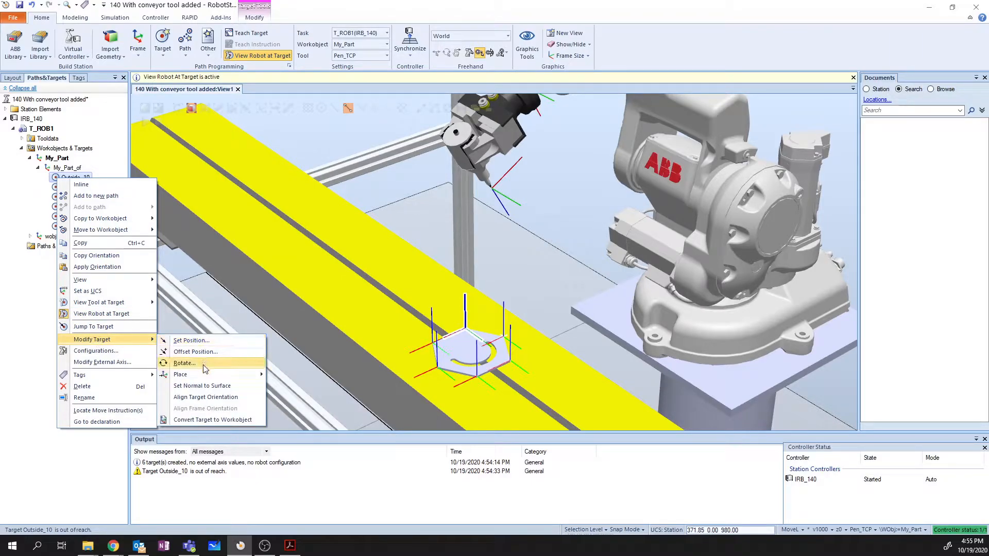
{"action": "left_click", "coordinate": [183, 362]}
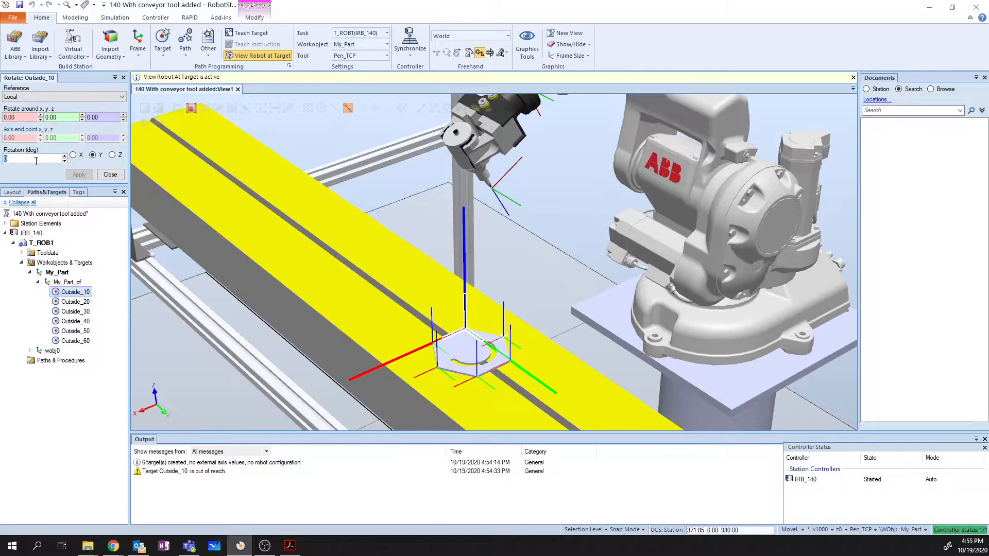
{"action": "type", "text": "200"}
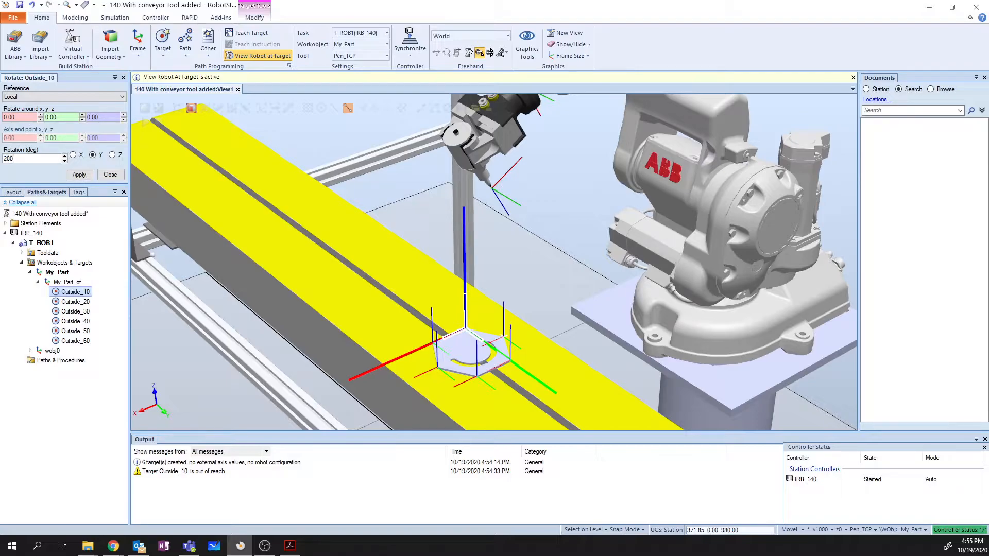
{"action": "left_click", "coordinate": [79, 174]}
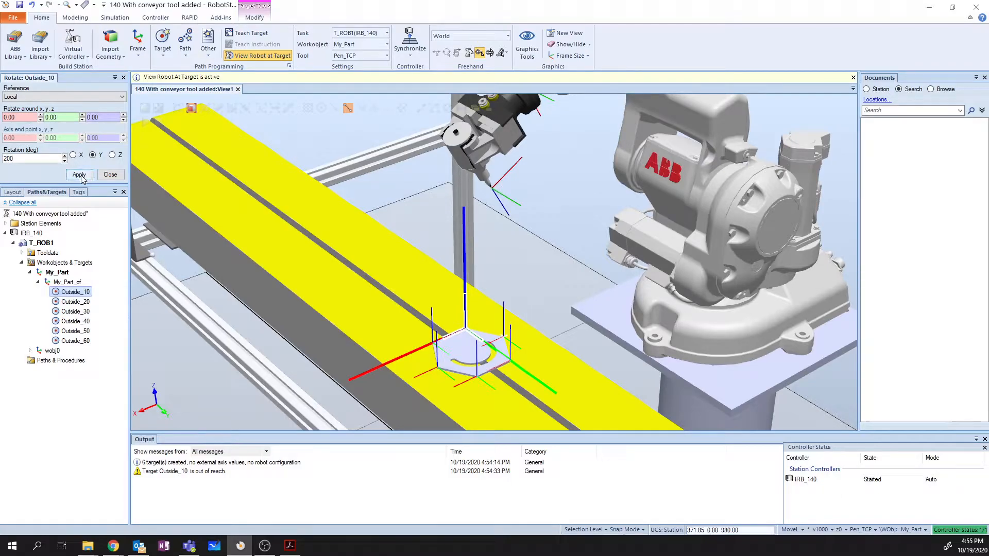
{"action": "left_click", "coordinate": [78, 175]}
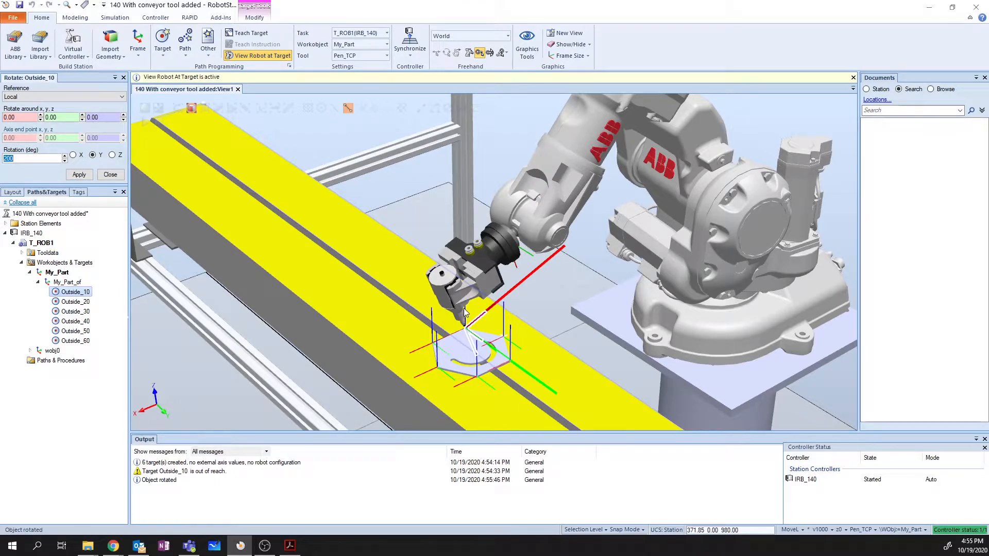
Rotate Outside_10 about its X axis by the entered value and finish the rotation
{"action": "left_click", "coordinate": [74, 156]}
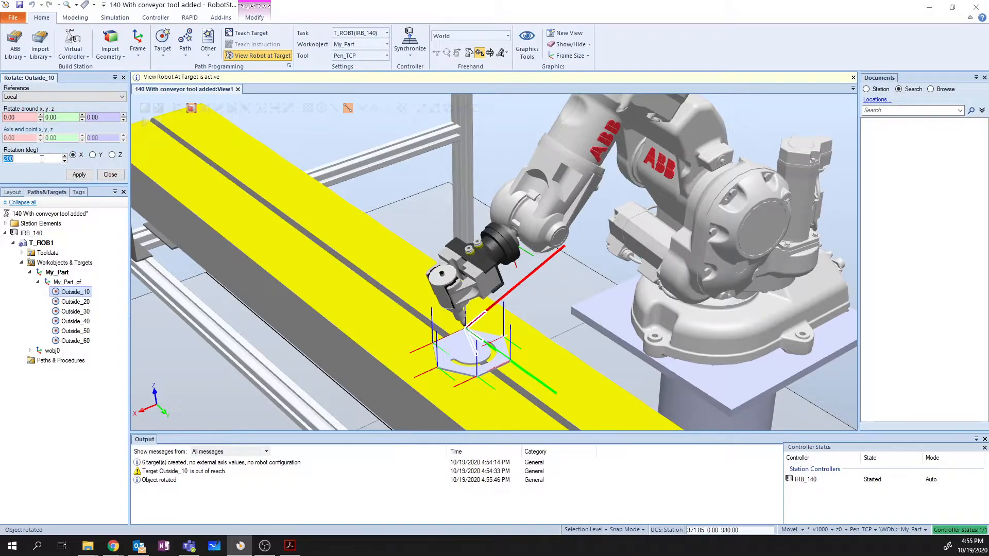
{"action": "type", "text": "-2"}
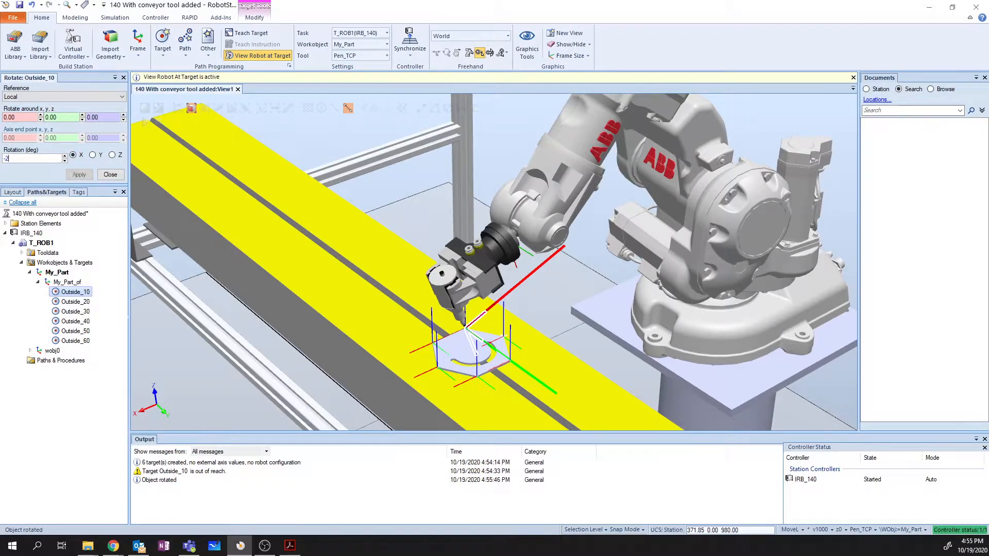
{"action": "left_click", "coordinate": [80, 175]}
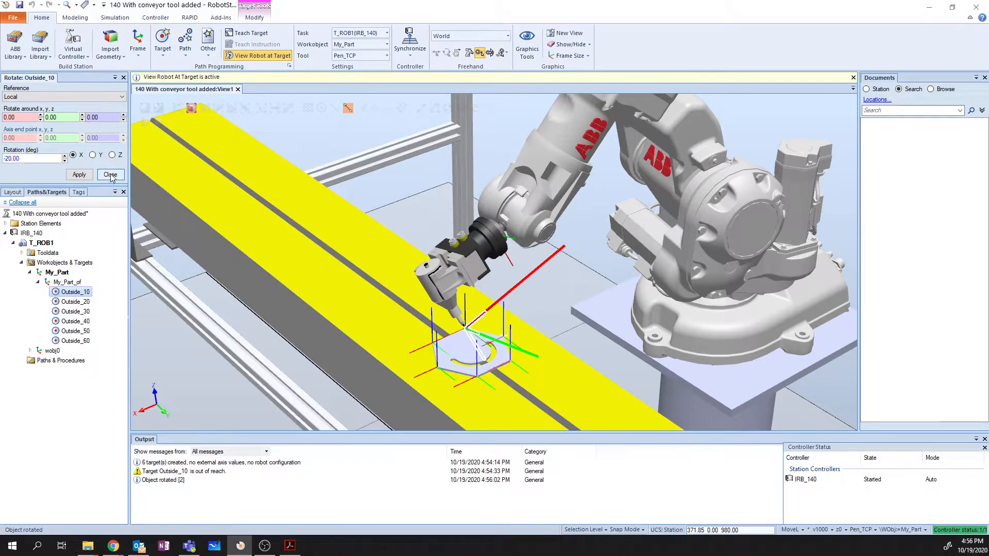
{"action": "left_click", "coordinate": [111, 175]}
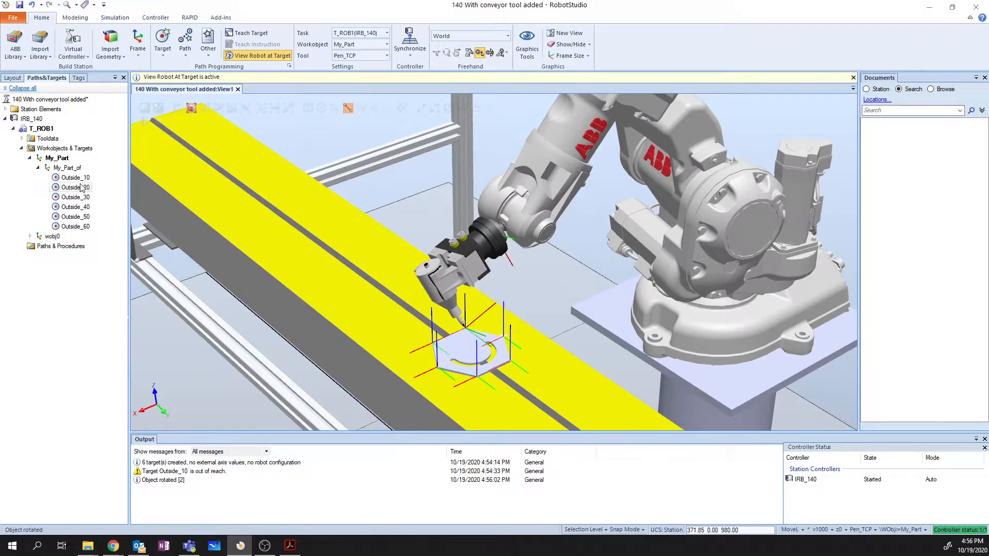
{"action": "mouse_move", "coordinate": [75, 177]}
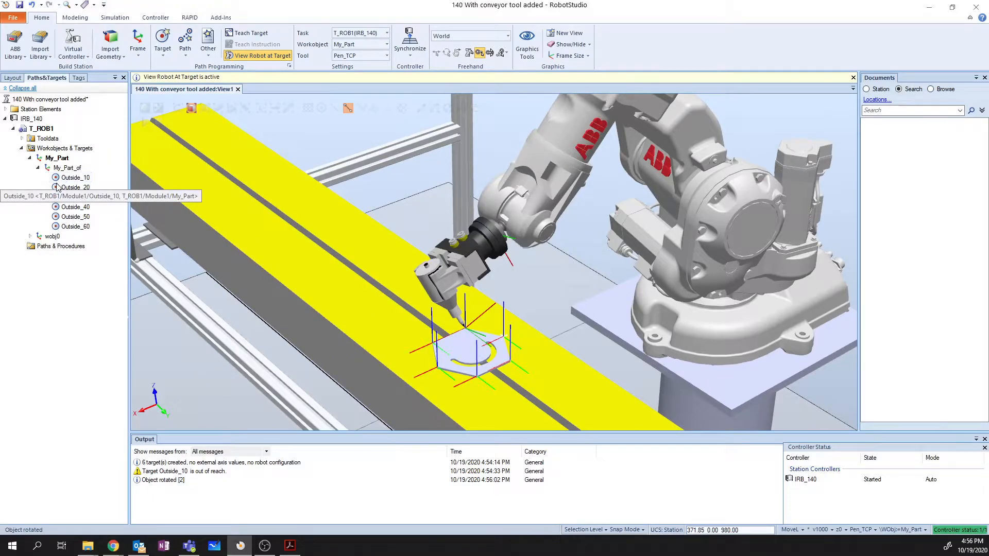
Copy Outside_10's orientation and apply it to targets Outside_20 through Outside_60
{"action": "left_click", "coordinate": [75, 187]}
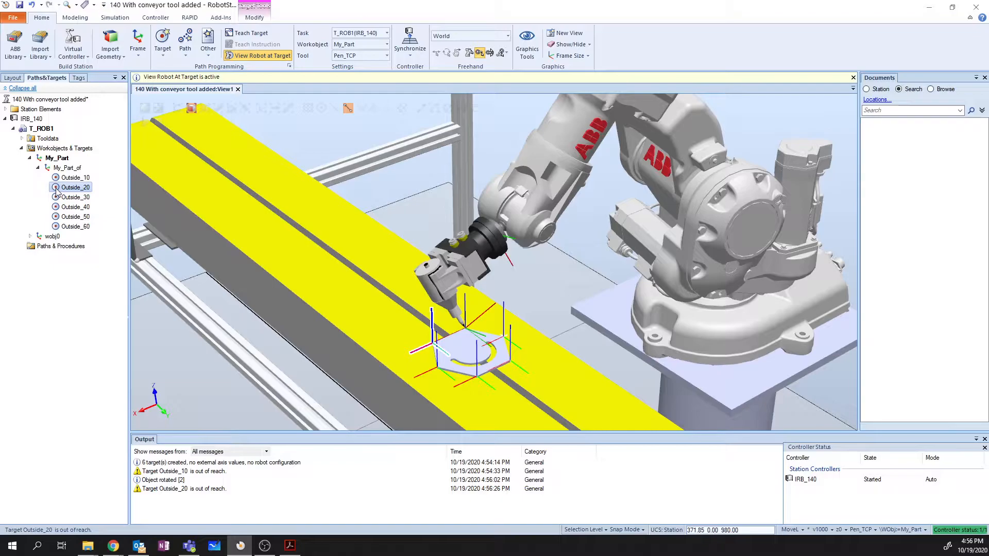
{"action": "right_click", "coordinate": [76, 188]}
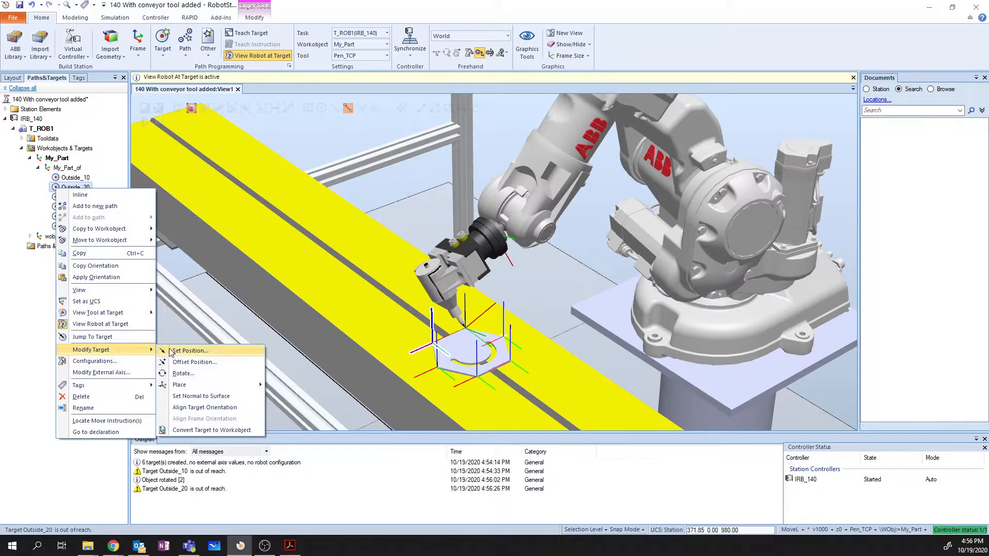
{"action": "mouse_move", "coordinate": [184, 373]}
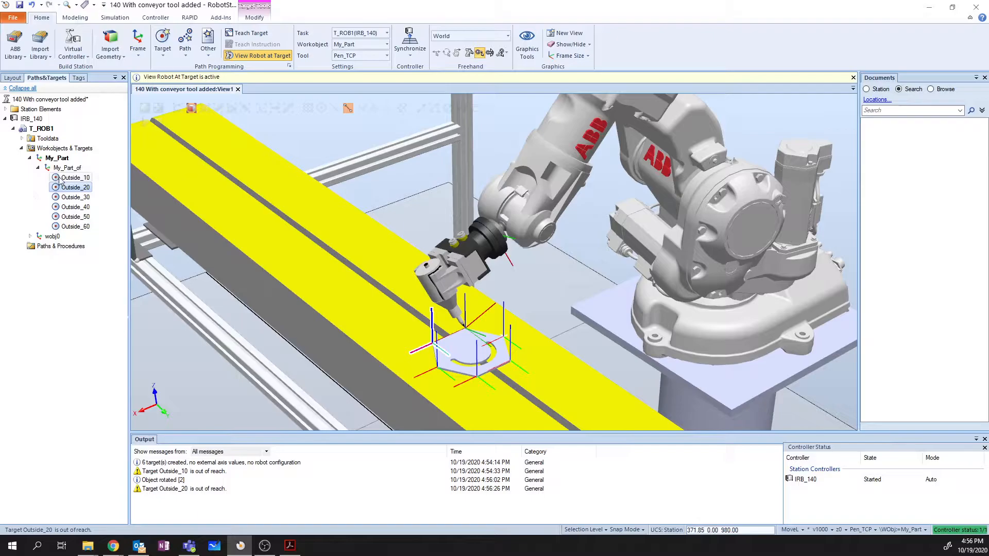
{"action": "right_click", "coordinate": [75, 177]}
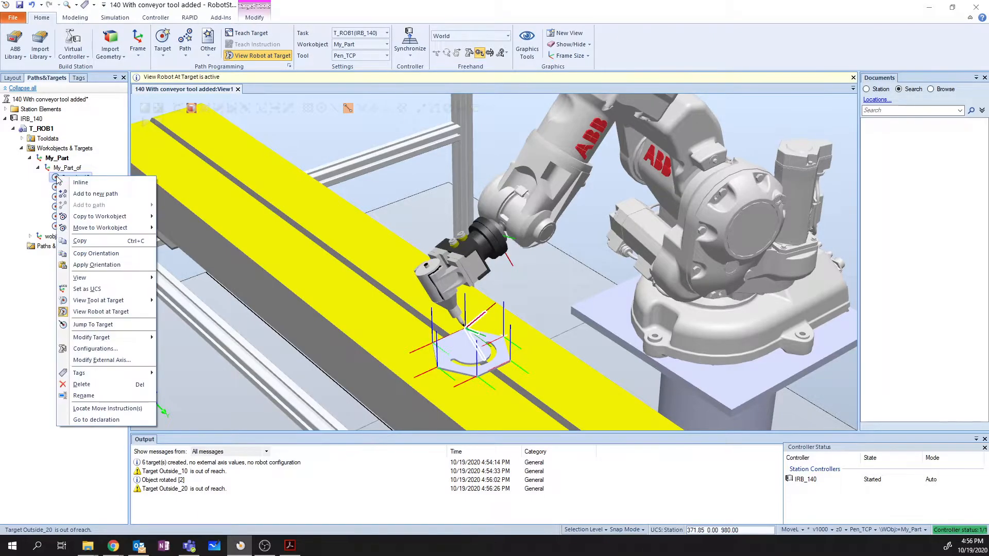
{"action": "mouse_move", "coordinate": [80, 182]}
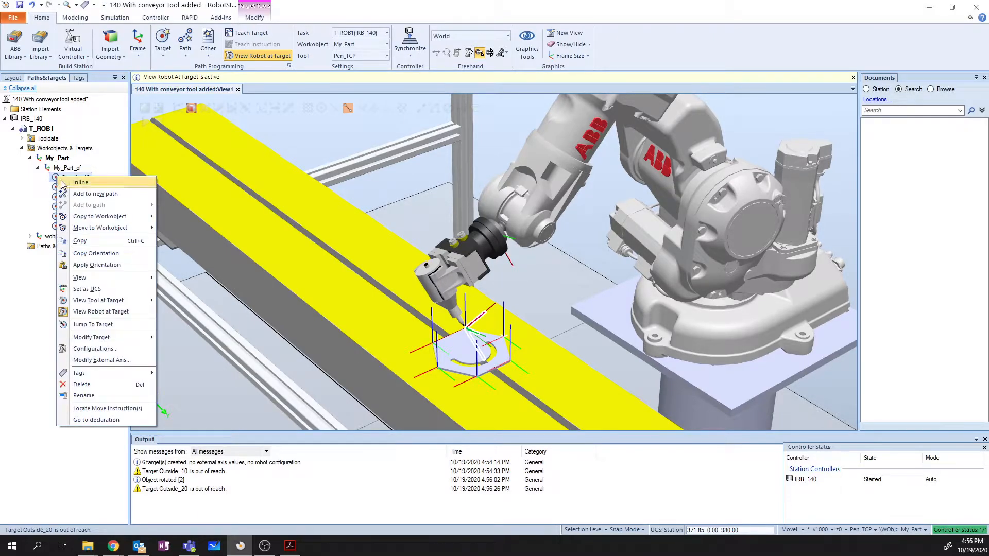
{"action": "mouse_move", "coordinate": [96, 254]}
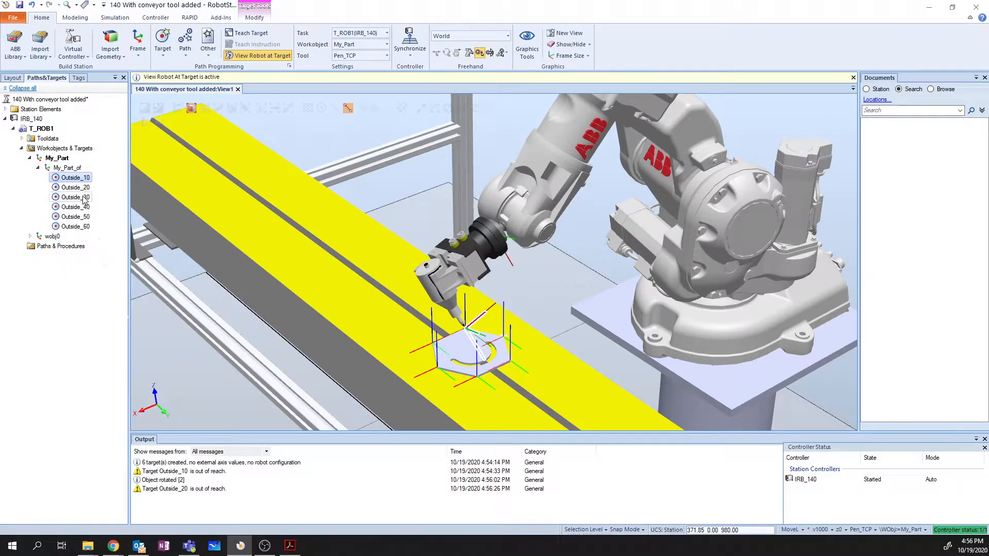
{"action": "left_click", "coordinate": [76, 188]}
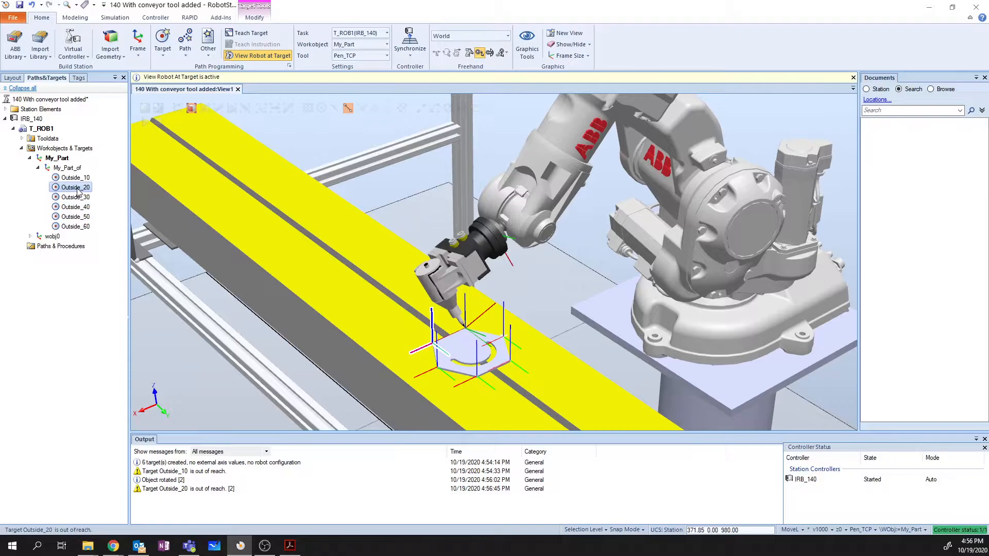
{"action": "left_click", "coordinate": [75, 226]}
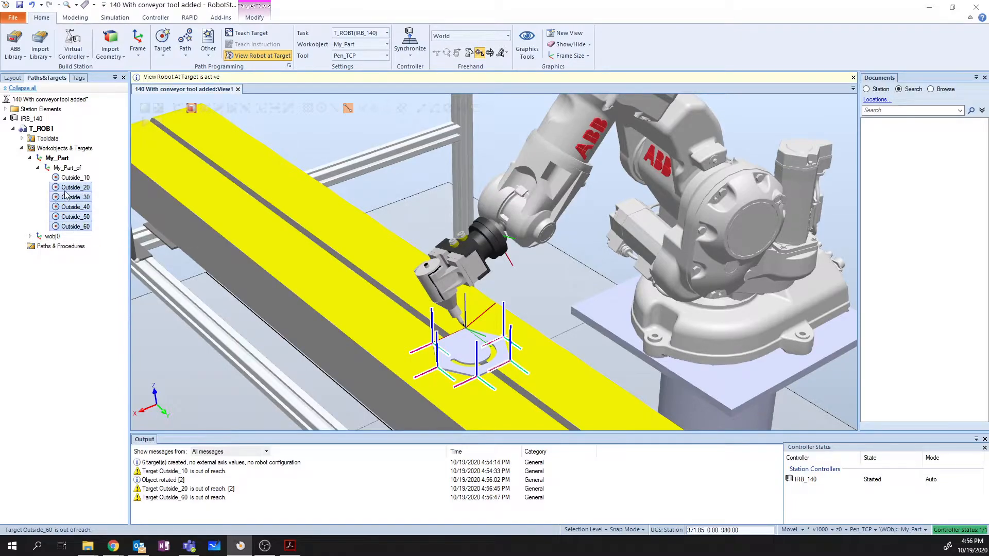
{"action": "right_click", "coordinate": [76, 186]}
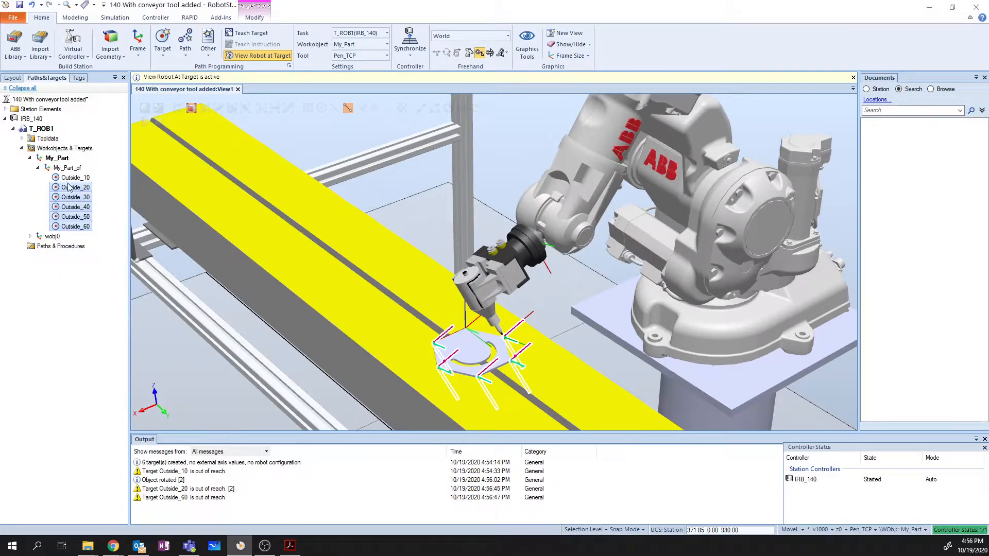
Preview the robot at target Outside_10 and clear the target selection
{"action": "left_click", "coordinate": [75, 178]}
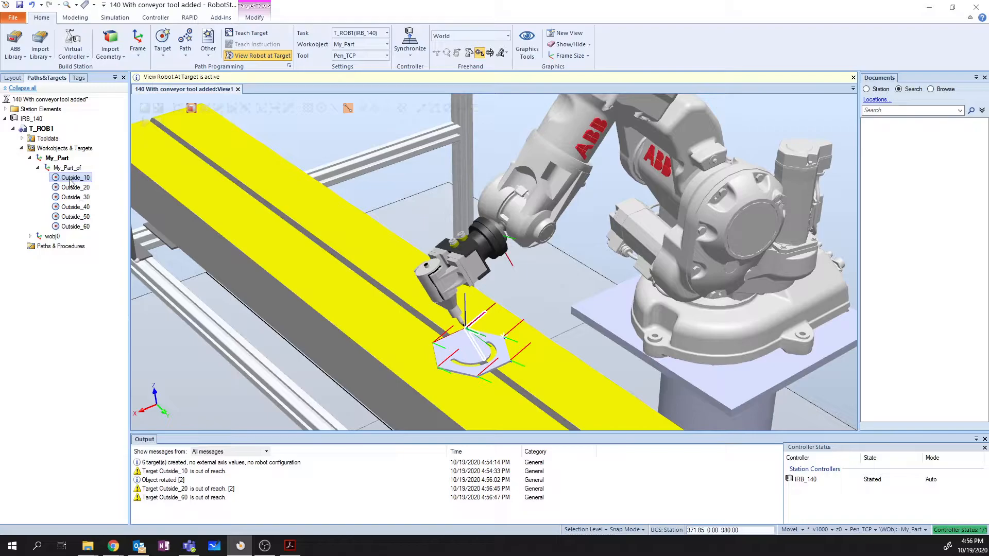
{"action": "left_click", "coordinate": [75, 207]}
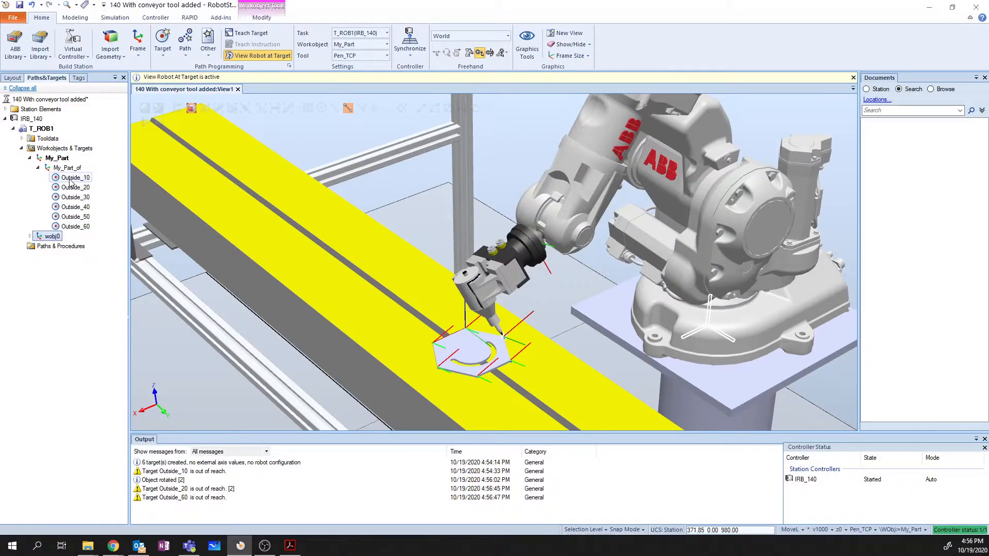
{"action": "left_click", "coordinate": [75, 177]}
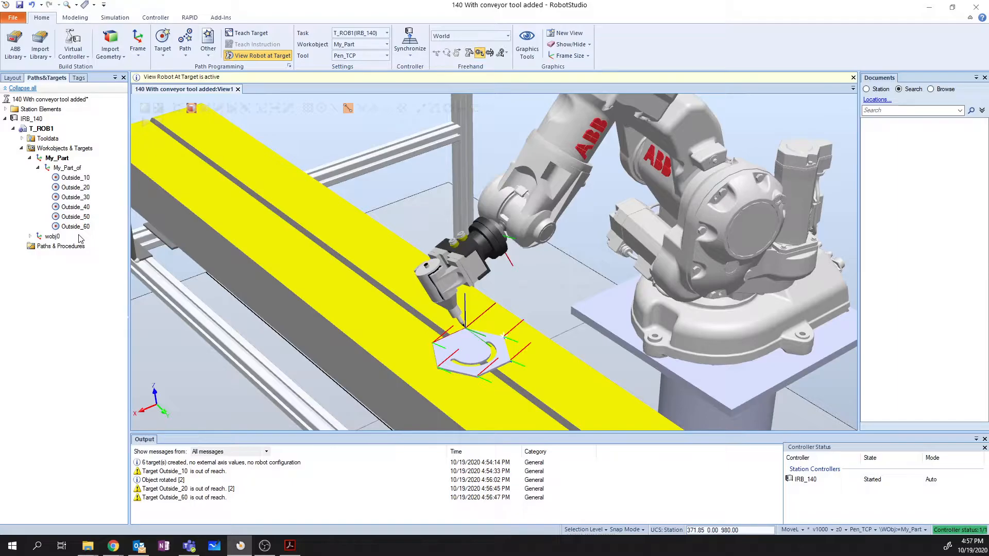
{"action": "mouse_move", "coordinate": [73, 273]}
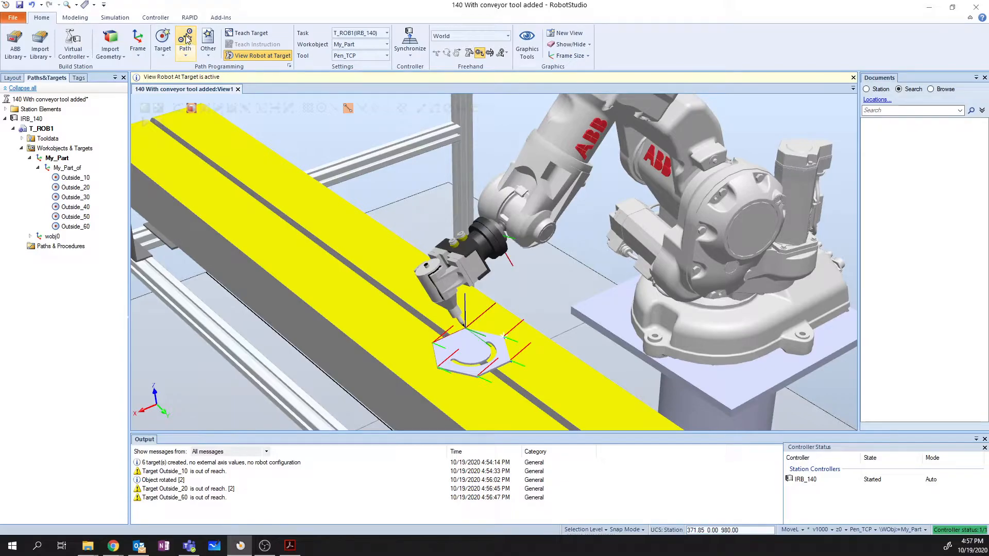
Create an empty path, rename Path_10 to Outside, and begin selecting the Outside targets
{"action": "left_click", "coordinate": [186, 44]}
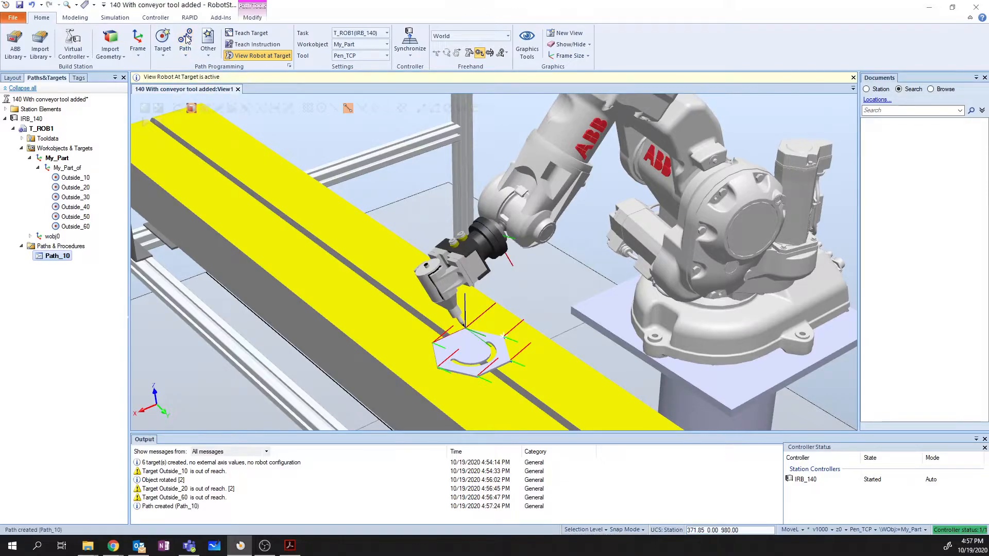
{"action": "left_click", "coordinate": [57, 255]}
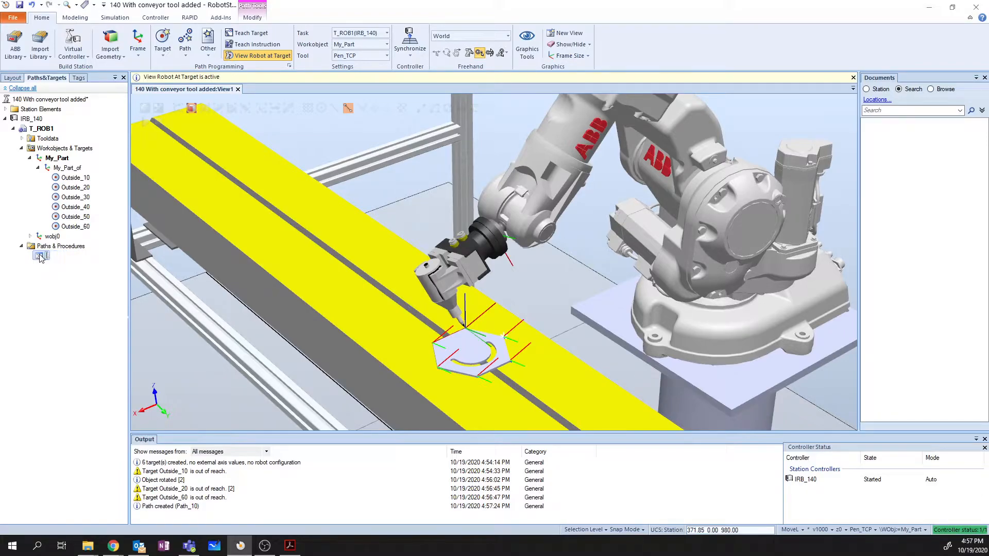
{"action": "double_click", "coordinate": [48, 254]}
{"action": "type", "text": "Outside"}
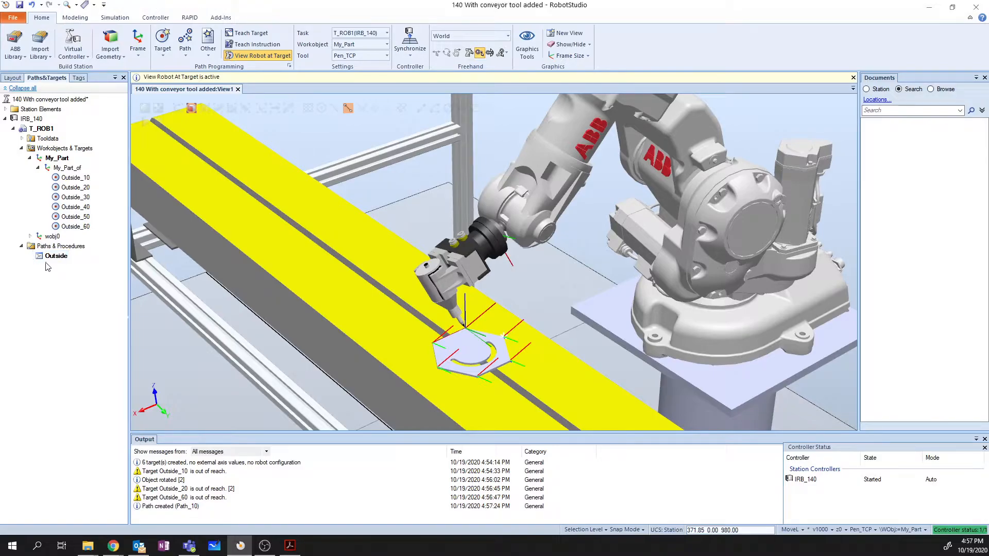
{"action": "left_click", "coordinate": [74, 177]}
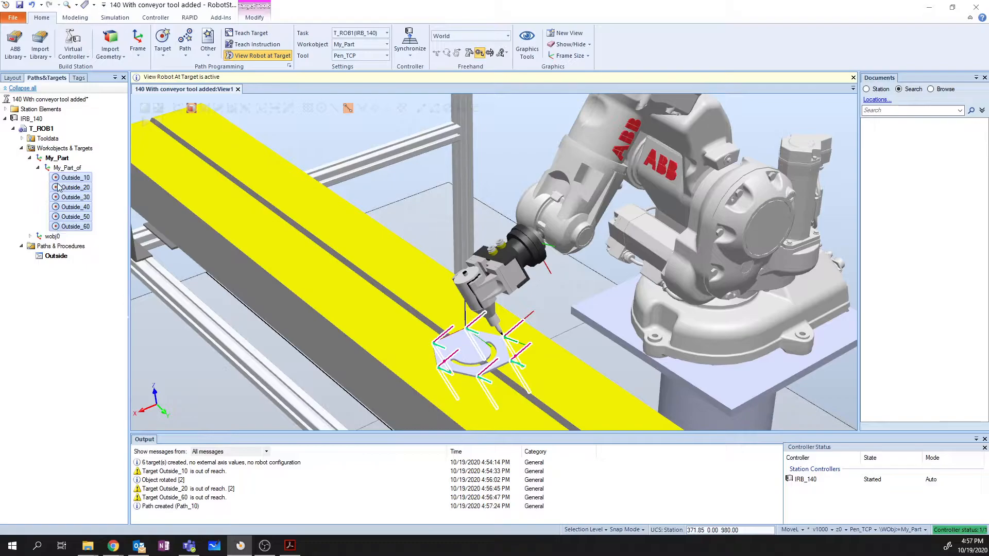
Add the six selected targets as linear moves into path Outside and expand it
{"action": "right_click", "coordinate": [75, 177]}
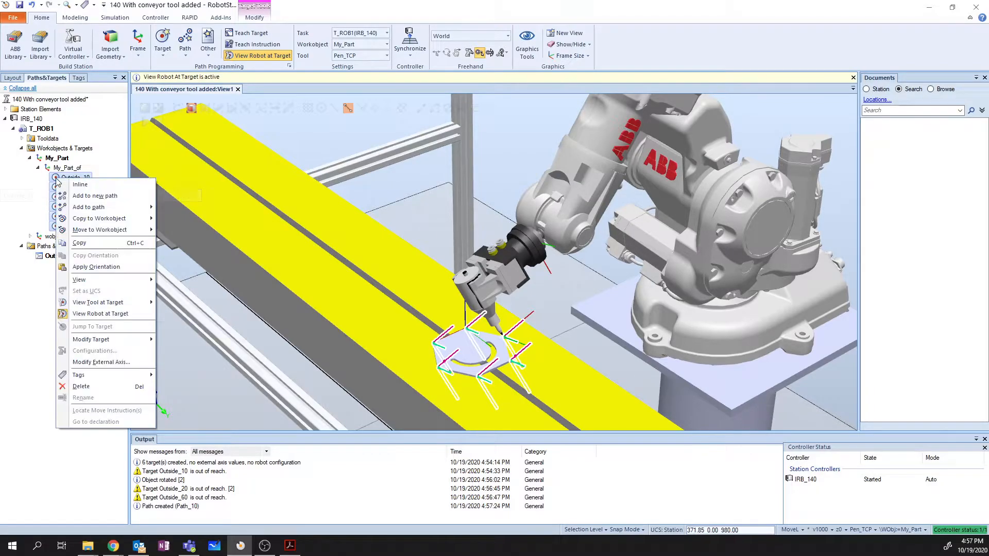
{"action": "mouse_move", "coordinate": [95, 207]}
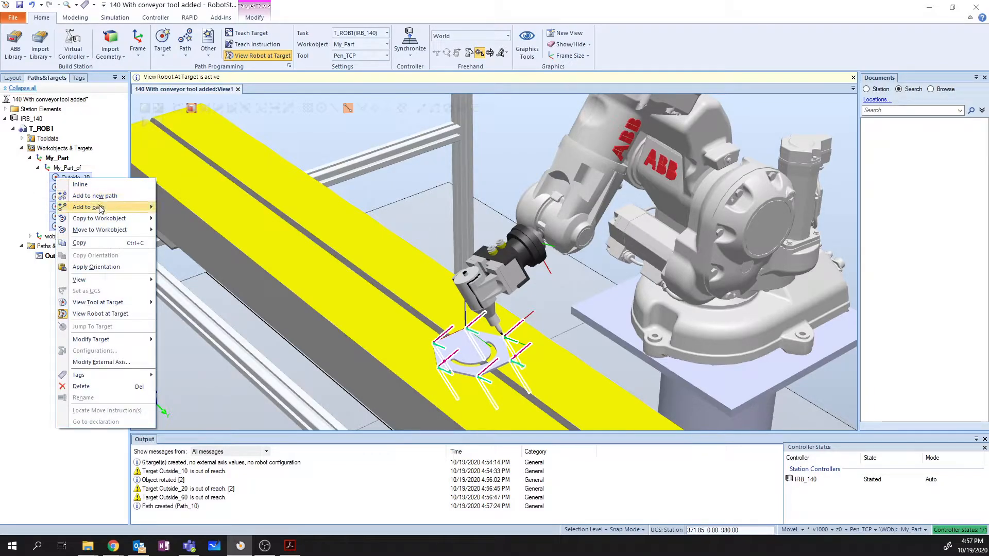
{"action": "mouse_move", "coordinate": [89, 207]}
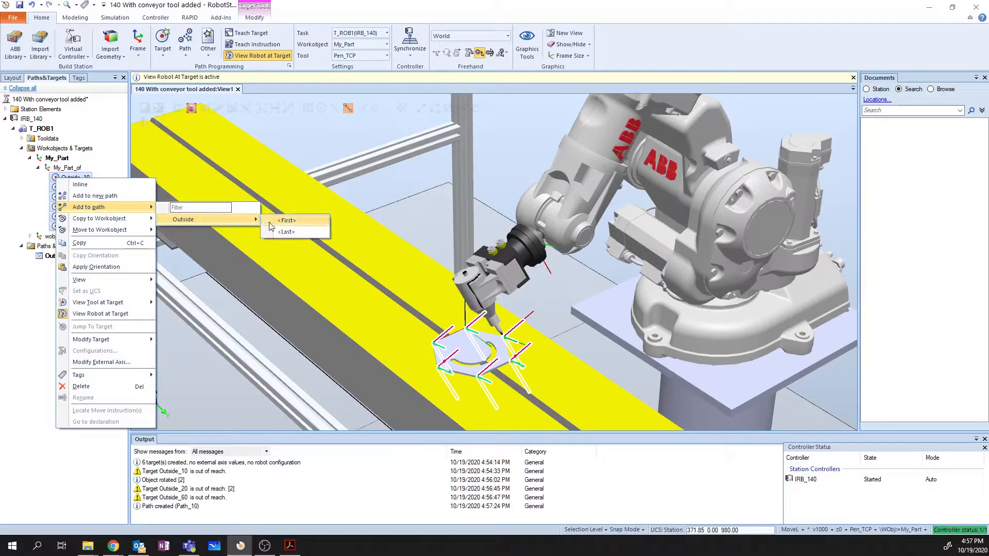
{"action": "left_click", "coordinate": [286, 232]}
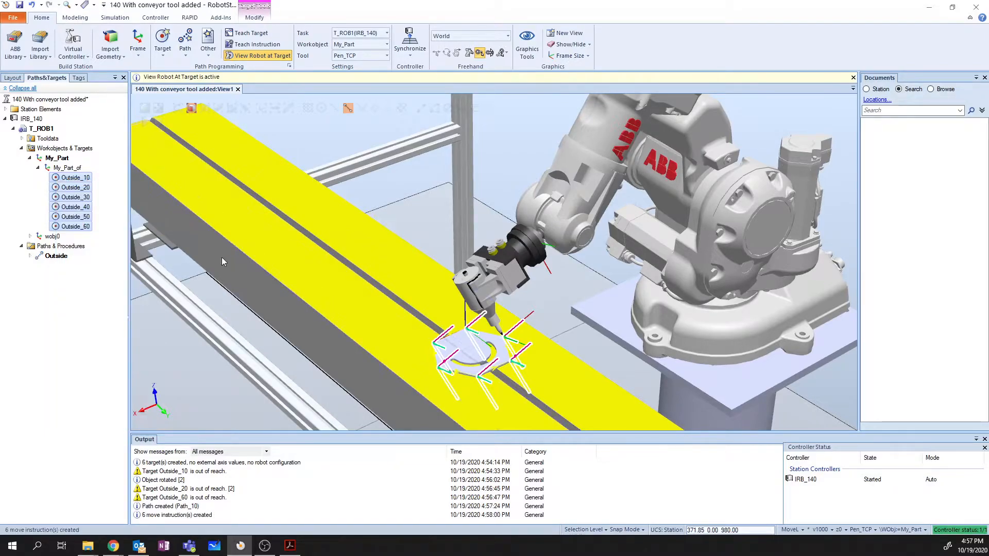
{"action": "left_click", "coordinate": [30, 255]}
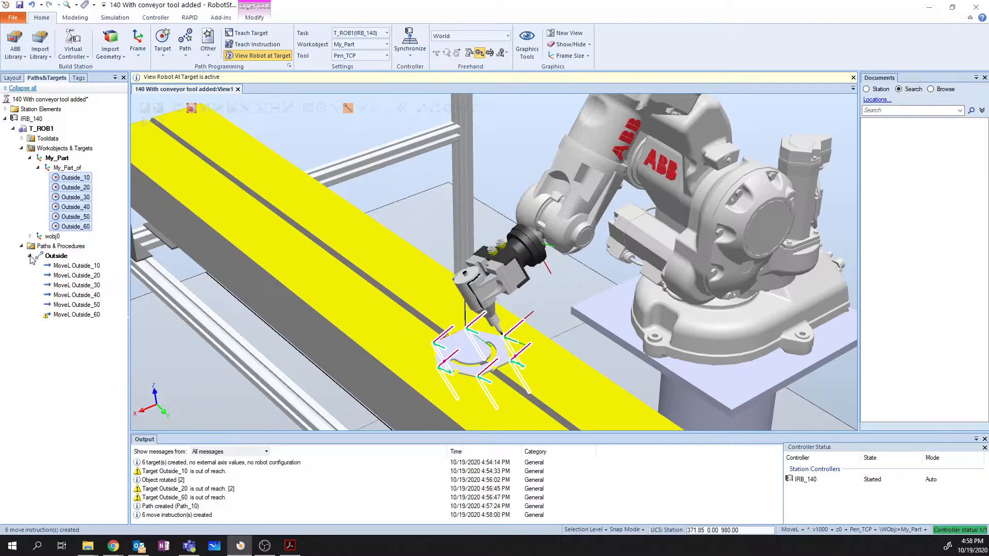
Preview the robot at the moves to Outside_10, Outside_60 and Outside_20
{"action": "left_click", "coordinate": [77, 266]}
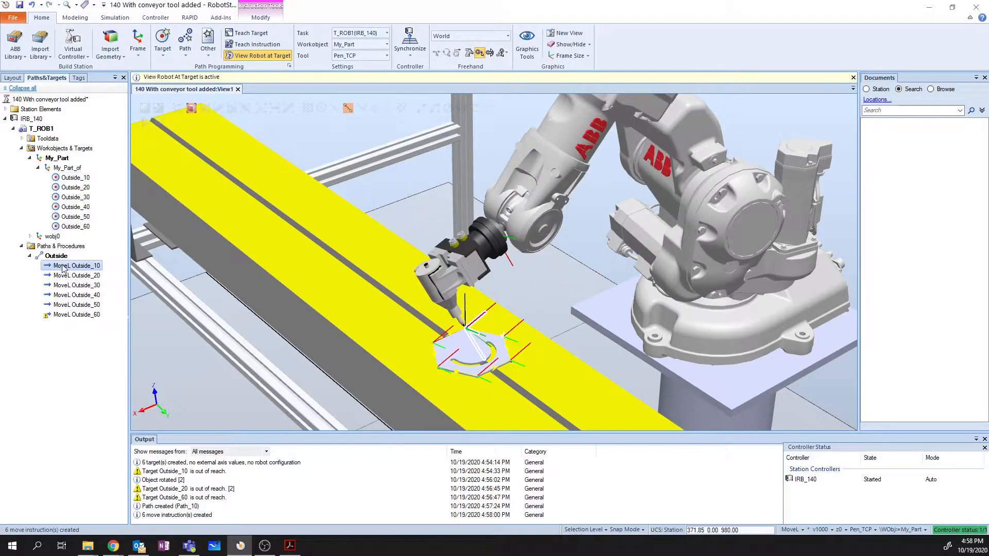
{"action": "left_click", "coordinate": [76, 295]}
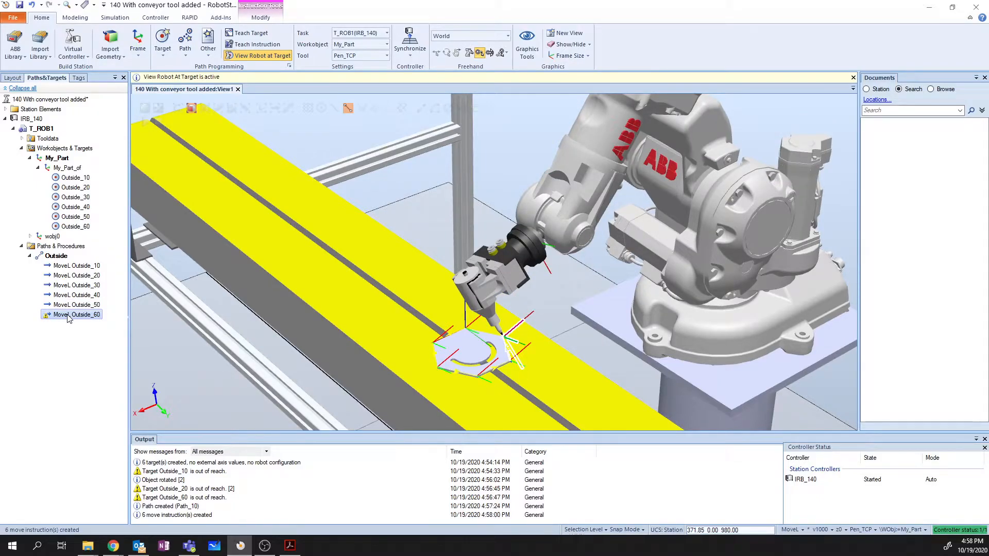
{"action": "mouse_move", "coordinate": [75, 266]}
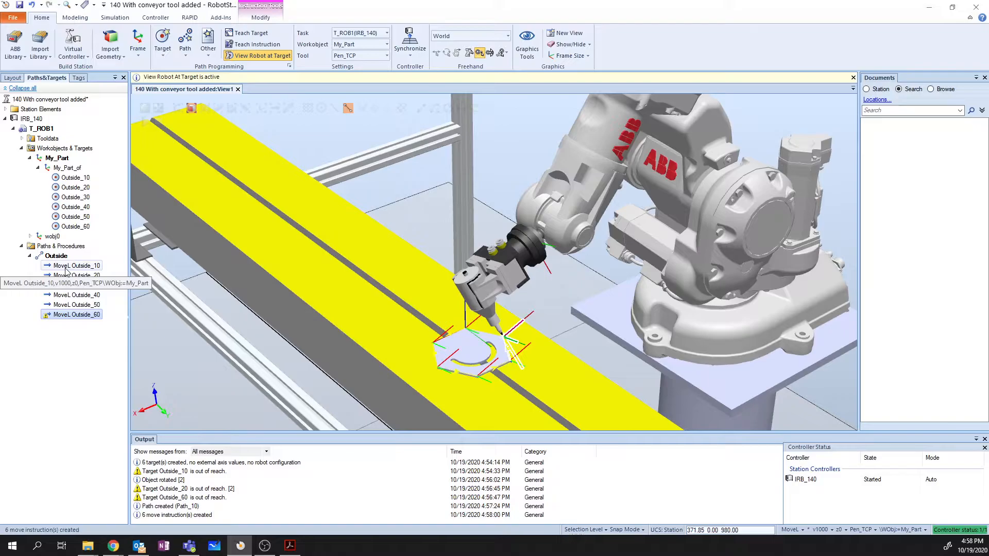
{"action": "mouse_move", "coordinate": [57, 256]}
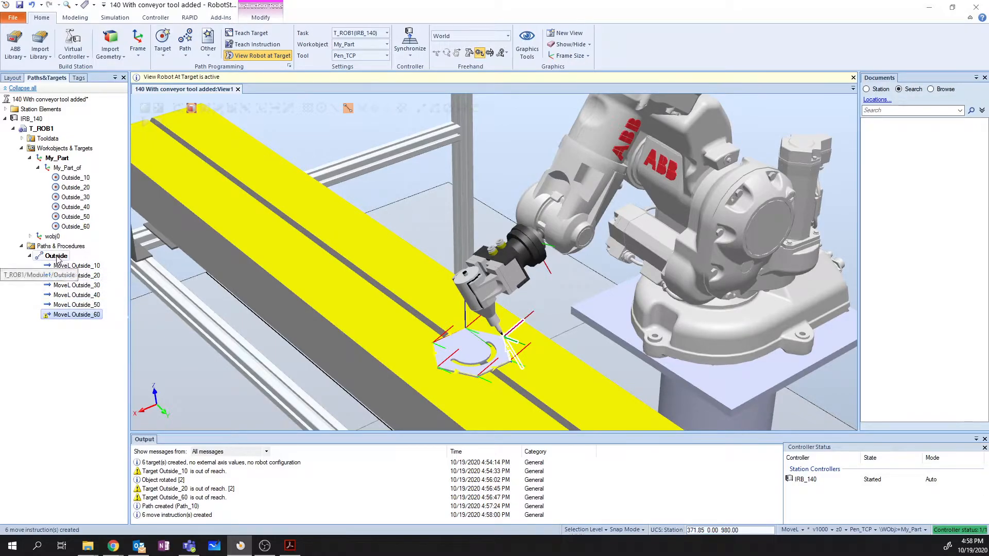
{"action": "mouse_move", "coordinate": [76, 276]}
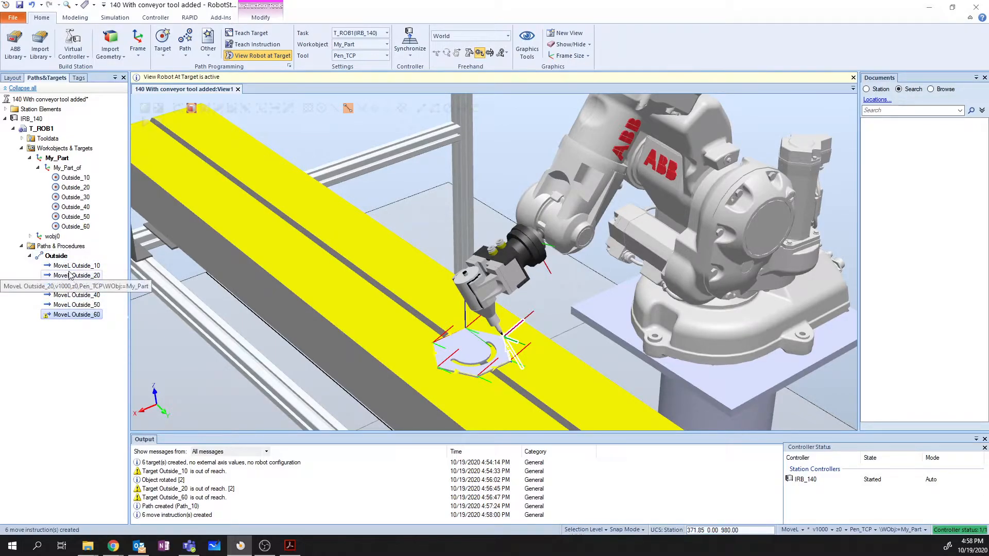
{"action": "left_click", "coordinate": [75, 276]}
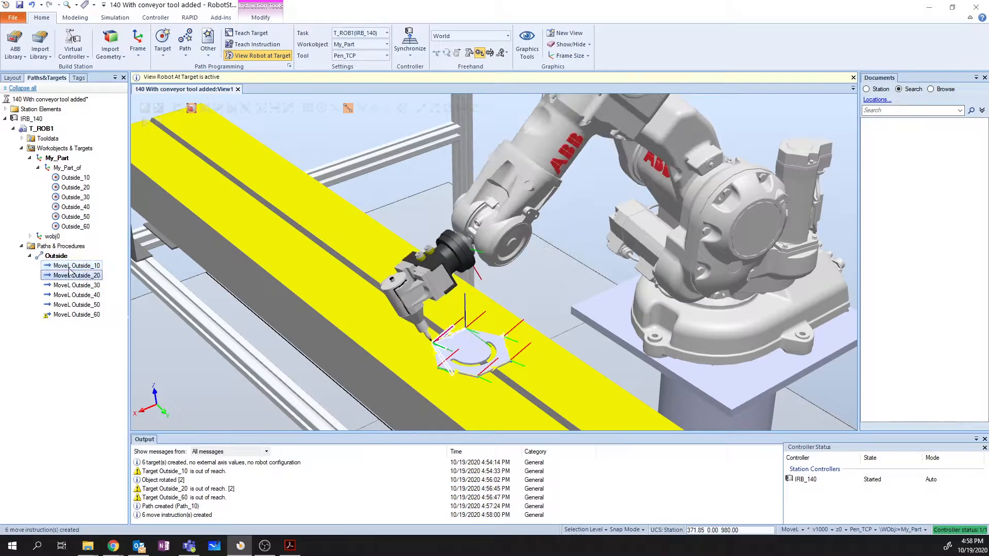
{"action": "left_click", "coordinate": [75, 314]}
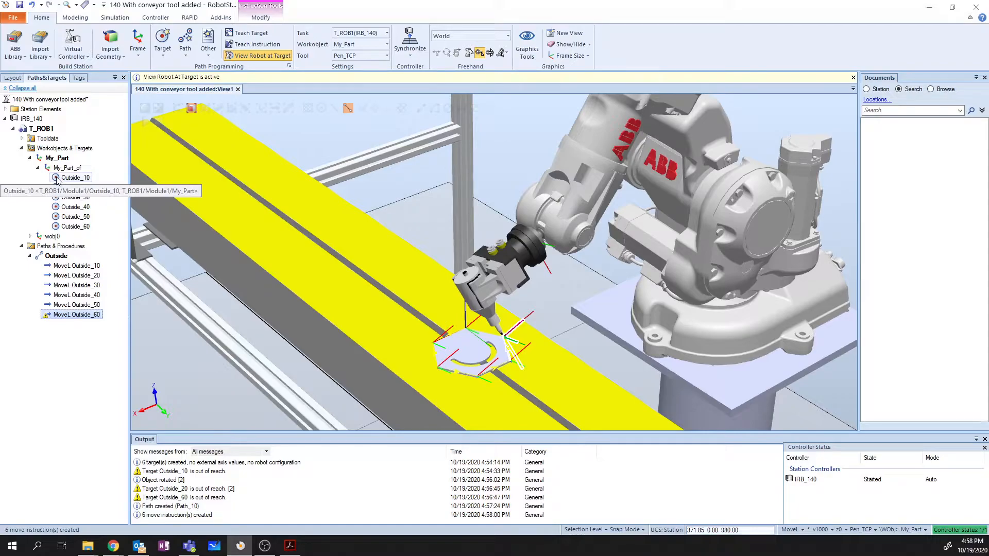
Append Outside_10 as the last move of the Outside path to close it
{"action": "right_click", "coordinate": [75, 177]}
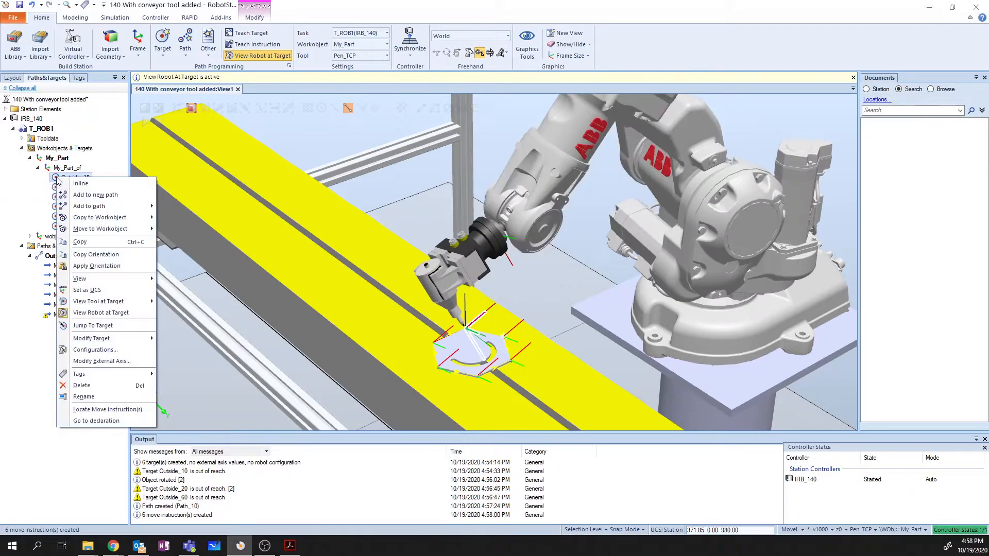
{"action": "mouse_move", "coordinate": [95, 195]}
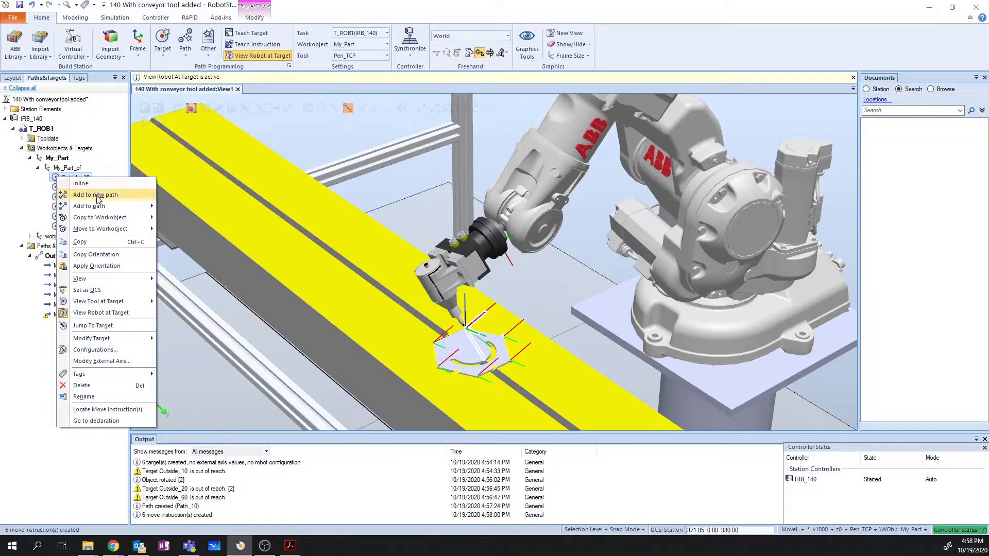
{"action": "mouse_move", "coordinate": [88, 206]}
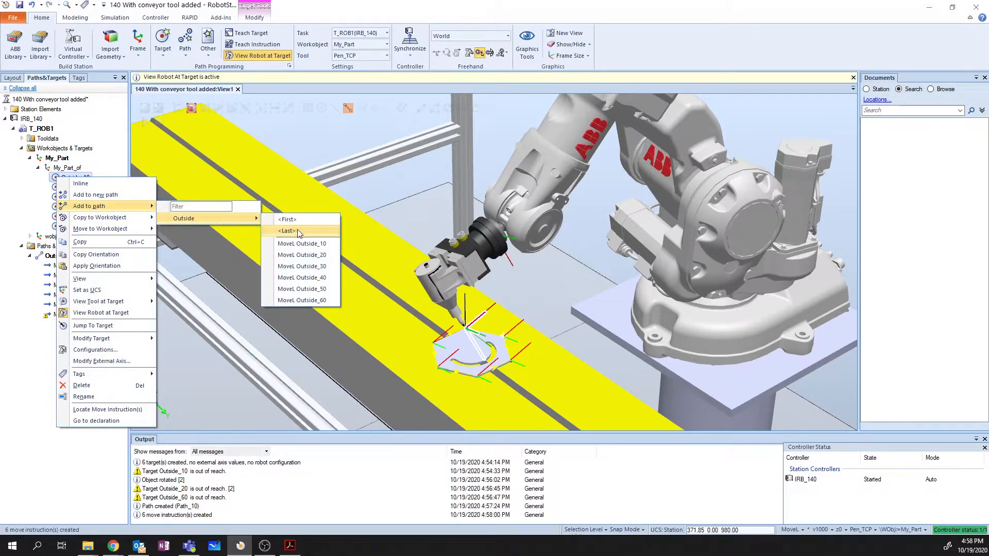
{"action": "left_click", "coordinate": [287, 230]}
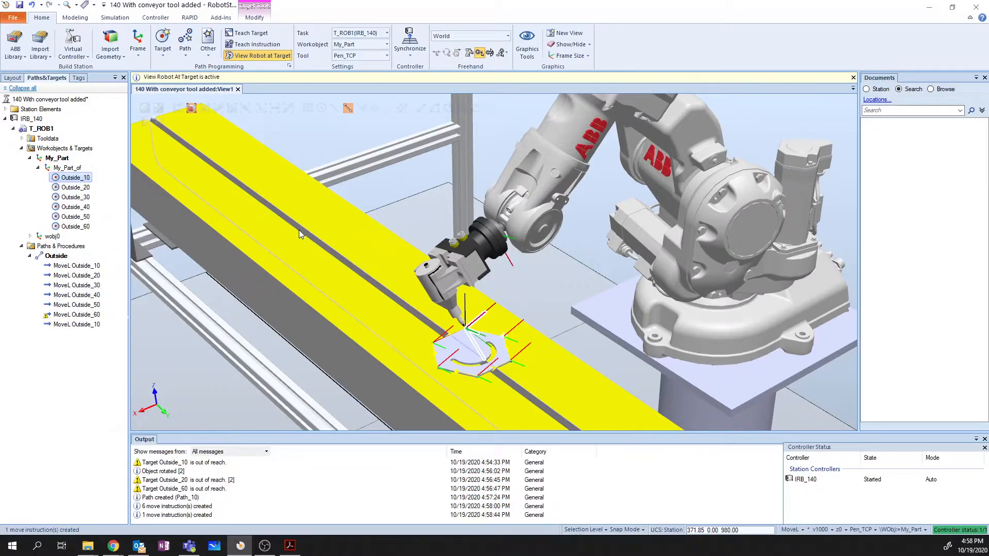
Check the robot pose at the first, final and Outside_50 moves of the path
{"action": "left_click", "coordinate": [76, 266]}
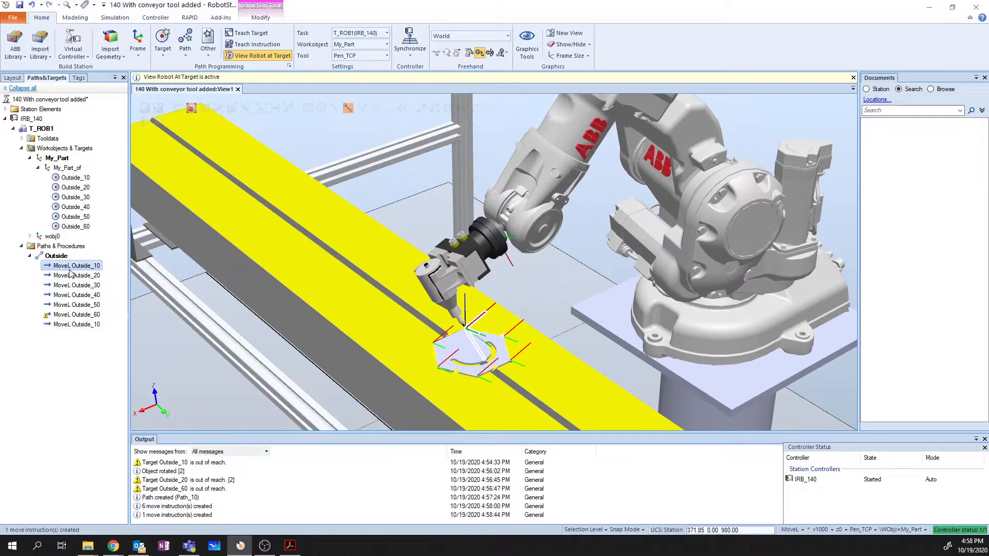
{"action": "left_click", "coordinate": [74, 325]}
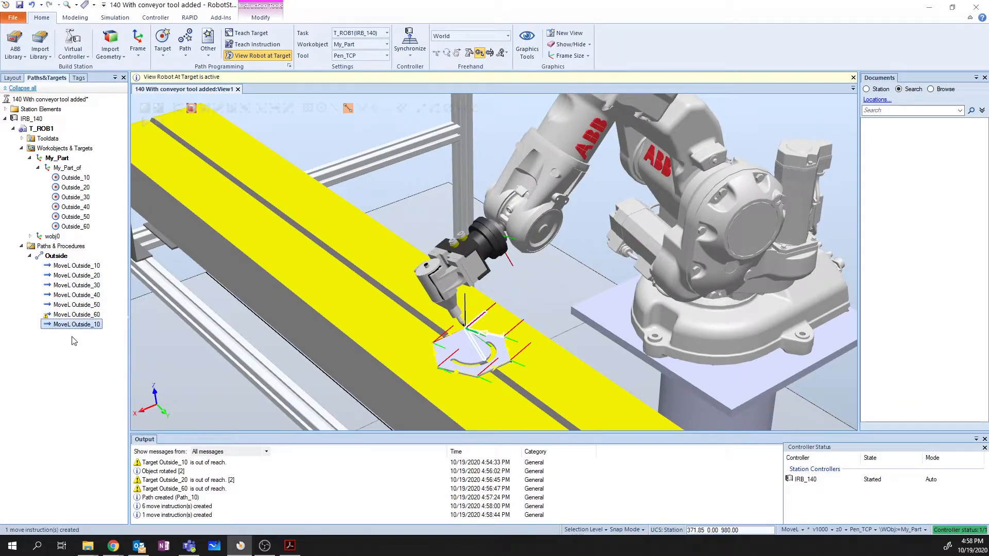
{"action": "left_click", "coordinate": [76, 305]}
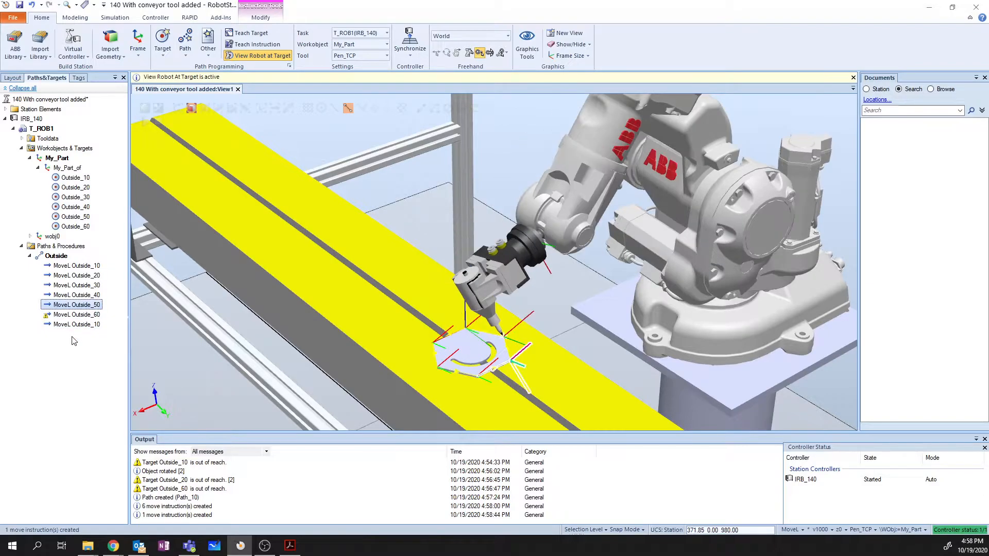
{"action": "left_click", "coordinate": [75, 266]}
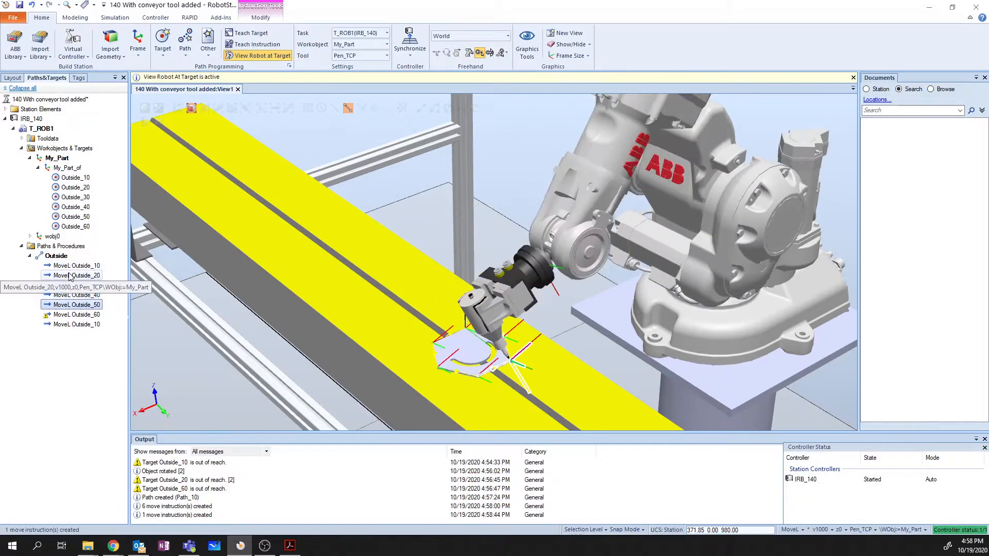
{"action": "left_click", "coordinate": [76, 324]}
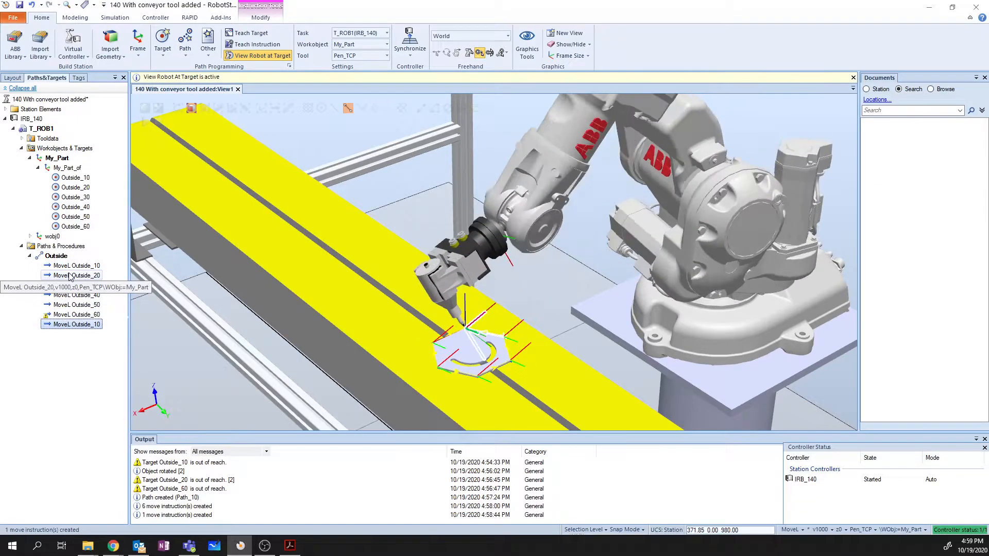
{"action": "mouse_move", "coordinate": [76, 265]}
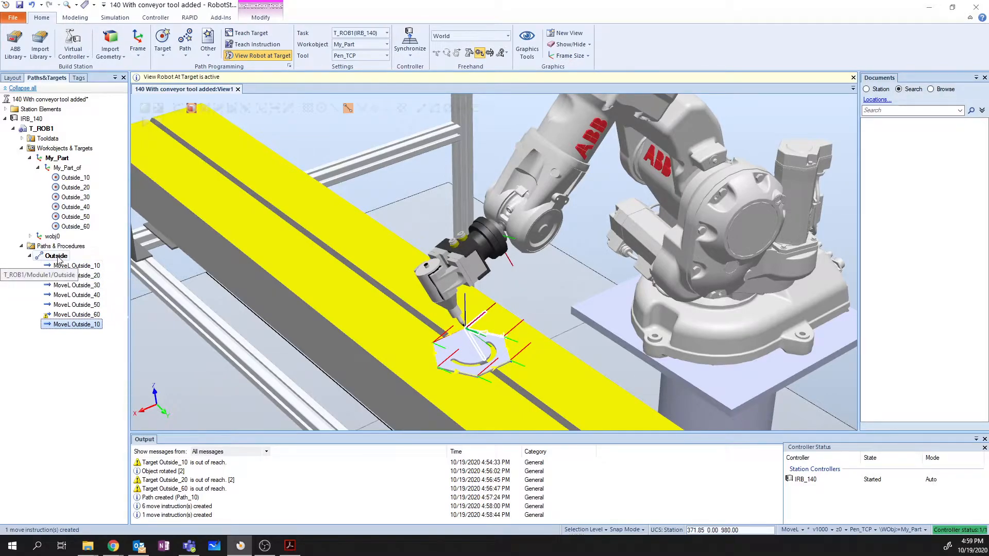
Move the robot along the whole Outside path until the axis configuration error
{"action": "right_click", "coordinate": [55, 256]}
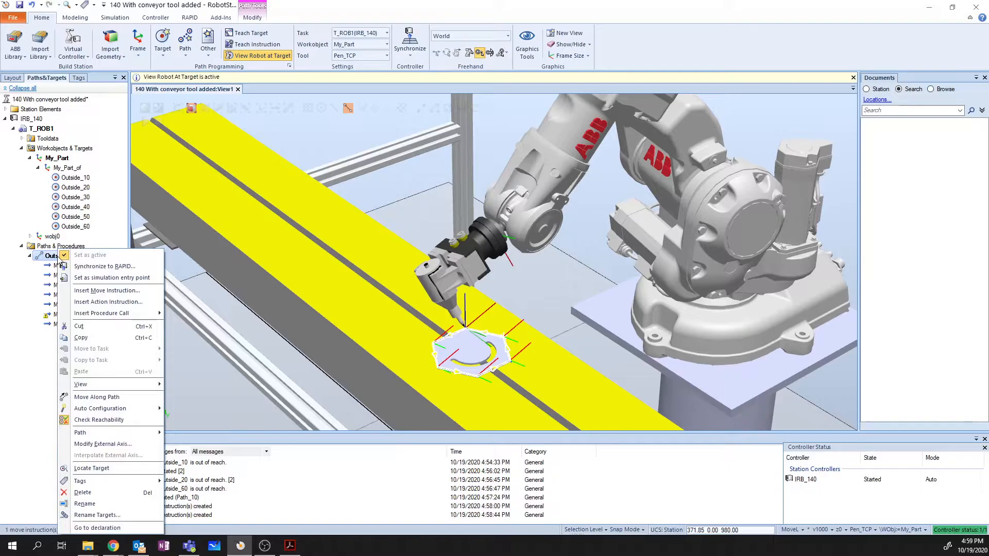
{"action": "mouse_move", "coordinate": [98, 377]}
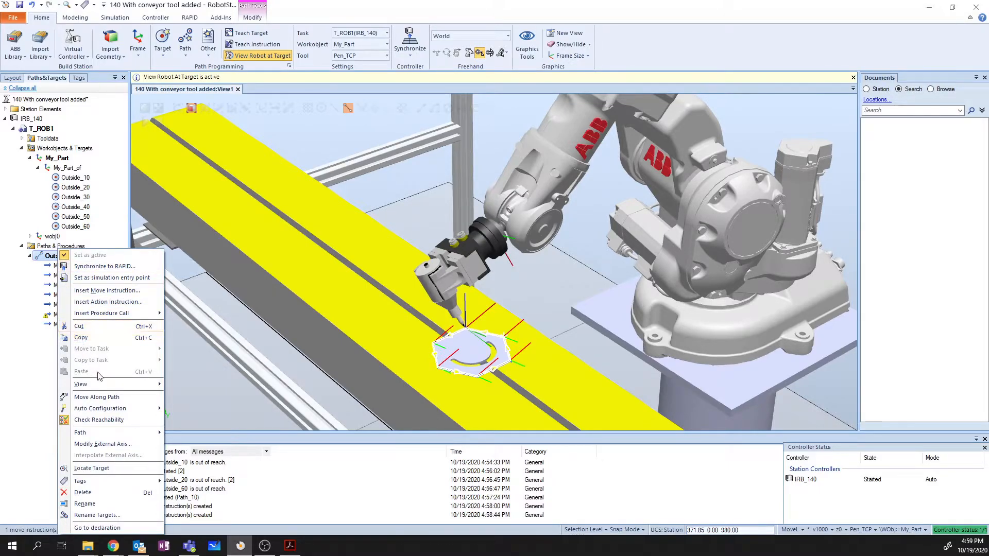
{"action": "mouse_move", "coordinate": [96, 397]}
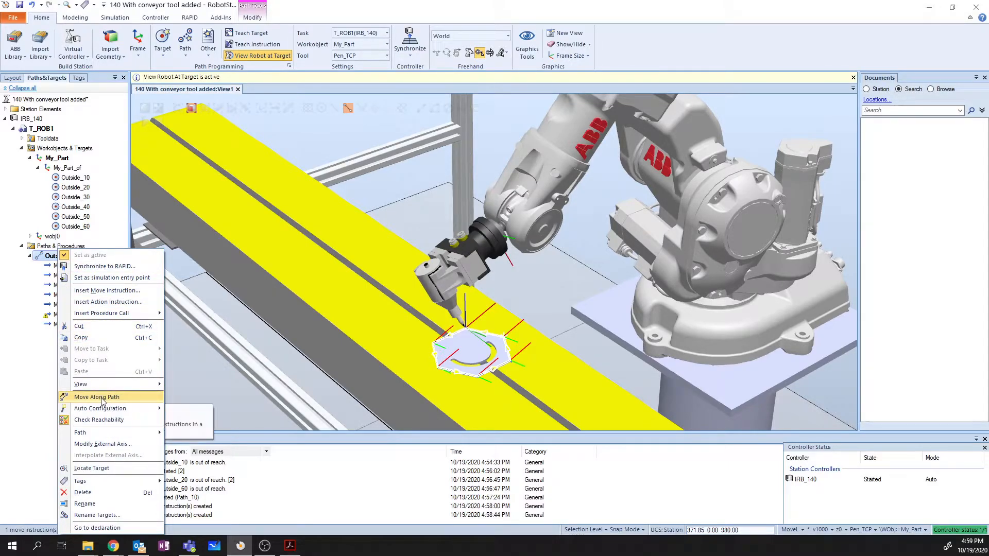
{"action": "left_click", "coordinate": [97, 396]}
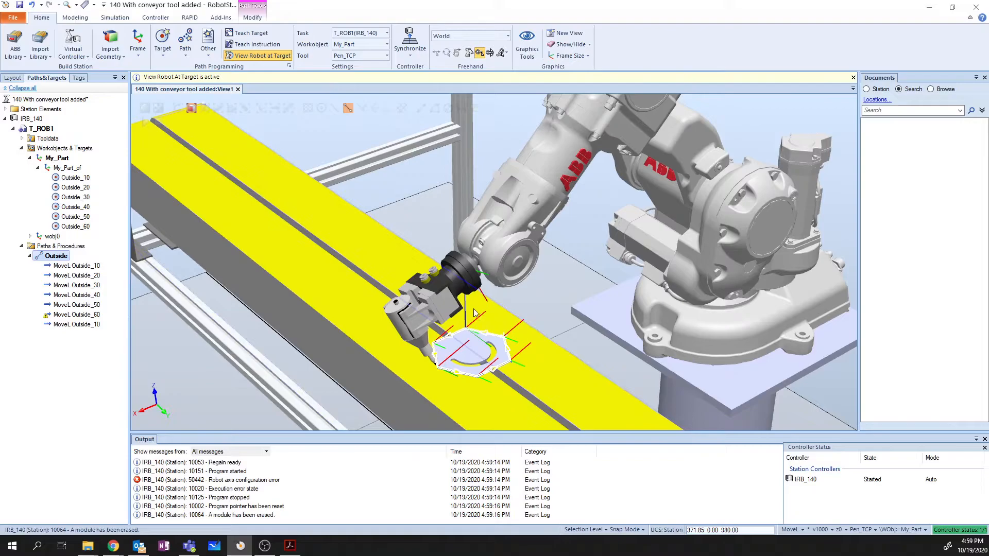
{"action": "mouse_move", "coordinate": [477, 377]}
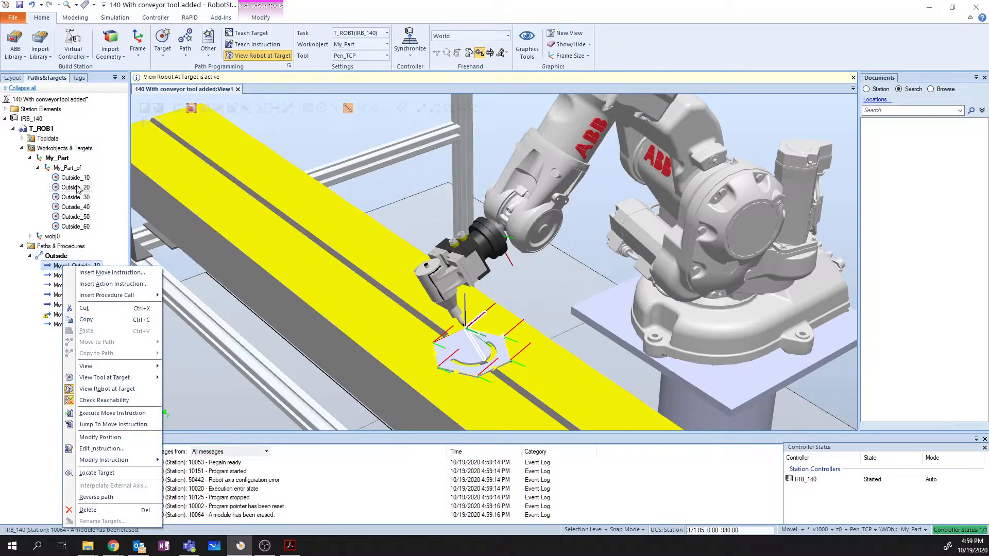
Try arm configurations for the first Outside_10 move and apply the chosen one
{"action": "right_click", "coordinate": [74, 177]}
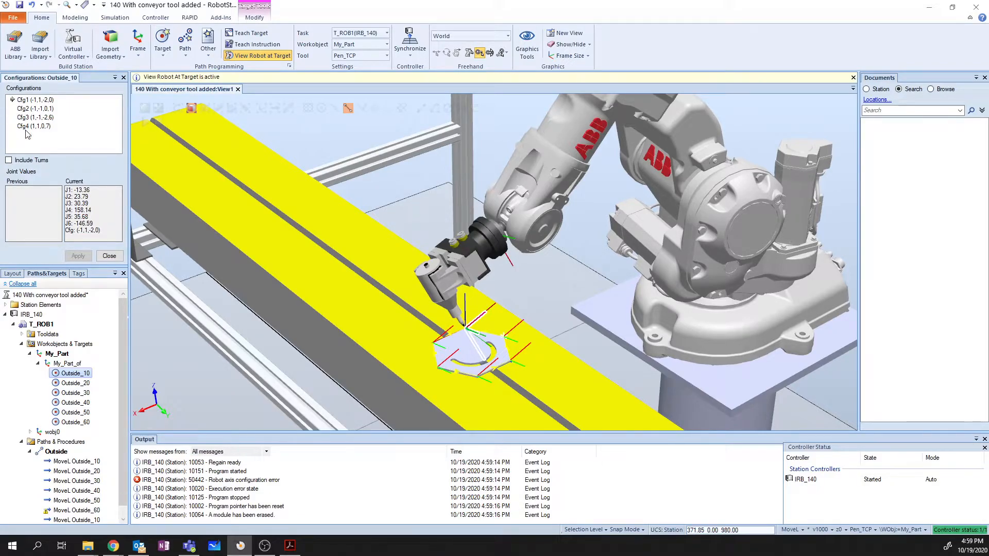
{"action": "left_click", "coordinate": [35, 100]}
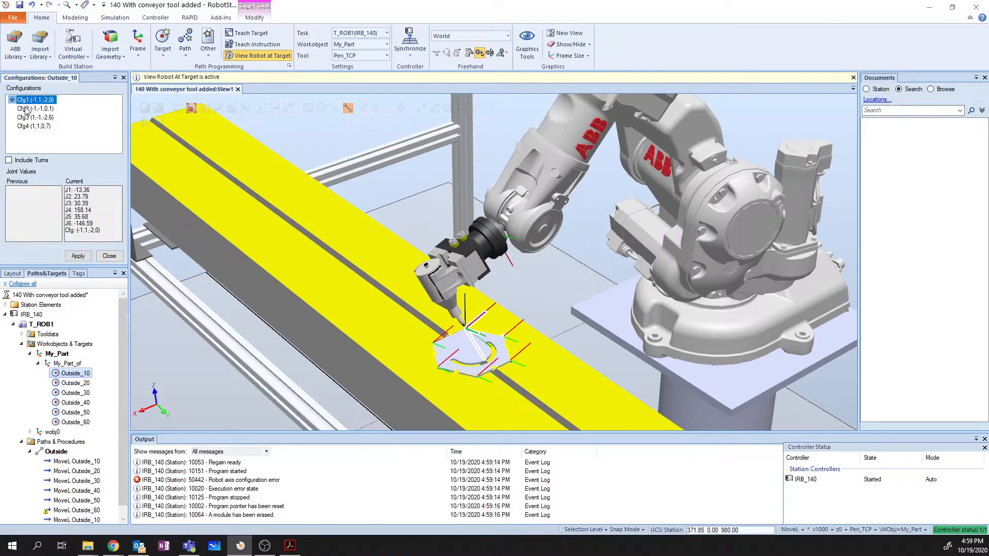
{"action": "left_click", "coordinate": [34, 117]}
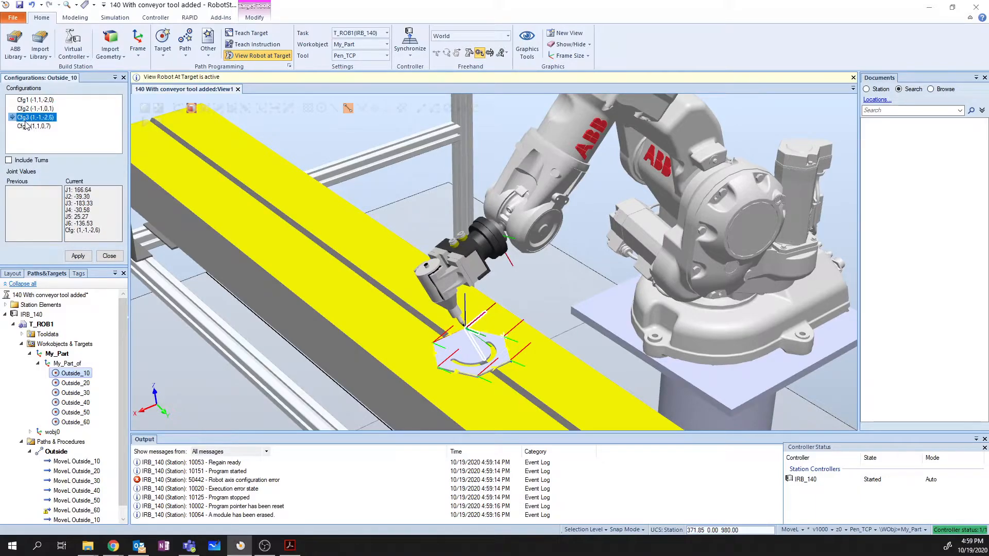
{"action": "left_click", "coordinate": [35, 100]}
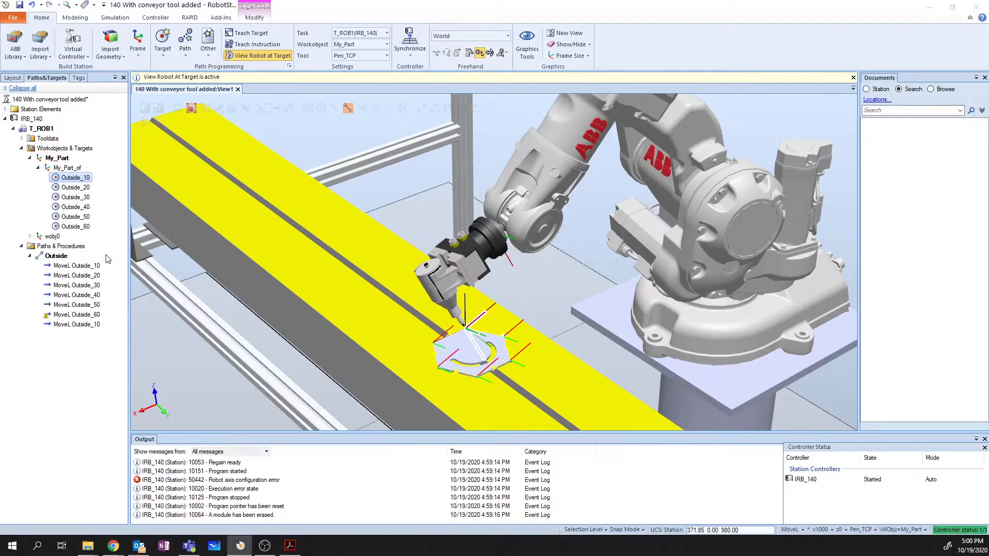
Select the Outside path and bring up its auto configuration options
{"action": "left_click", "coordinate": [59, 247]}
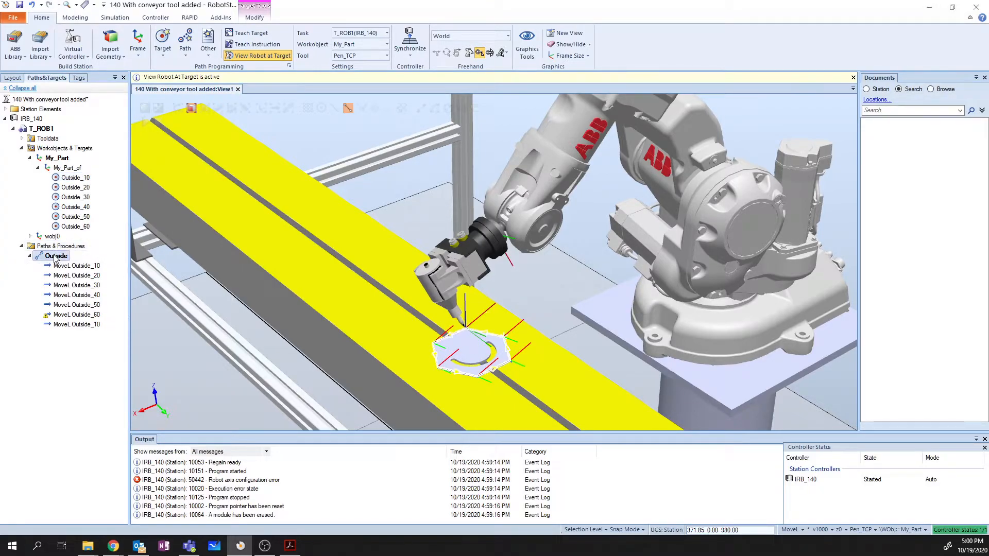
{"action": "left_click", "coordinate": [77, 266]}
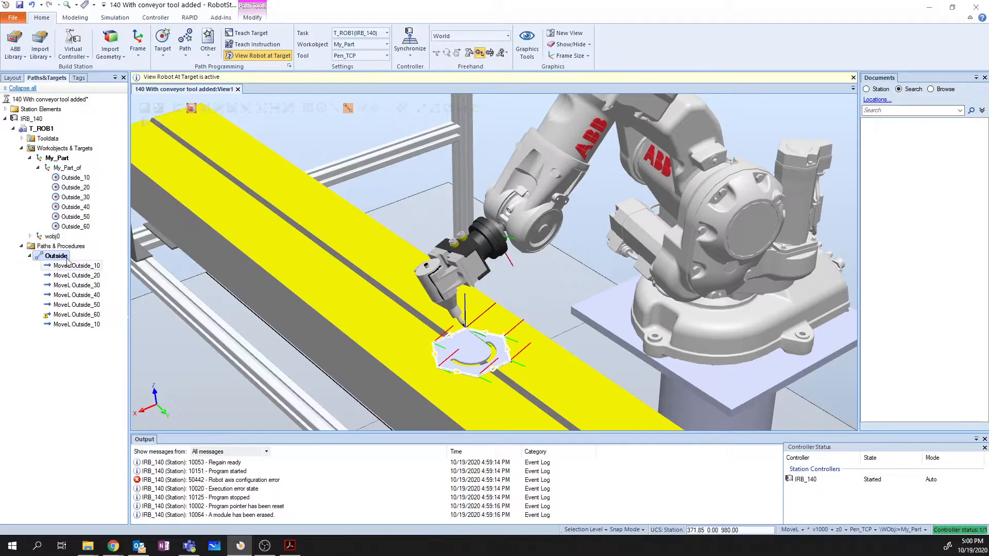
{"action": "mouse_move", "coordinate": [56, 255]}
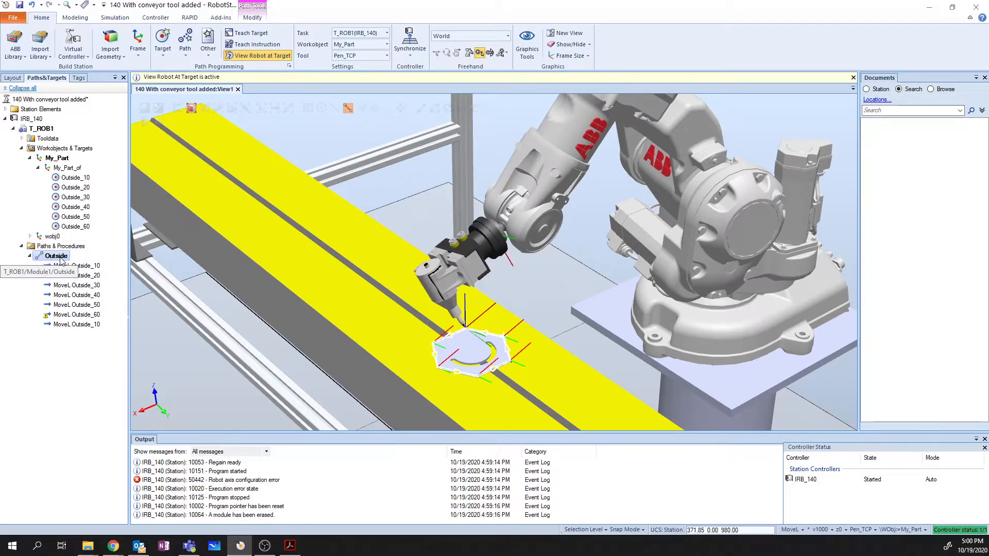
{"action": "right_click", "coordinate": [56, 256]}
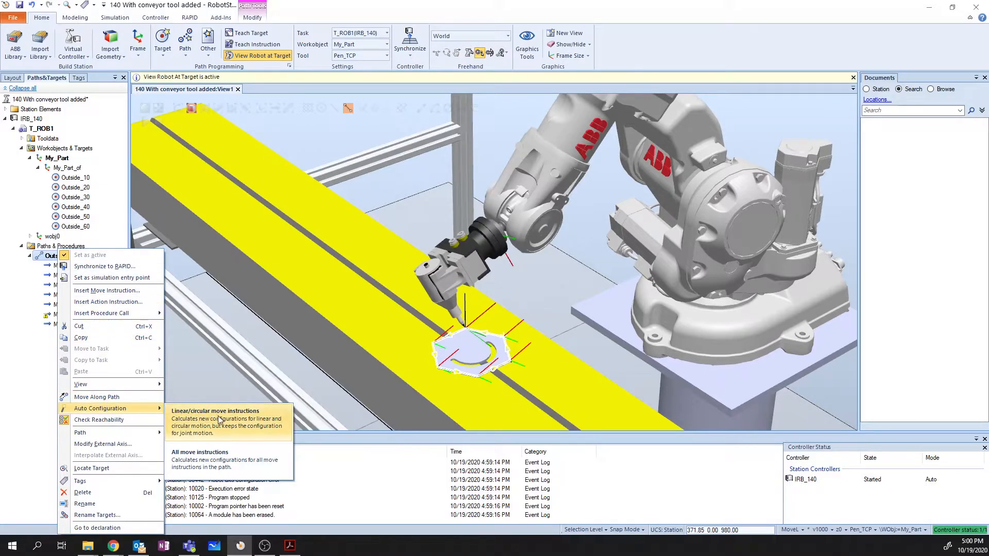
{"action": "mouse_move", "coordinate": [238, 428]}
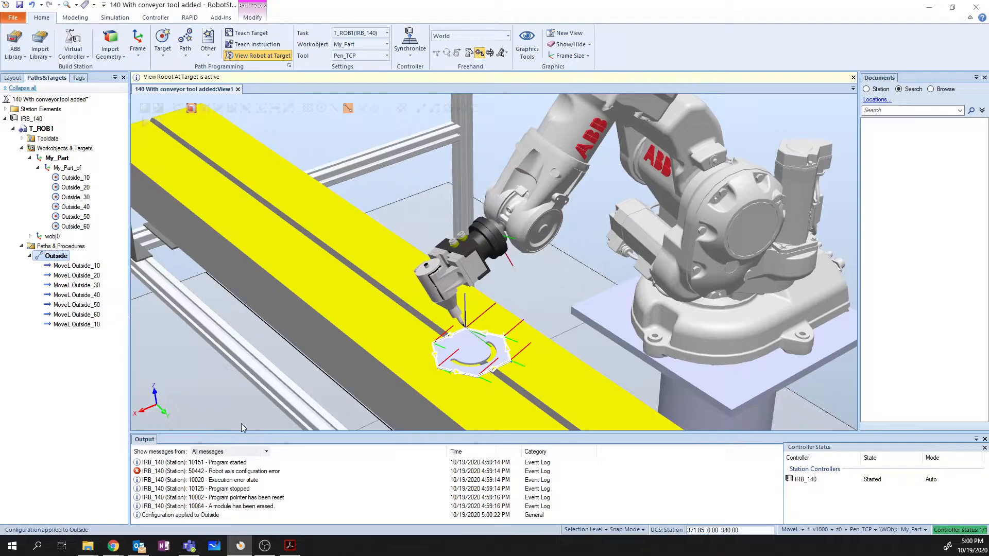
{"action": "mouse_move", "coordinate": [126, 299]}
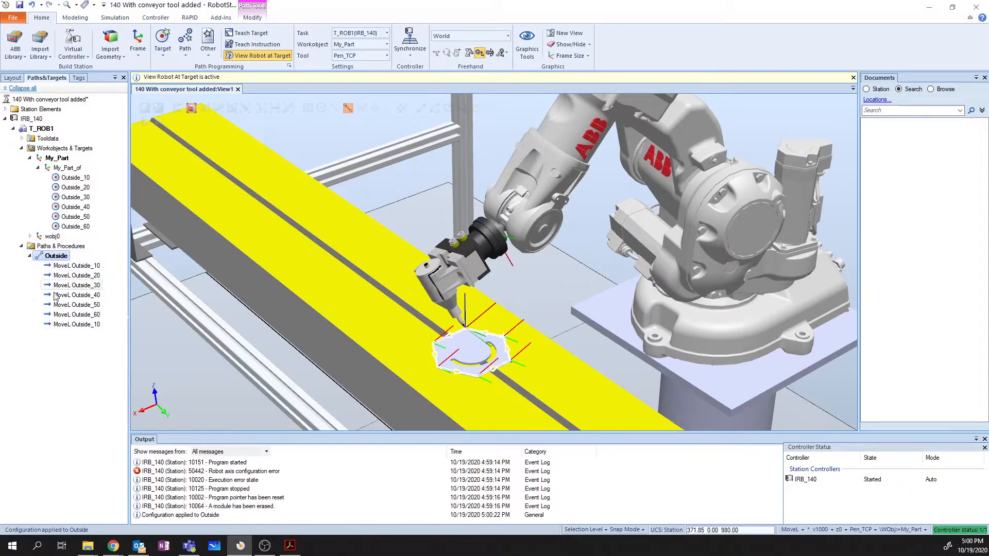
Move the robot along the whole Outside path from its context menu
{"action": "right_click", "coordinate": [55, 255]}
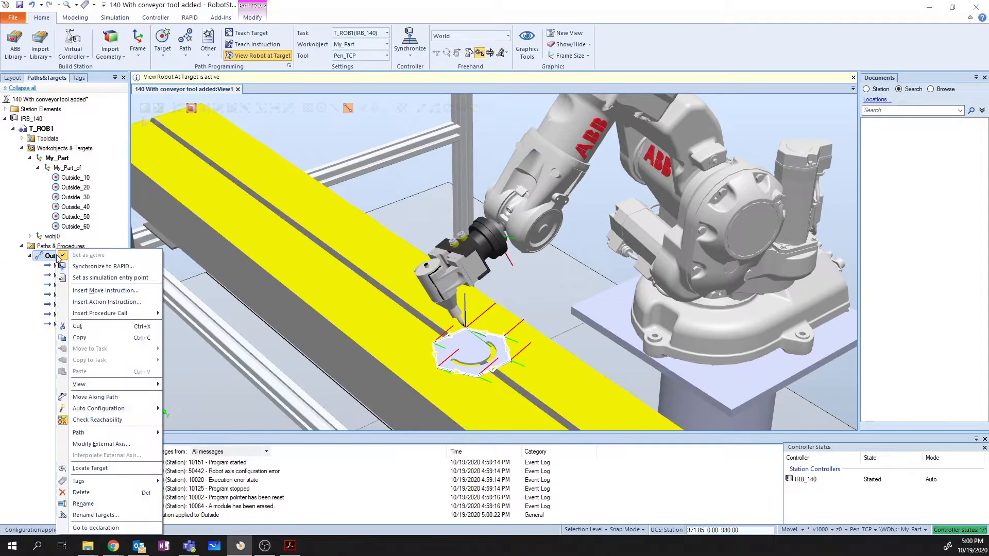
{"action": "mouse_move", "coordinate": [95, 396]}
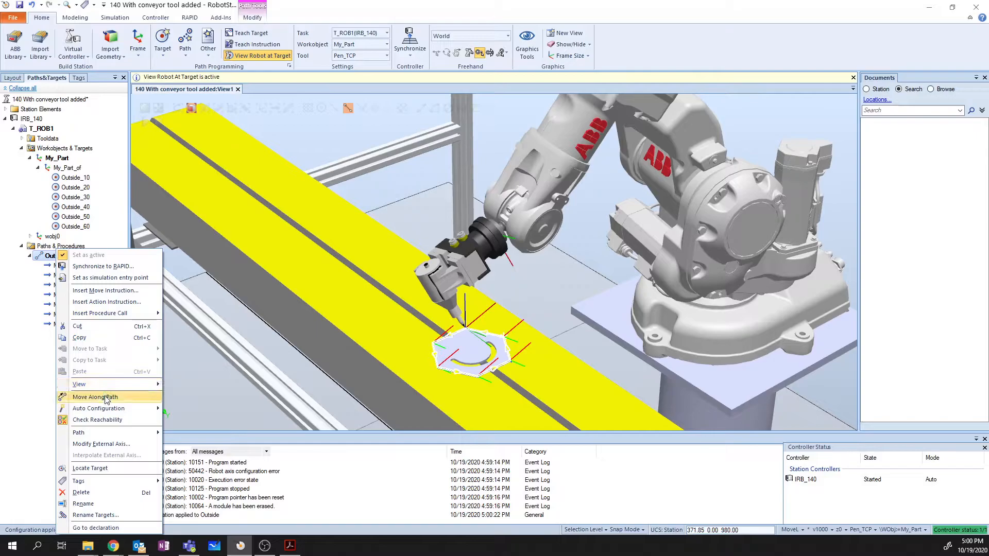
{"action": "left_click", "coordinate": [94, 396]}
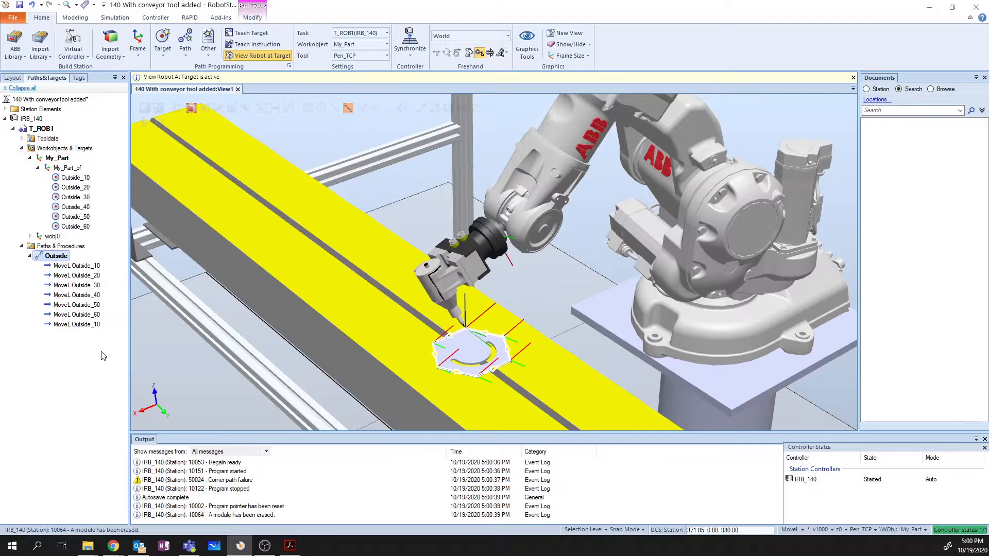
{"action": "mouse_move", "coordinate": [77, 266]}
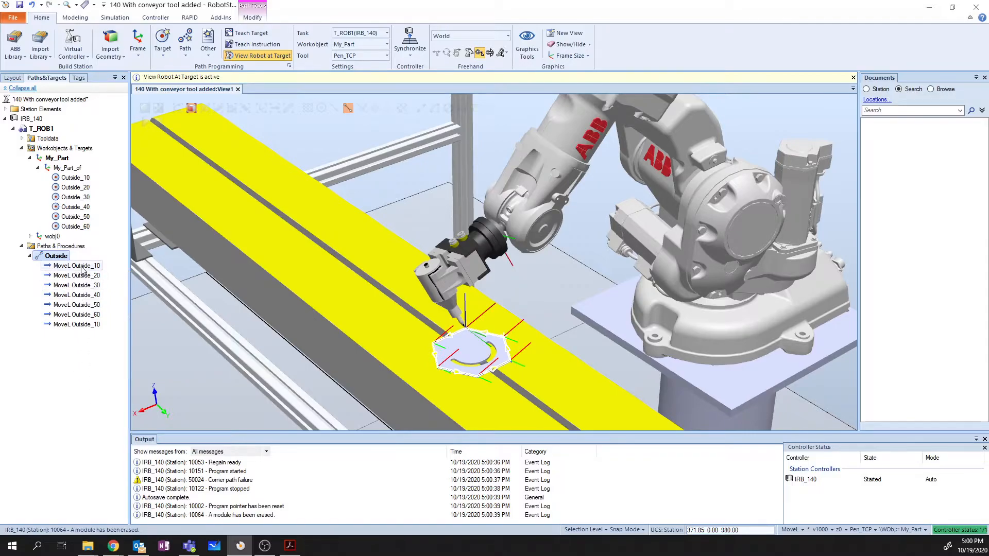
{"action": "mouse_move", "coordinate": [74, 265]}
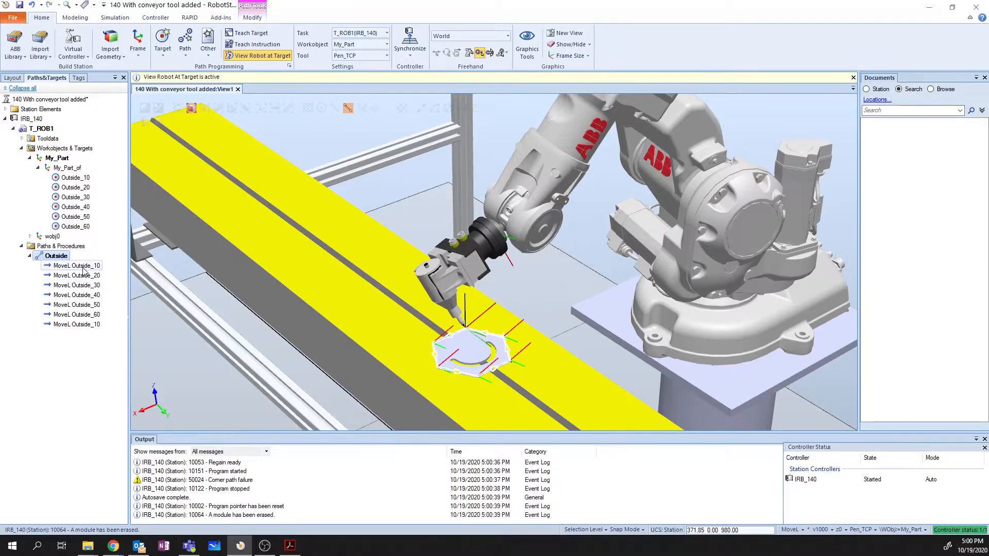
{"action": "mouse_move", "coordinate": [75, 265]}
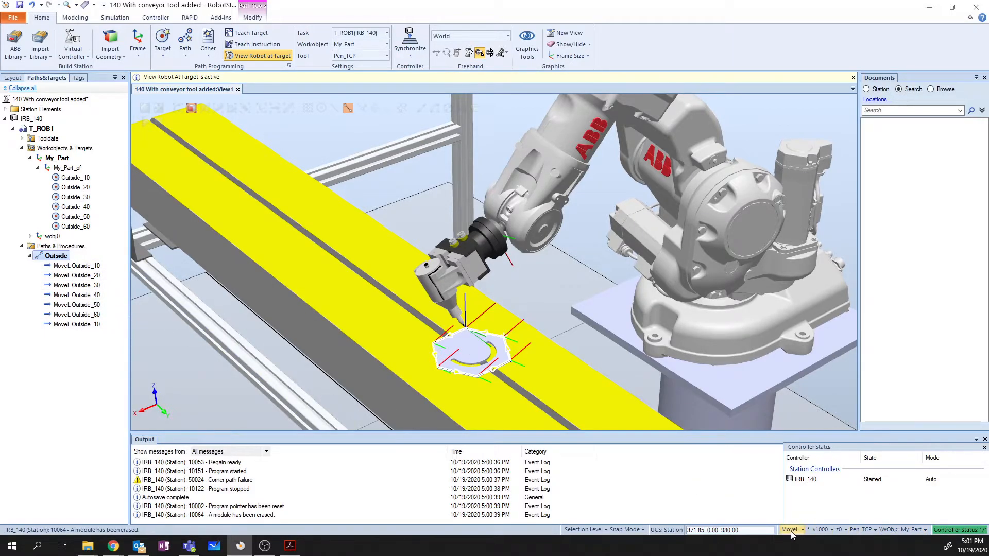
{"action": "mouse_move", "coordinate": [820, 530]}
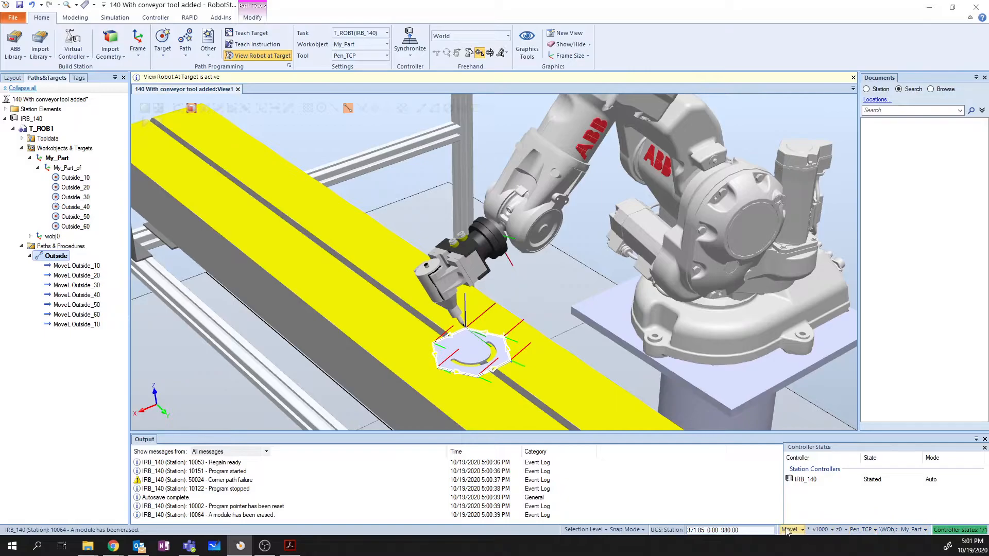
{"action": "mouse_move", "coordinate": [786, 530]}
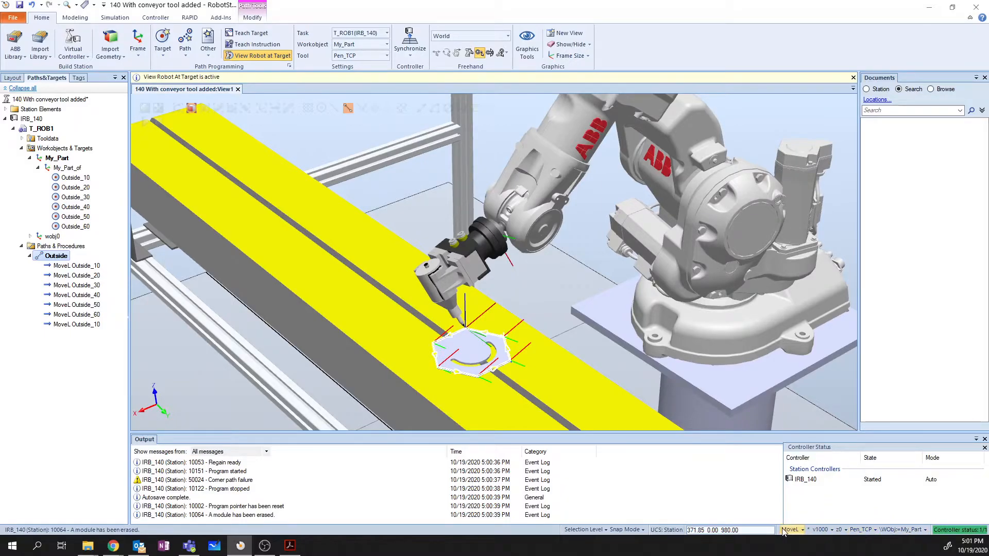
{"action": "left_click", "coordinate": [840, 529]}
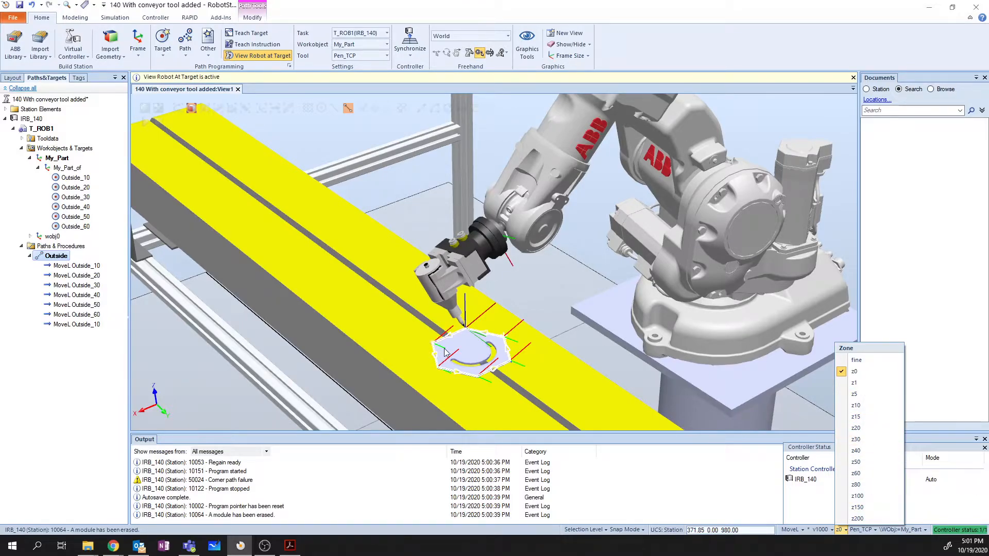
{"action": "left_click", "coordinate": [76, 265]}
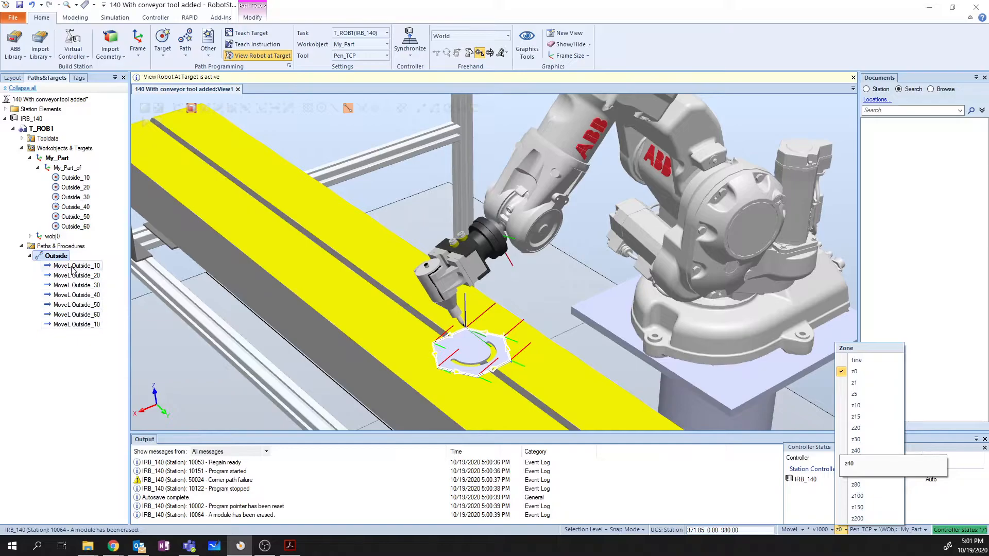
{"action": "mouse_move", "coordinate": [75, 325]}
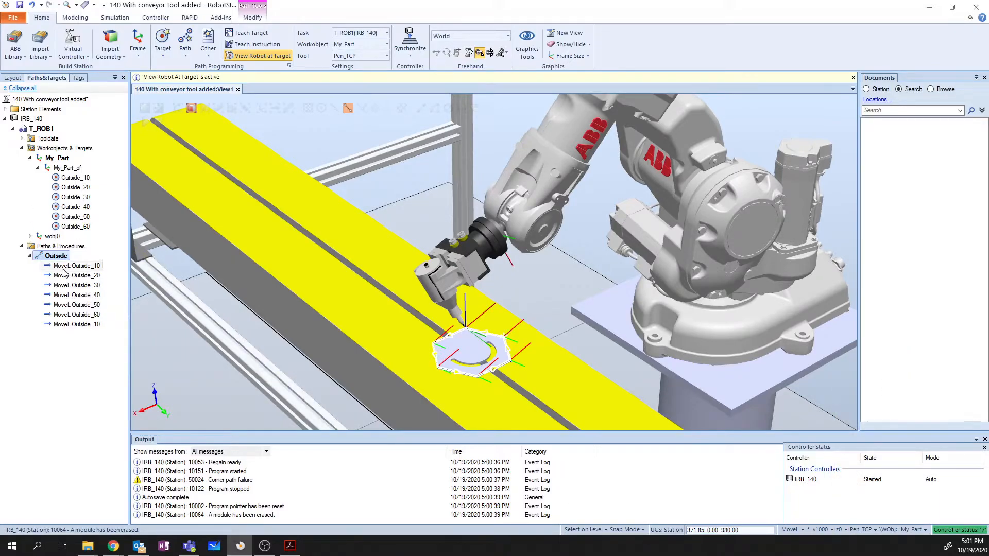
{"action": "left_click", "coordinate": [76, 265]}
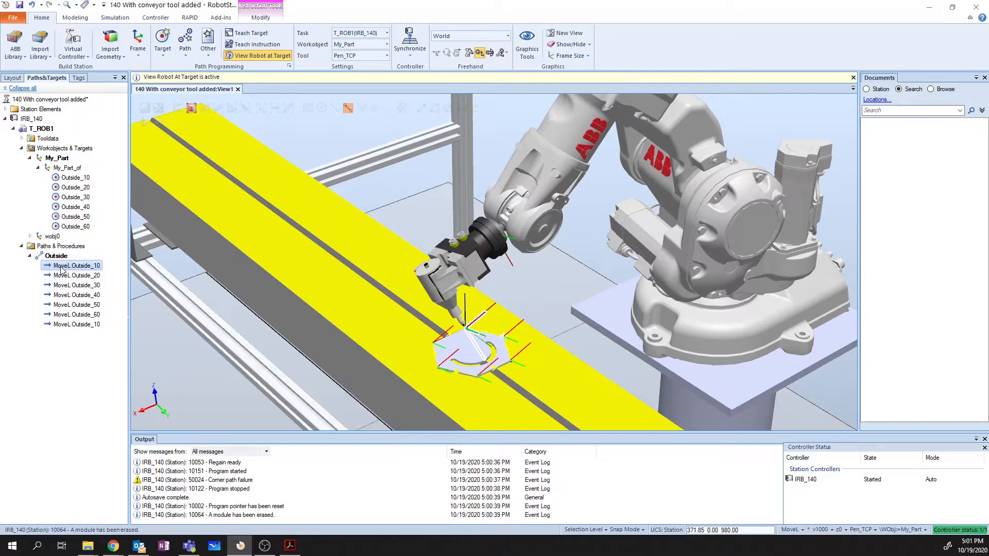
{"action": "mouse_move", "coordinate": [75, 266]}
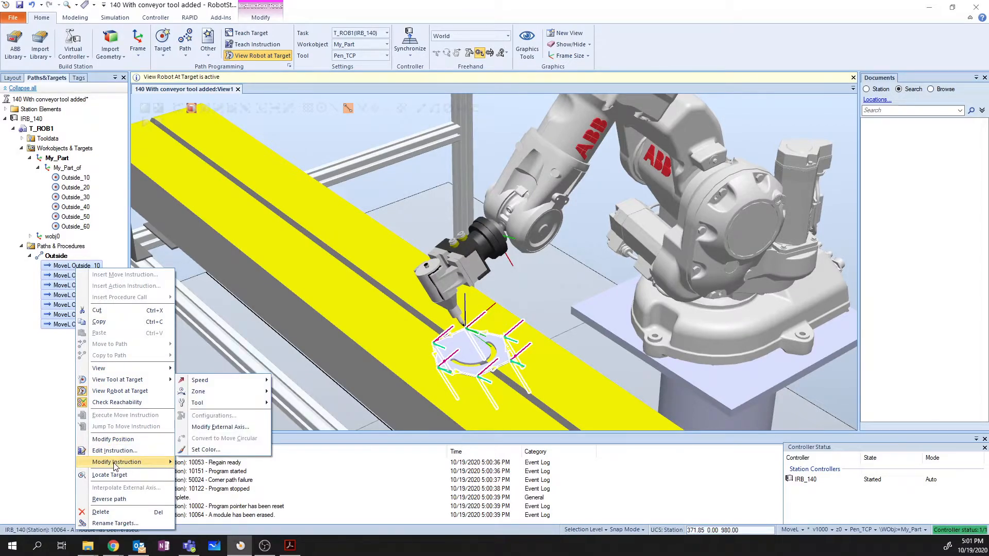
Set all seven Outside moves to speed v200 and move the robot along the path
{"action": "left_click", "coordinate": [199, 380]}
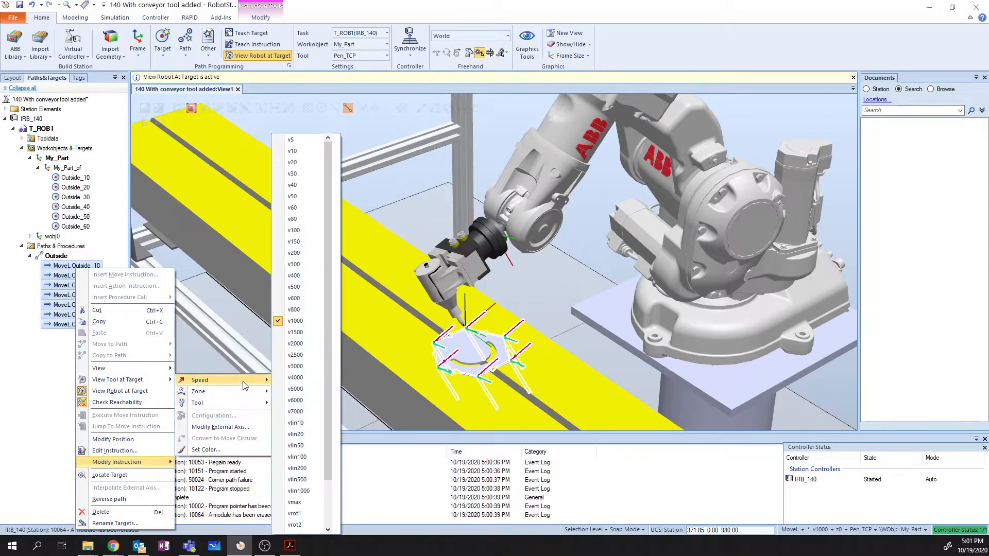
{"action": "mouse_move", "coordinate": [293, 241]}
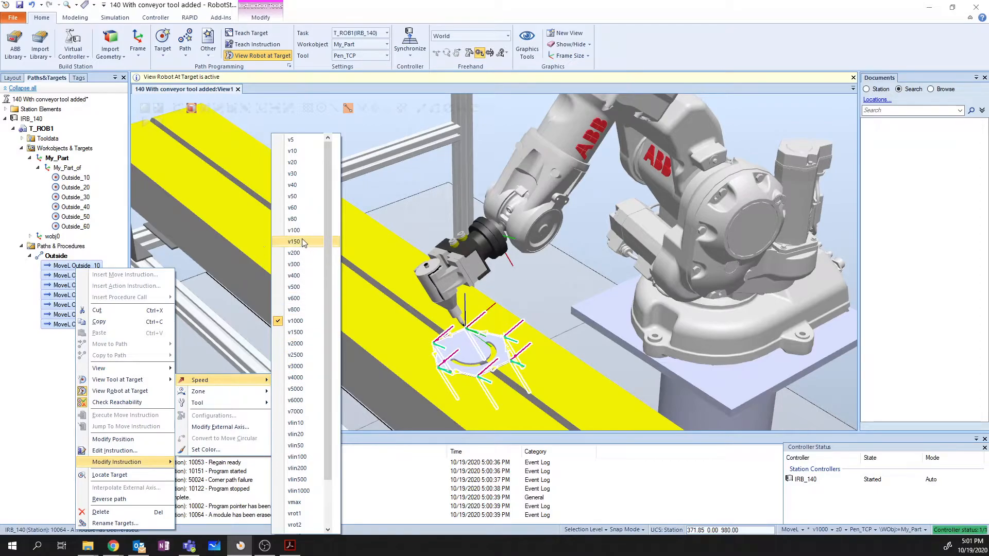
{"action": "left_click", "coordinate": [292, 253]}
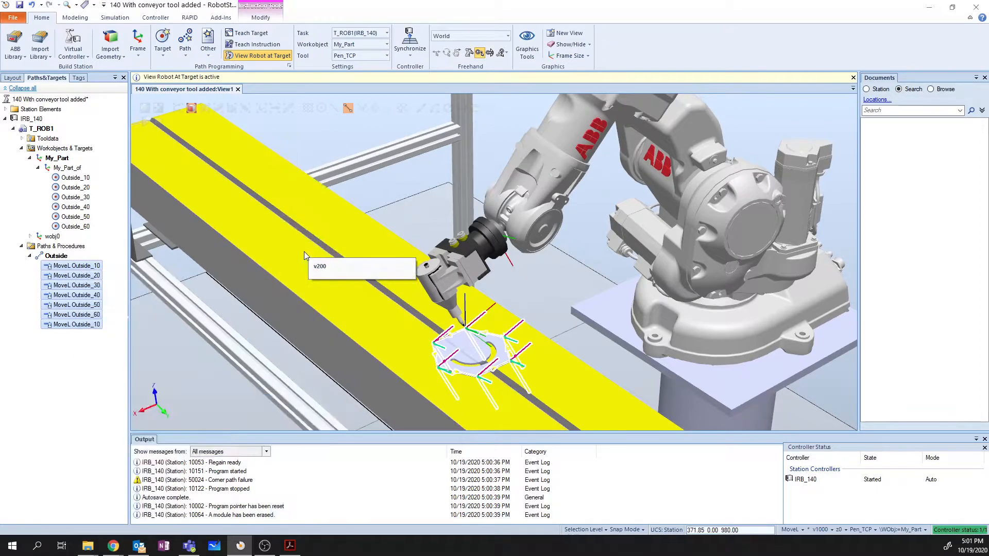
{"action": "mouse_move", "coordinate": [234, 294]}
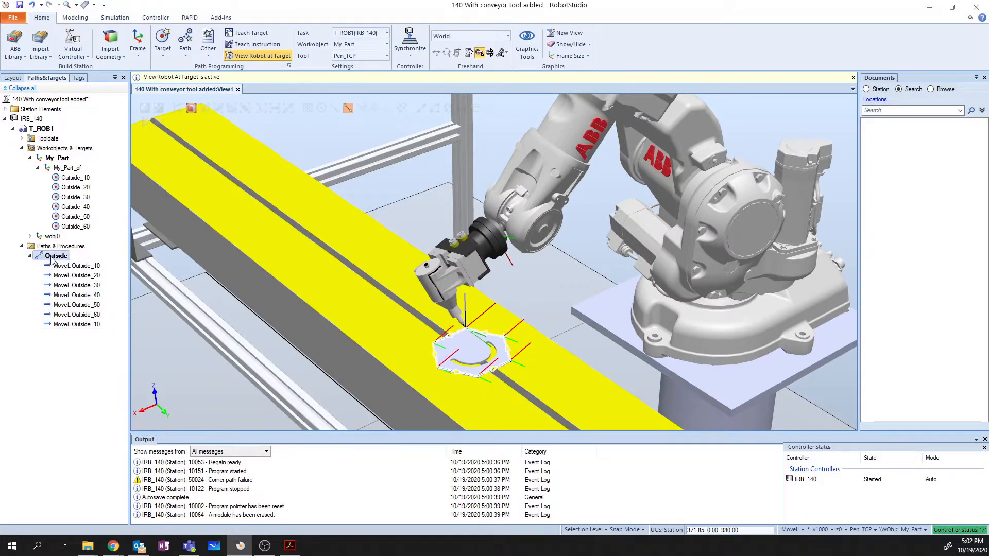
{"action": "right_click", "coordinate": [56, 255]}
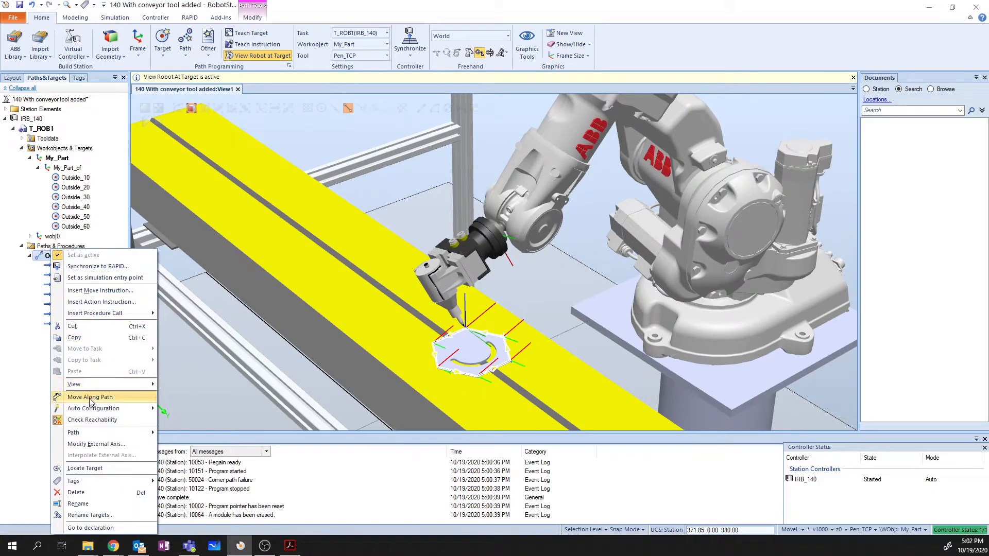
{"action": "left_click", "coordinate": [89, 397]}
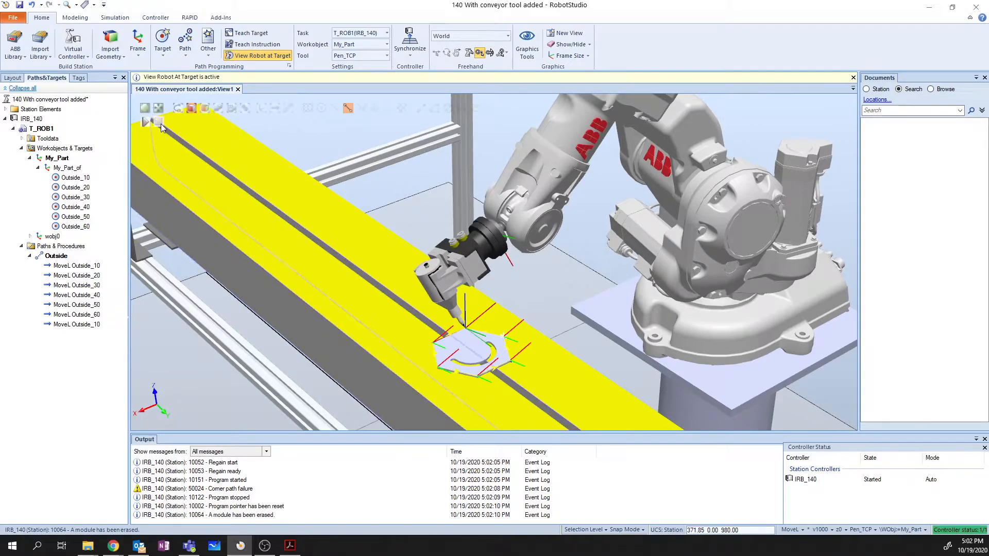
{"action": "mouse_move", "coordinate": [145, 122]}
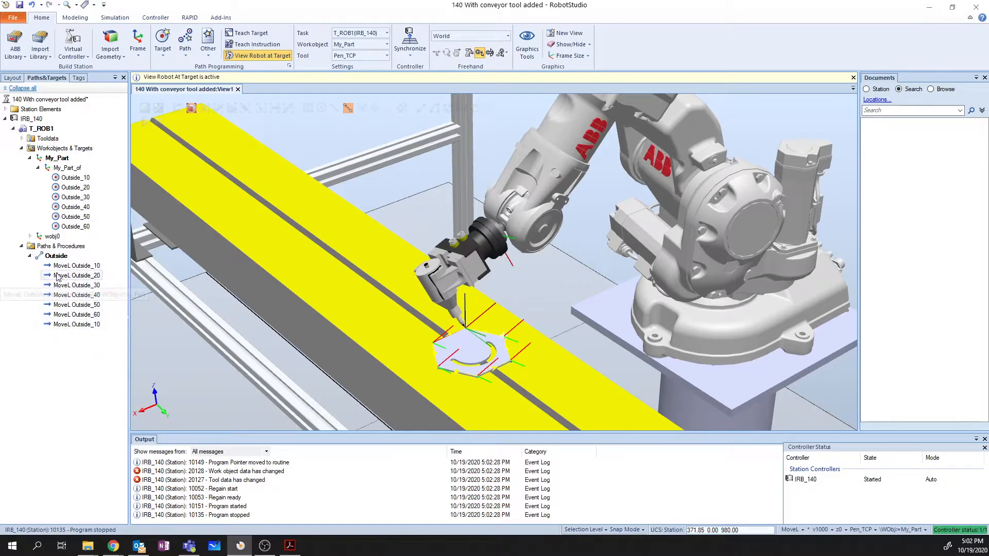
{"action": "mouse_move", "coordinate": [890, 494]}
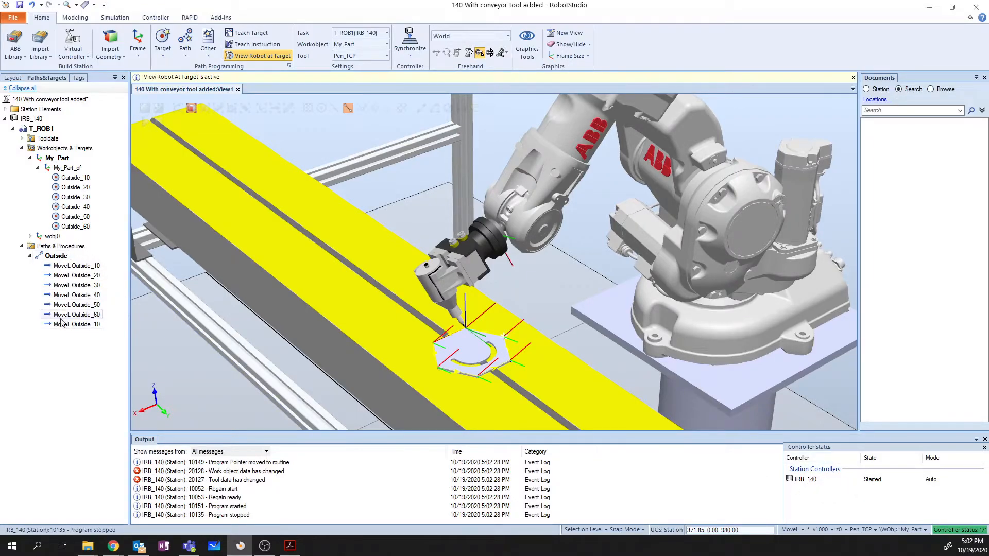
{"action": "mouse_move", "coordinate": [75, 325]}
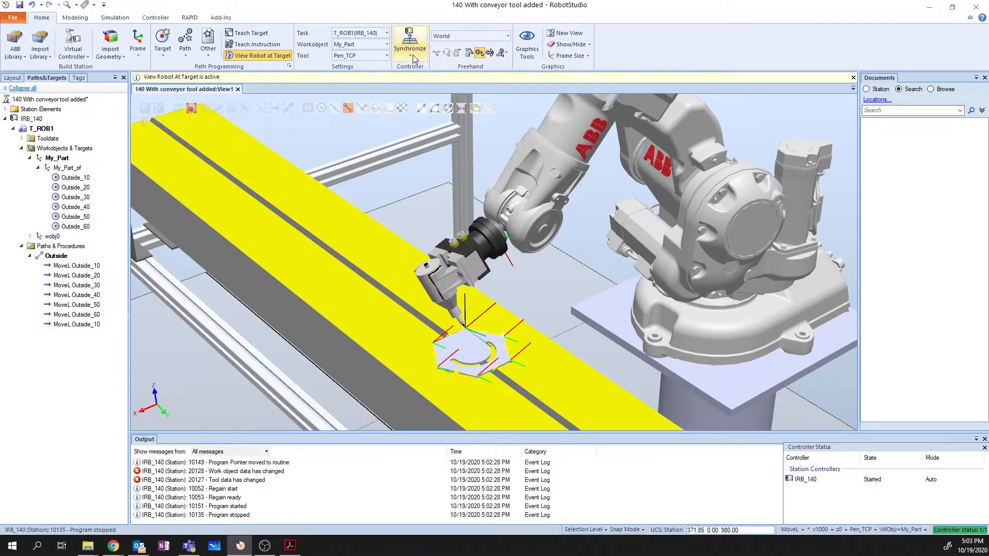
{"action": "mouse_move", "coordinate": [410, 45]}
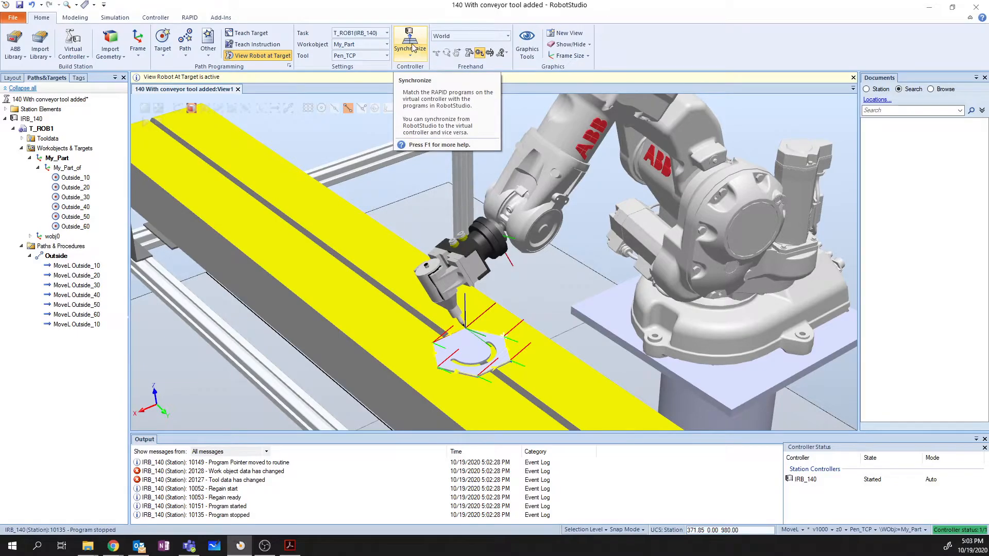
Synchronize Outside, Pen_TCP and My_Part to RAPID and confirm
{"action": "left_click", "coordinate": [409, 44]}
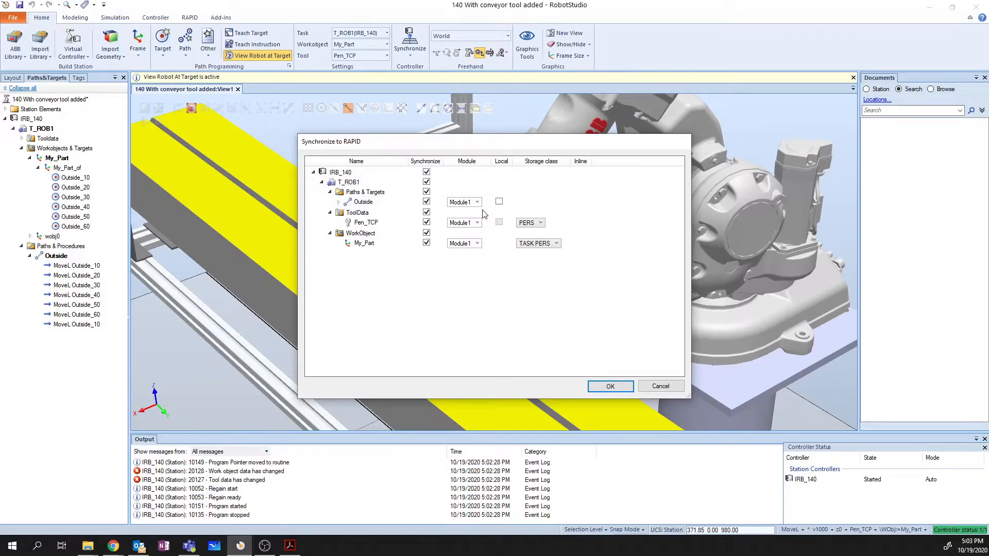
{"action": "left_click", "coordinate": [609, 387]}
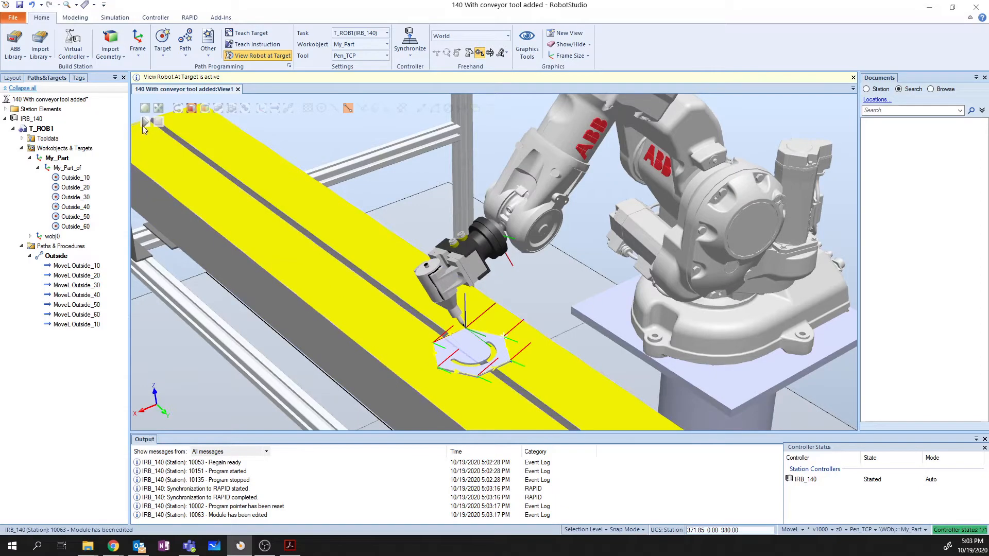
{"action": "mouse_move", "coordinate": [145, 122]}
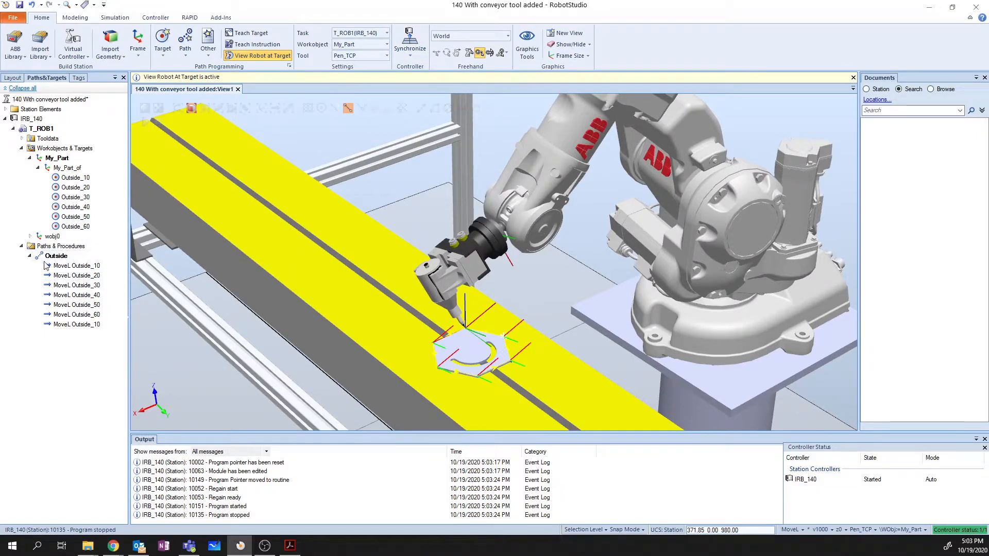
{"action": "mouse_move", "coordinate": [56, 255]}
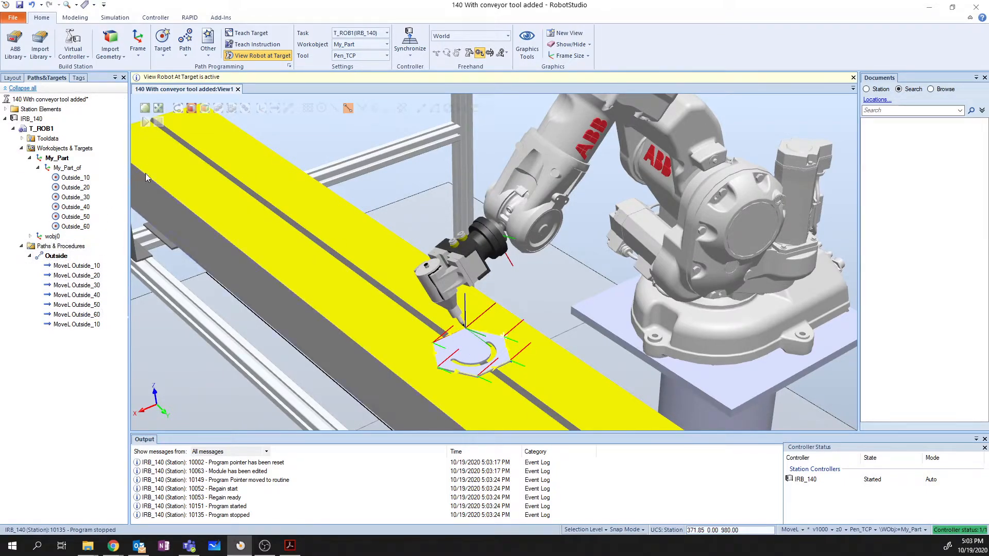
Expand Module1 under T_ROB1 and open the main procedure in the RAPID editor
{"action": "left_click", "coordinate": [190, 18]}
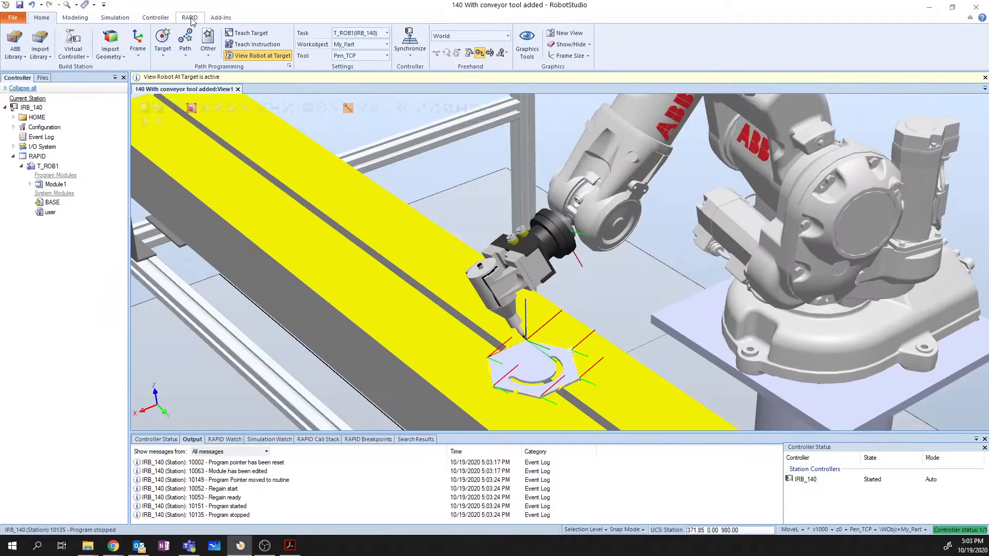
{"action": "left_click", "coordinate": [190, 17]}
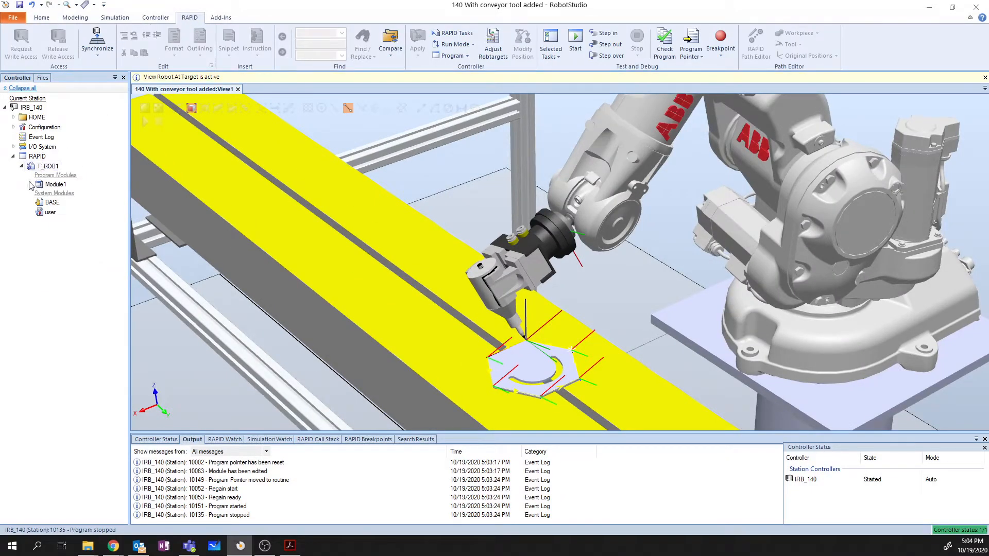
{"action": "left_click", "coordinate": [30, 183]}
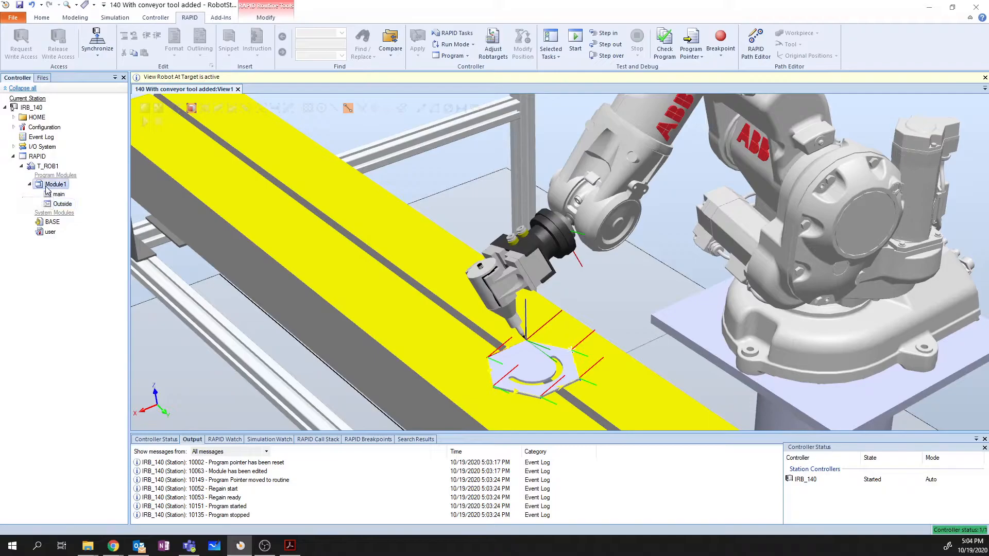
{"action": "double_click", "coordinate": [55, 184]}
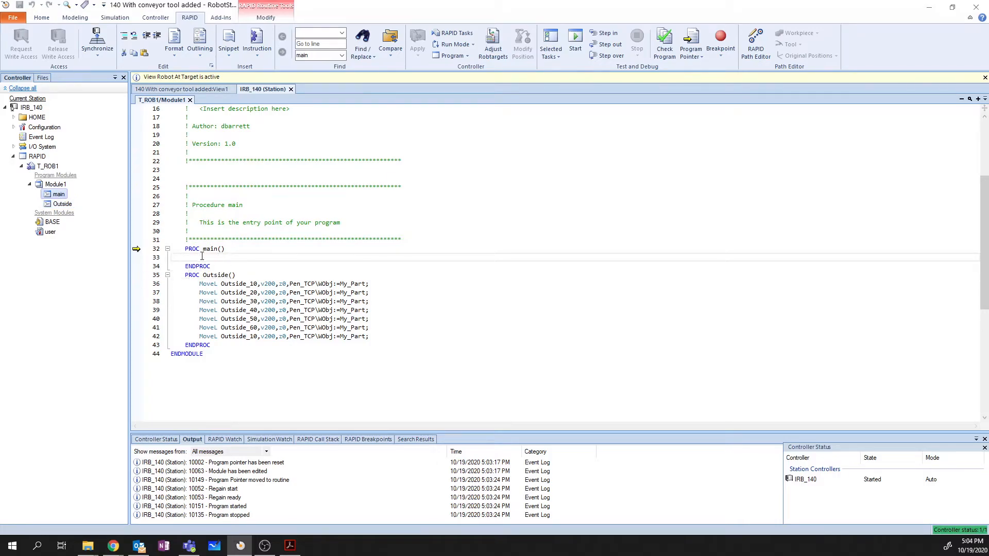
{"action": "mouse_move", "coordinate": [274, 249]}
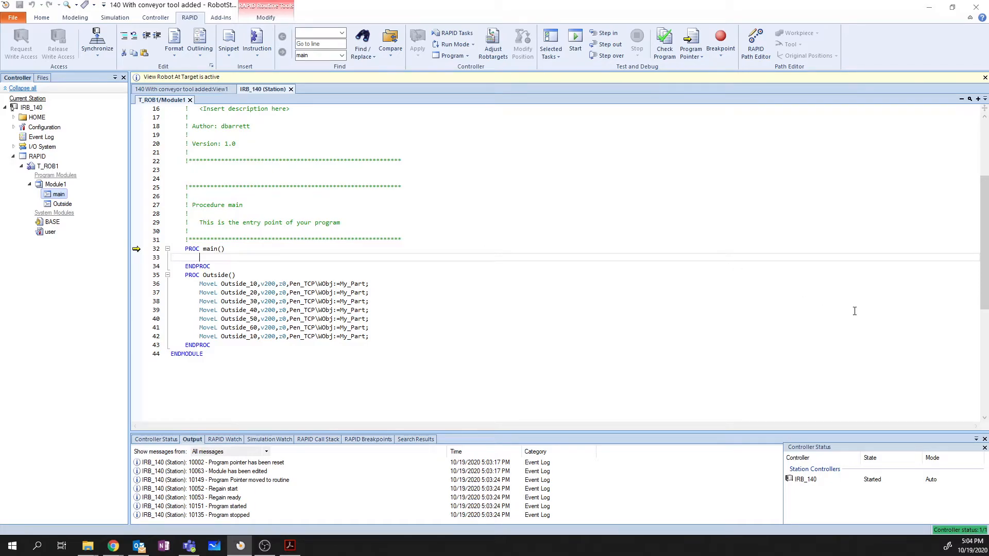
Add an Outside; call inside PROC main and apply the edited module, resetting the program pointer
{"action": "type", "text": "Outside;"}
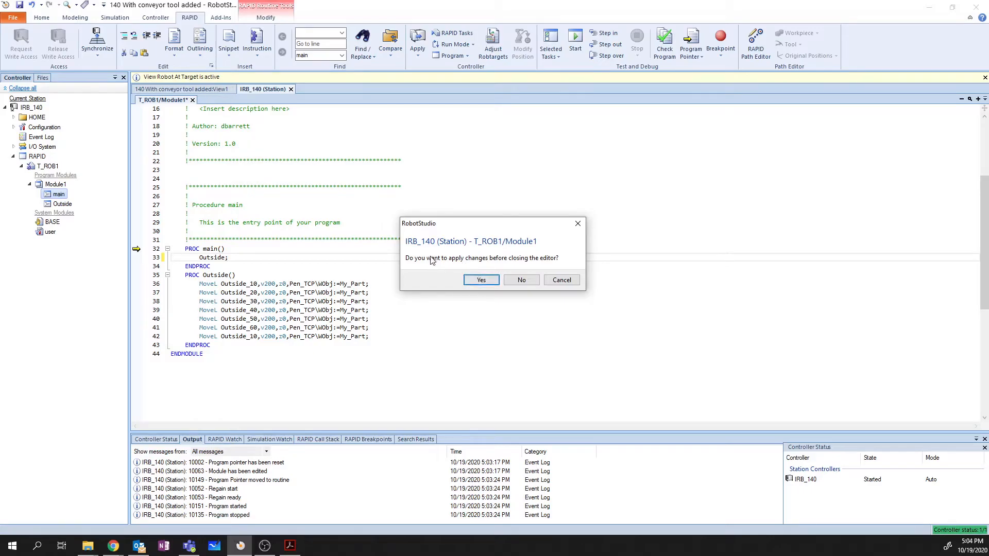
{"action": "mouse_move", "coordinate": [481, 280]}
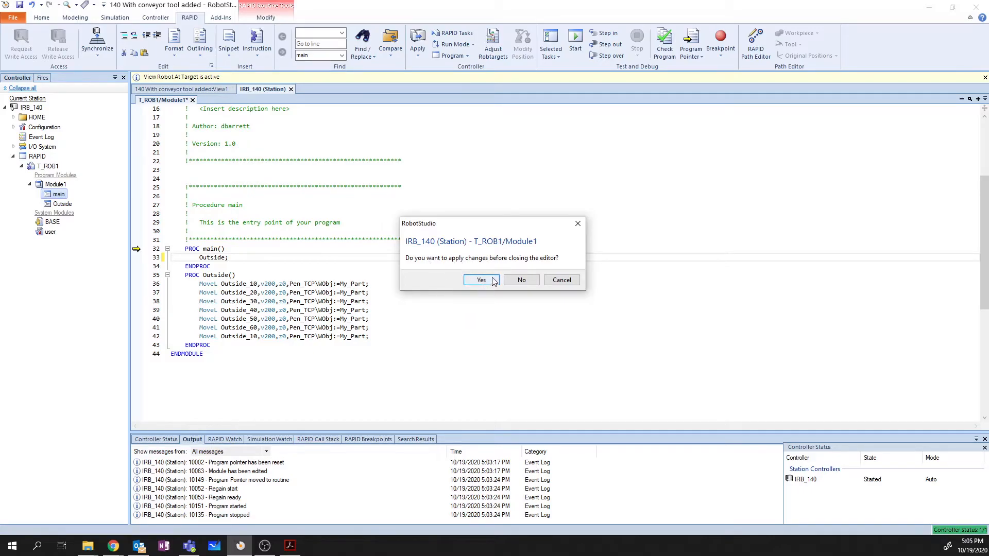
{"action": "left_click", "coordinate": [481, 279]}
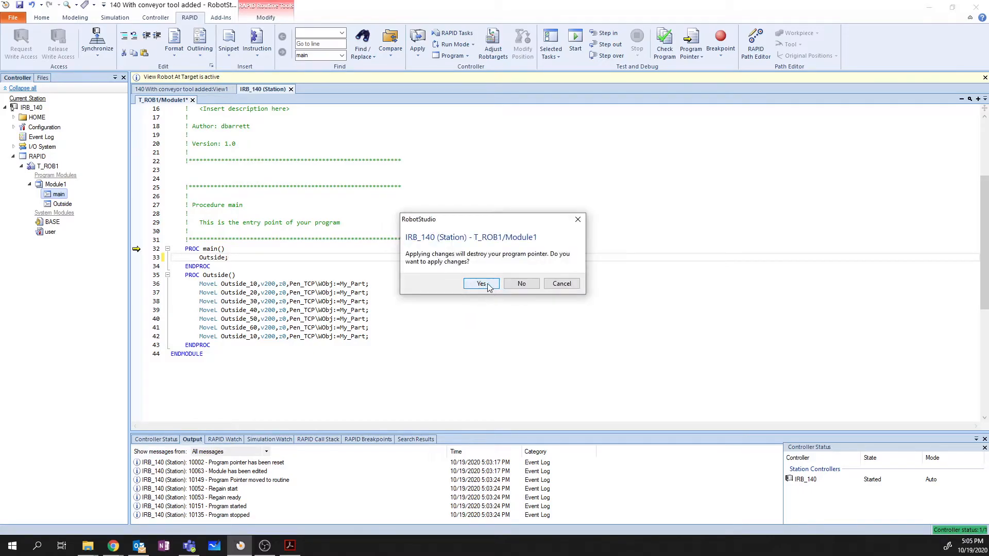
{"action": "left_click", "coordinate": [481, 284]}
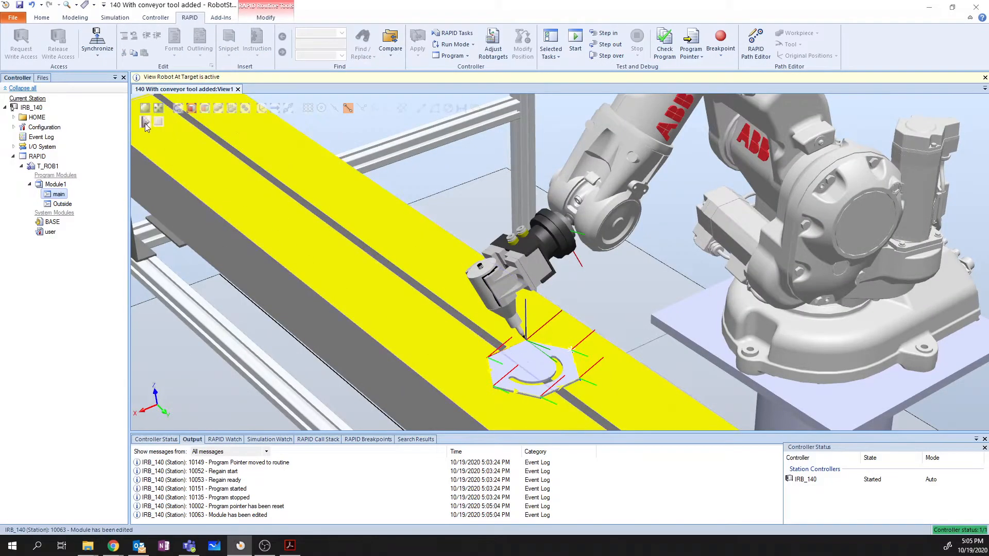
Stop the running simulation and return to the Home station layout
{"action": "left_click", "coordinate": [144, 121]}
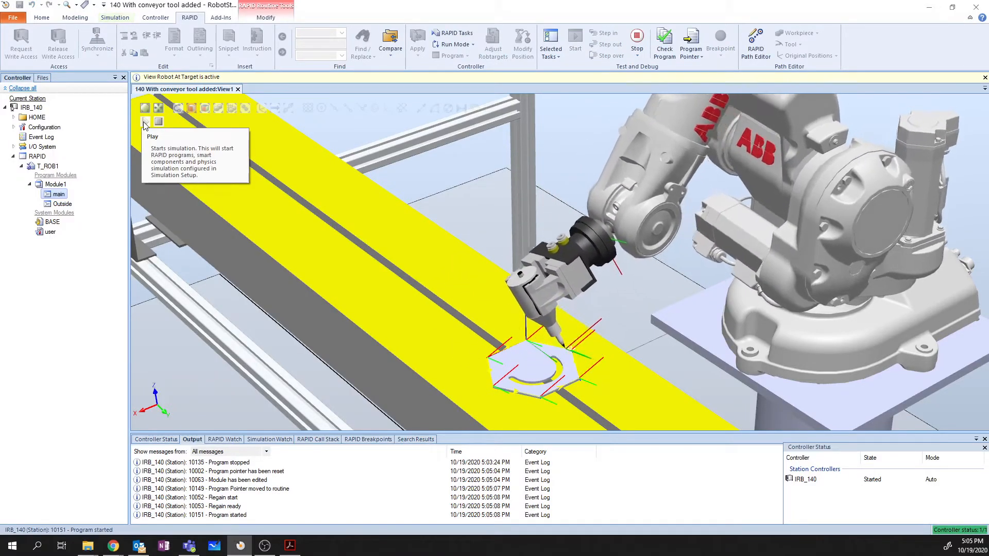
{"action": "left_click", "coordinate": [144, 107]}
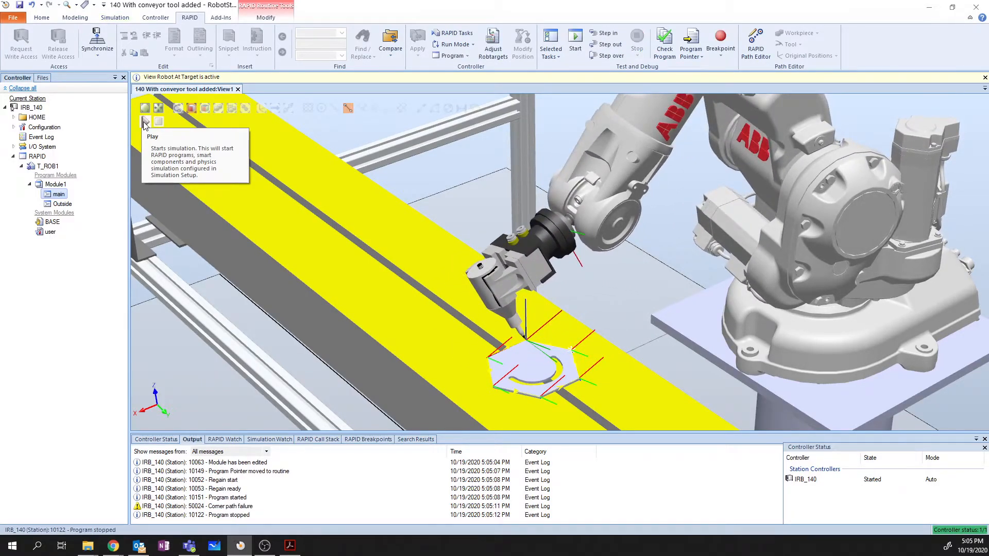
{"action": "mouse_move", "coordinate": [101, 133]}
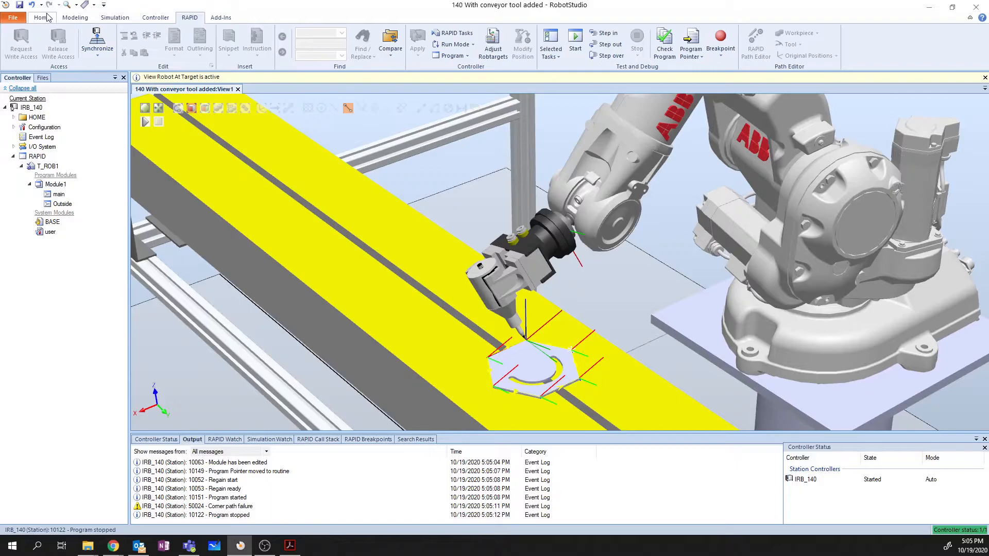
{"action": "left_click", "coordinate": [42, 18]}
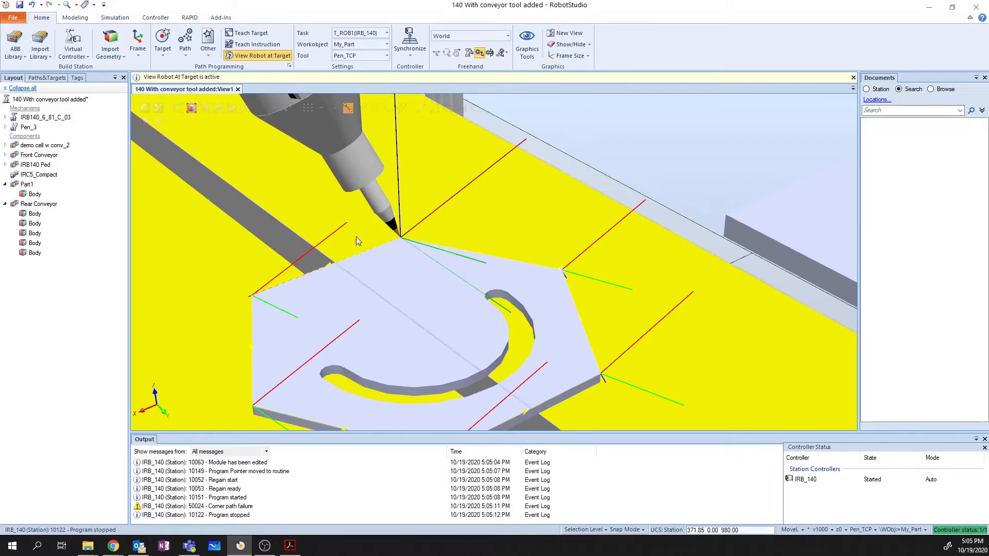
{"action": "mouse_move", "coordinate": [505, 368]}
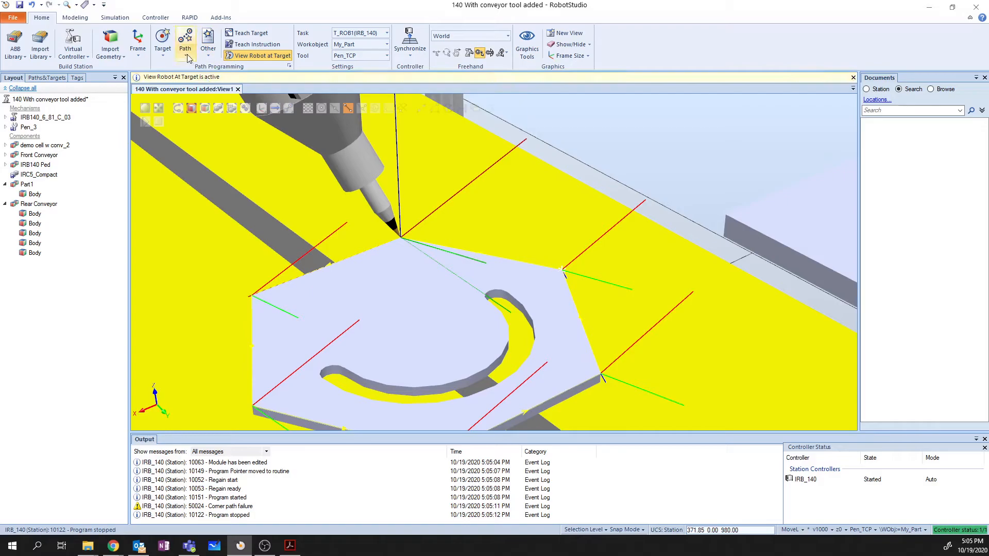
{"action": "mouse_move", "coordinate": [187, 55]}
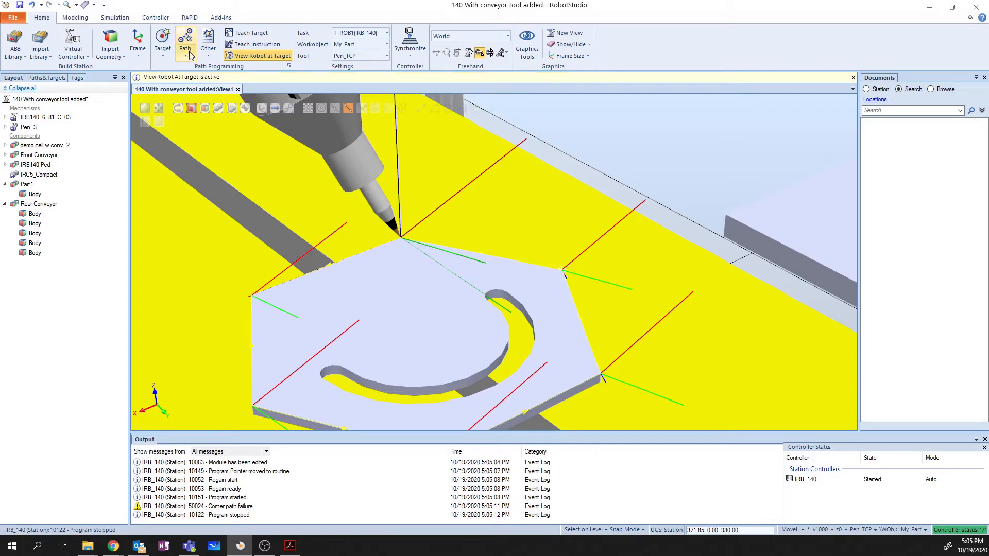
Start AutoPath to generate a path from part edges
{"action": "left_click", "coordinate": [185, 43]}
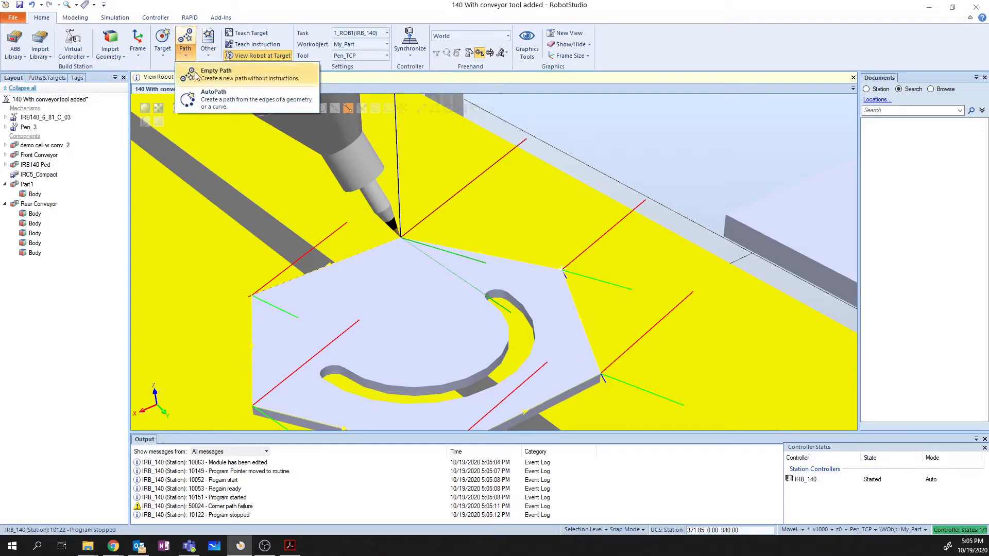
{"action": "mouse_move", "coordinate": [234, 99]}
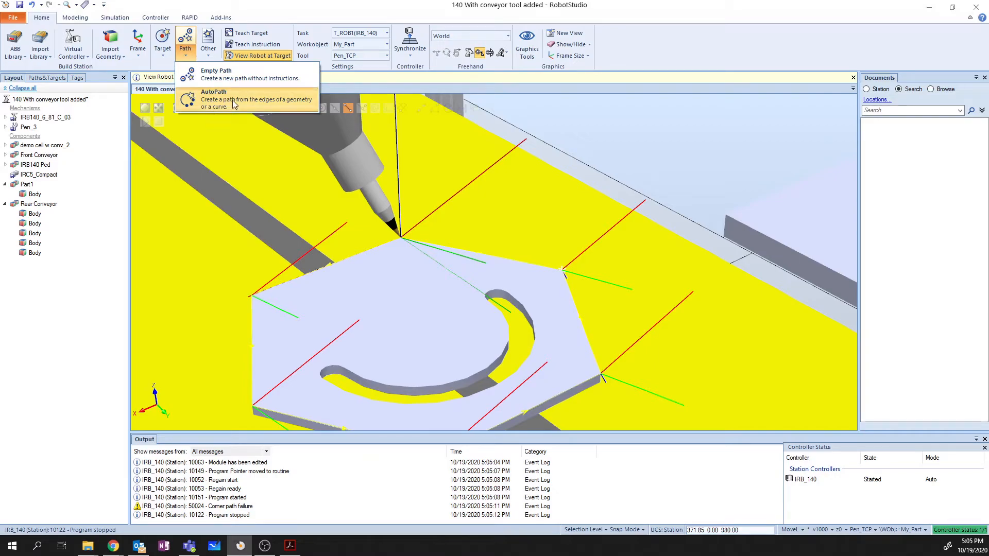
{"action": "left_click", "coordinate": [213, 92]}
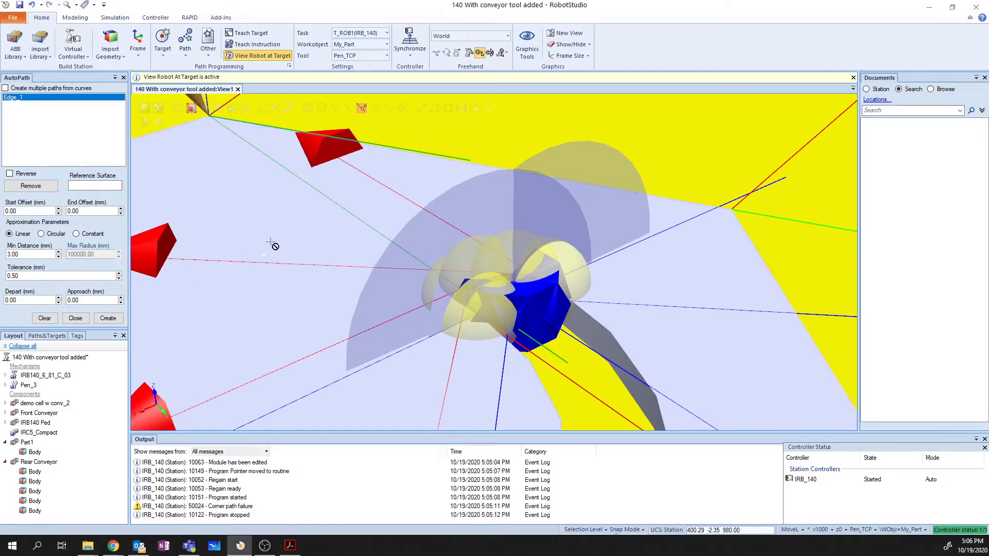
{"action": "mouse_move", "coordinate": [289, 266]}
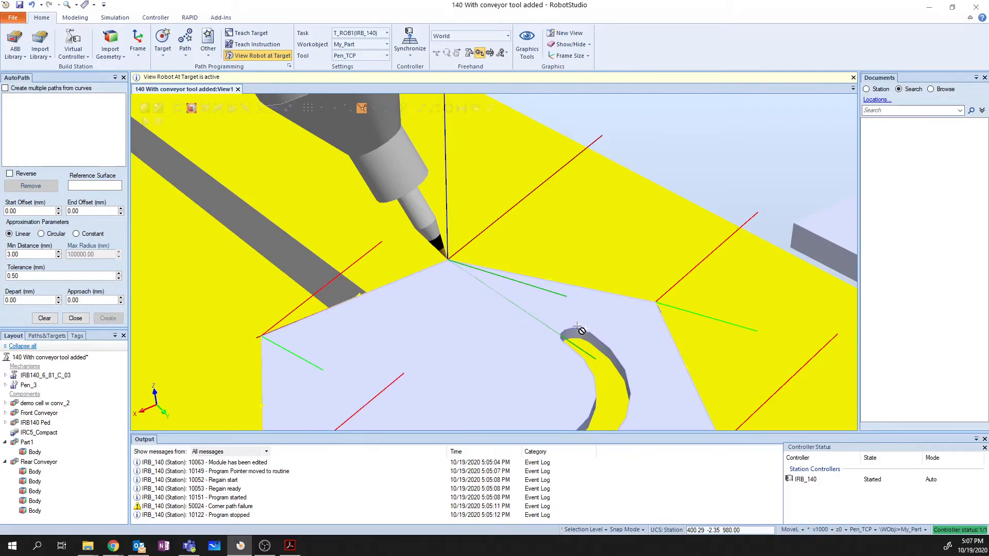
Pick the curved slot edges Edge_2 to Edge_7 with circular approximation
{"action": "left_click", "coordinate": [577, 327]}
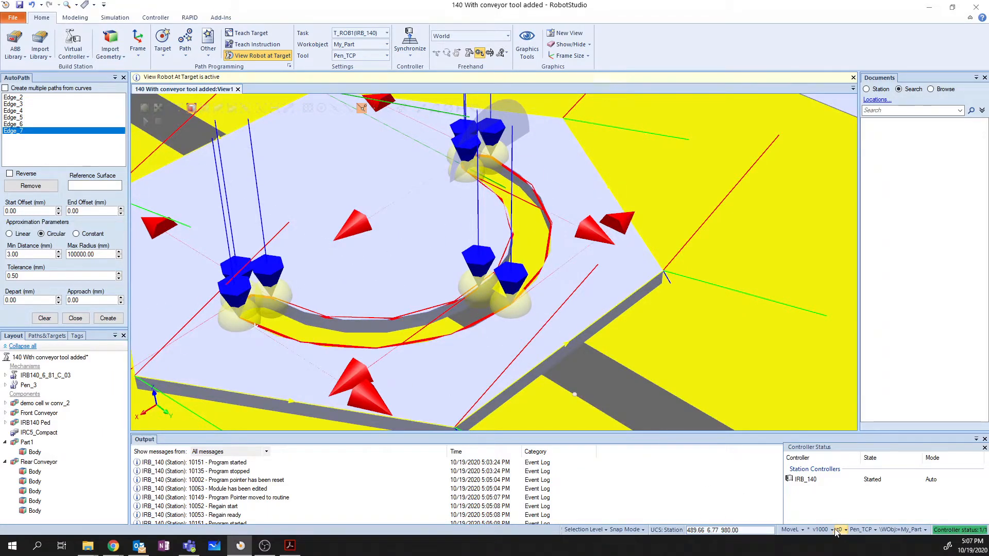
Set the template speed to v400 and create Path_10 along the slot edges
{"action": "left_click", "coordinate": [826, 530]}
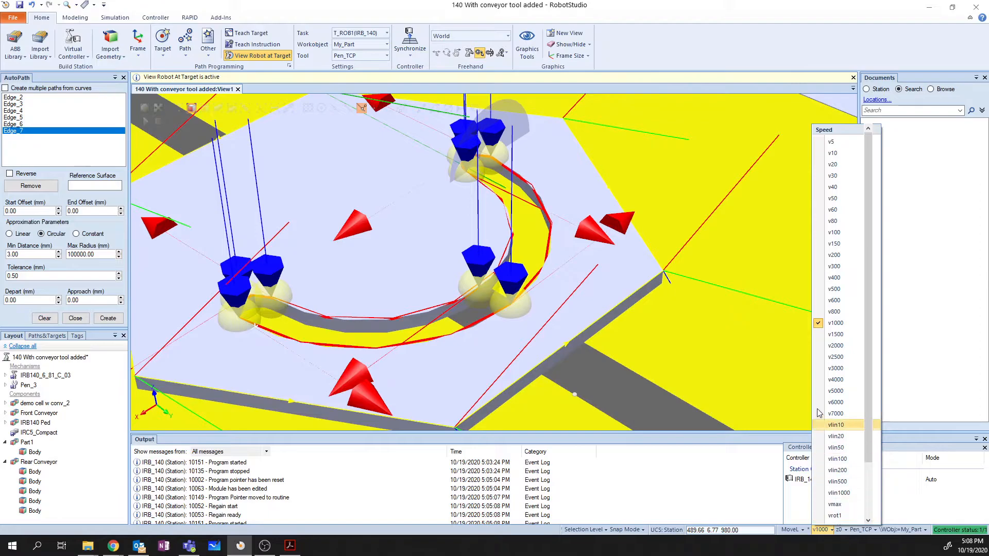
{"action": "mouse_move", "coordinate": [844, 277]}
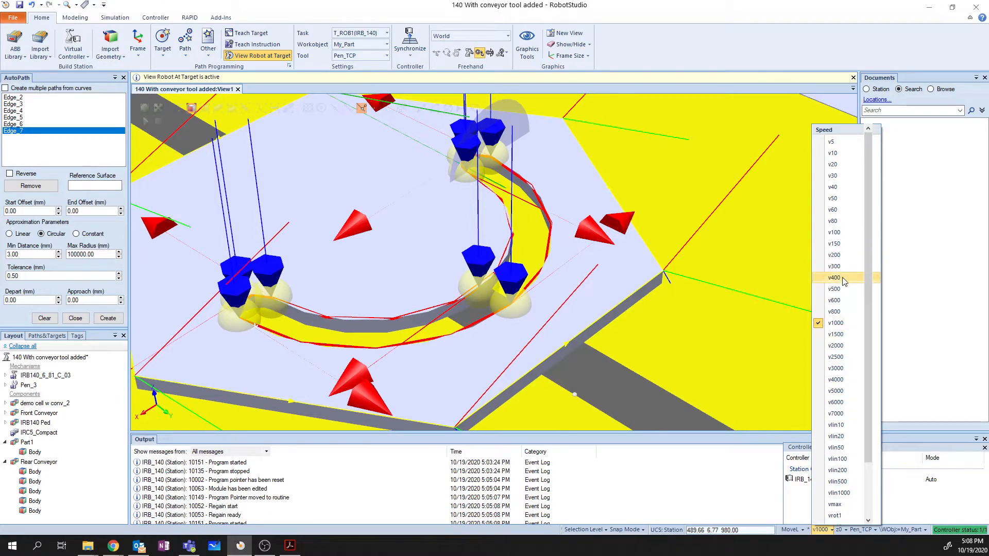
{"action": "left_click", "coordinate": [833, 277]}
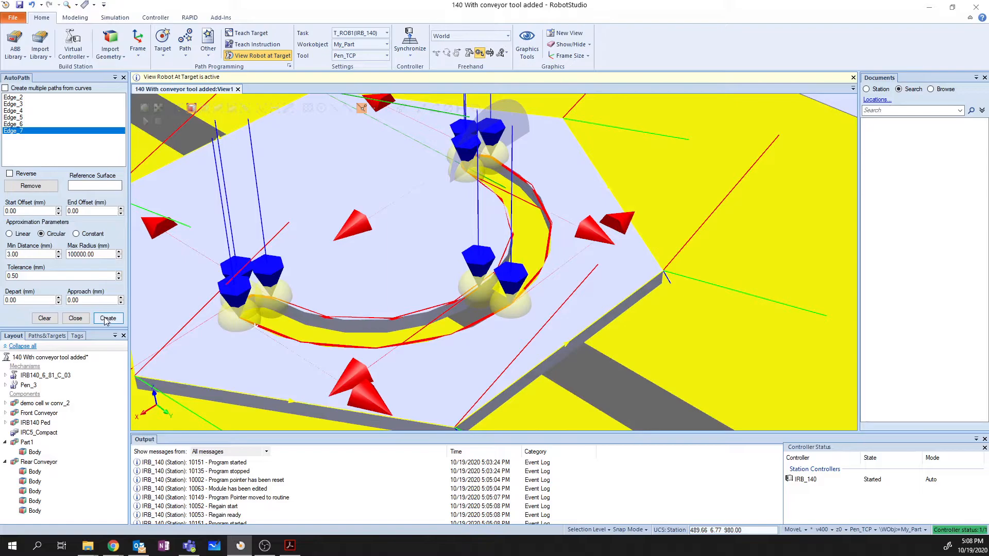
{"action": "left_click", "coordinate": [107, 319]}
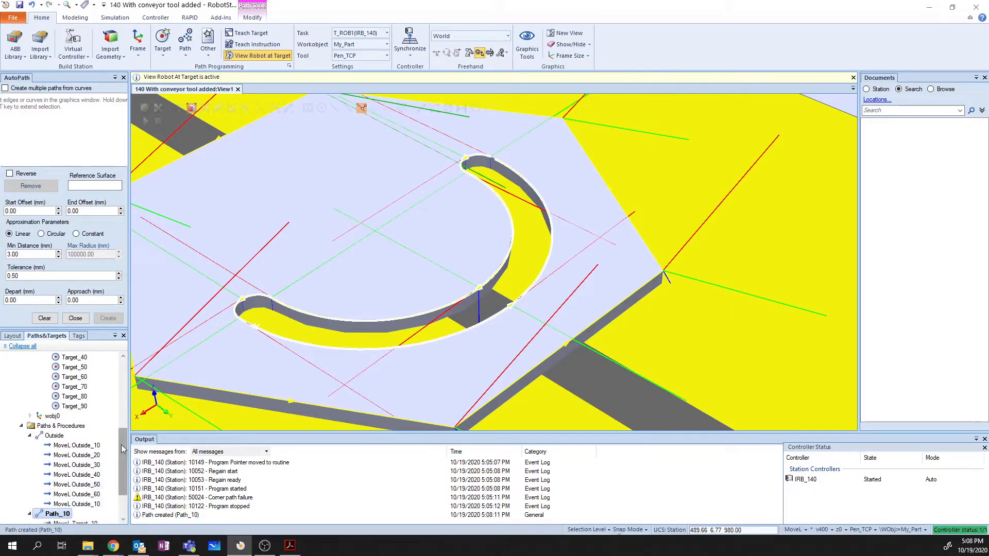
View the robot at Path_10's first move and targets, revealing Target_20 out of reach
{"action": "scroll", "scroll_direction": "down", "scroll_amount": 3}
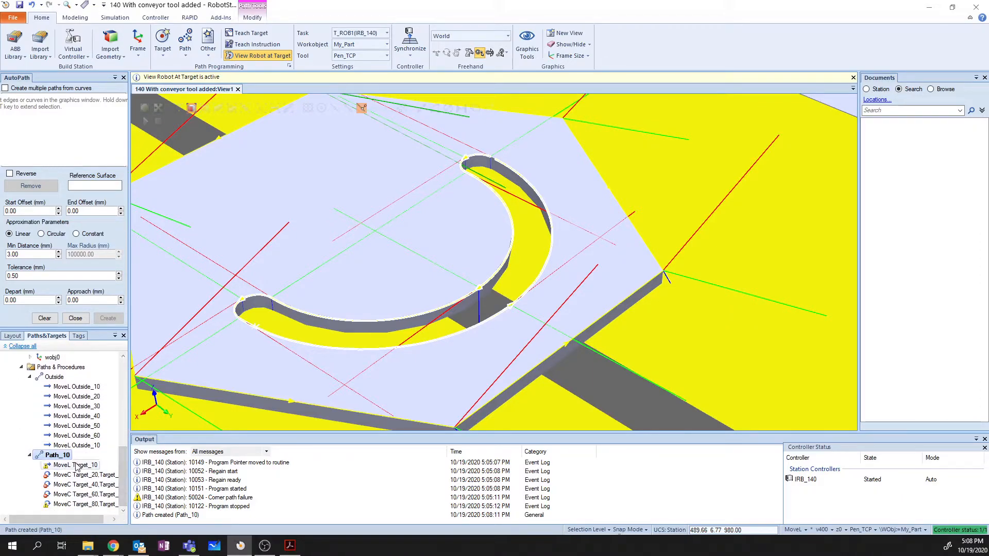
{"action": "left_click", "coordinate": [74, 464]}
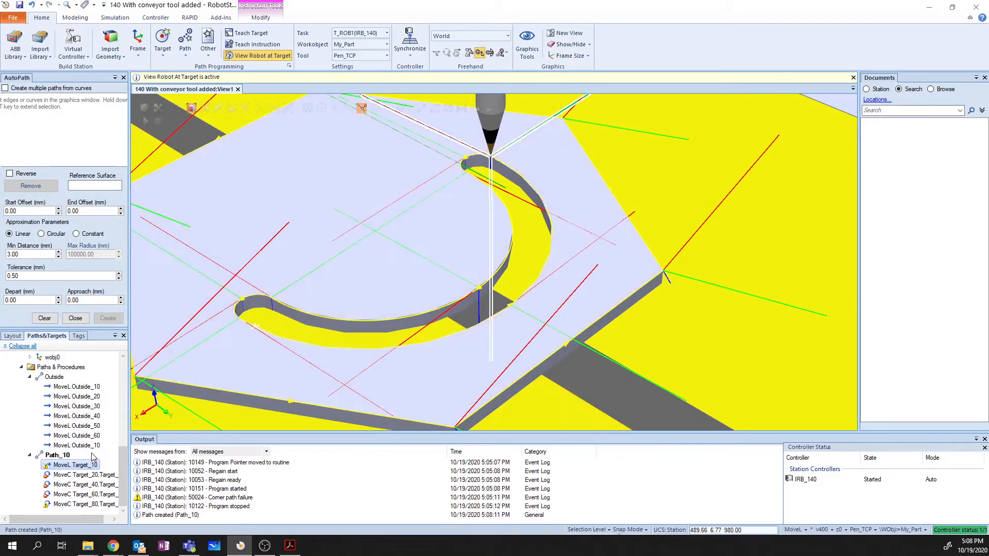
{"action": "mouse_move", "coordinate": [76, 464]}
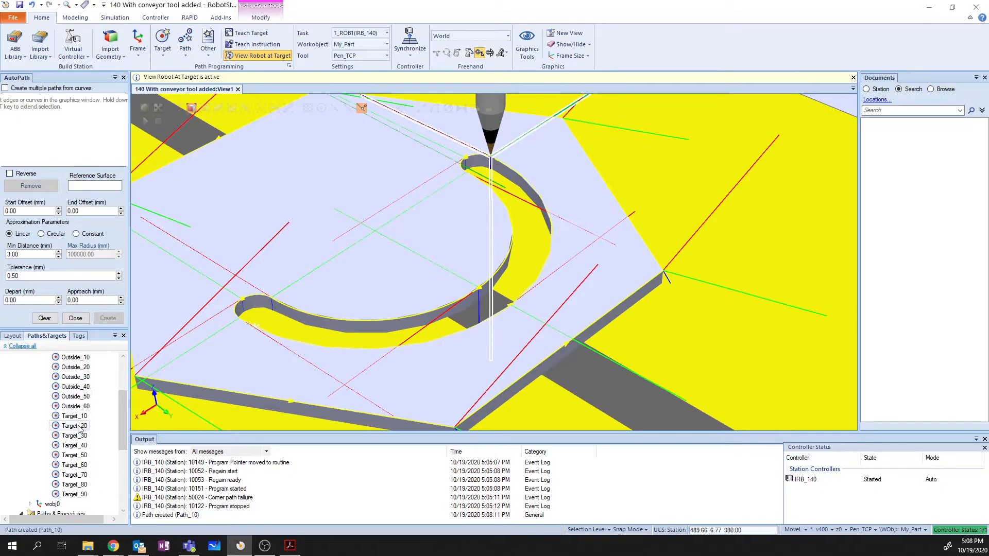
{"action": "left_click", "coordinate": [74, 415]}
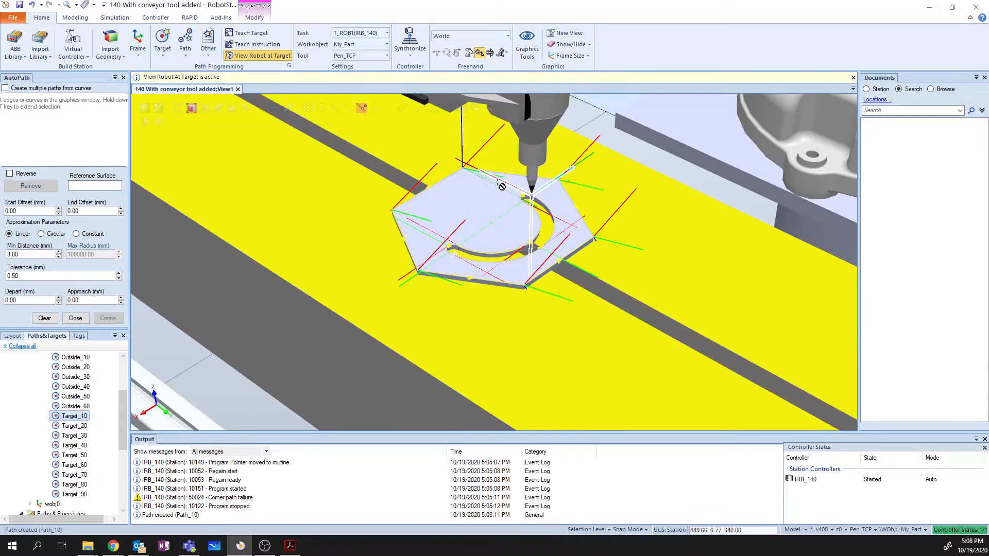
{"action": "left_click", "coordinate": [502, 183]}
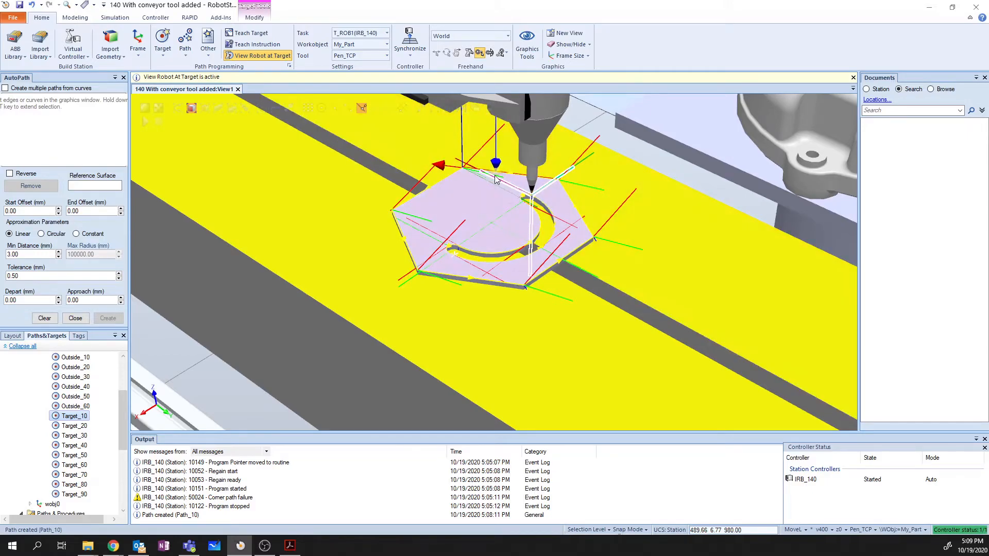
{"action": "left_click", "coordinate": [74, 426]}
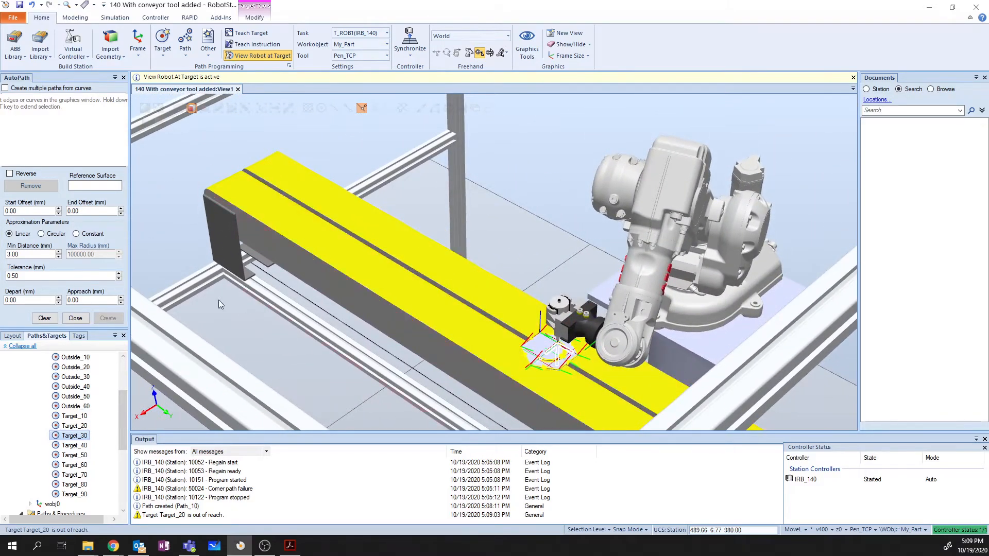
{"action": "left_click", "coordinate": [74, 415]}
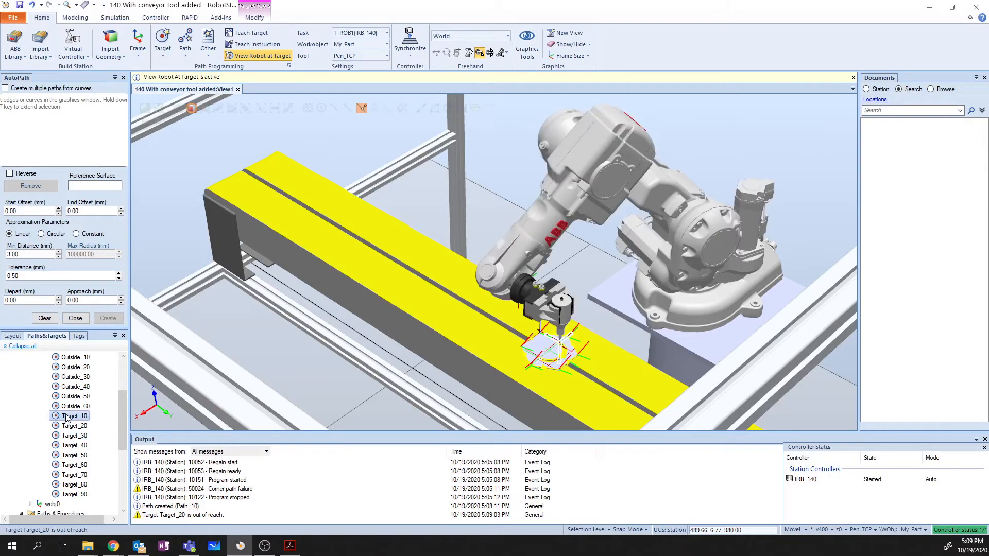
{"action": "left_click", "coordinate": [74, 435]}
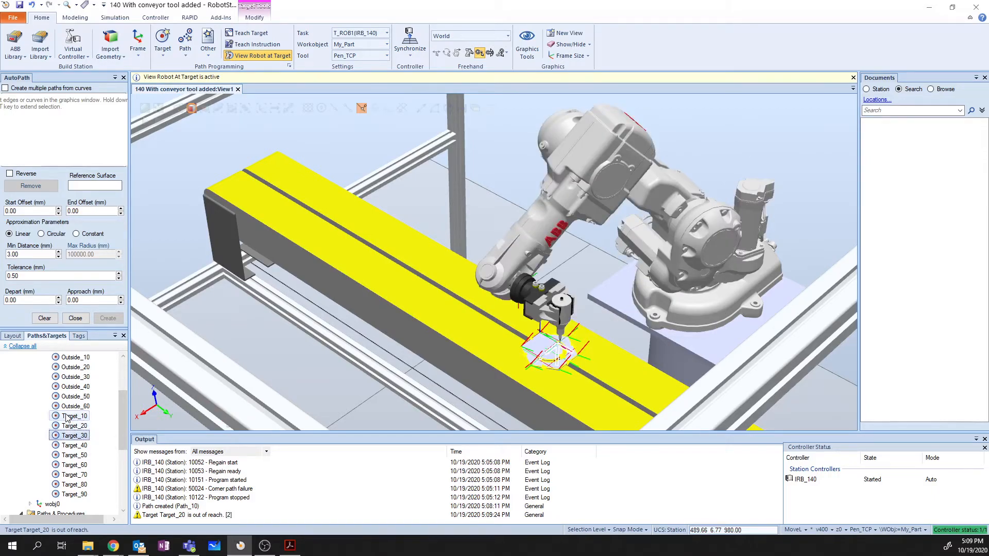
{"action": "left_click", "coordinate": [74, 416]}
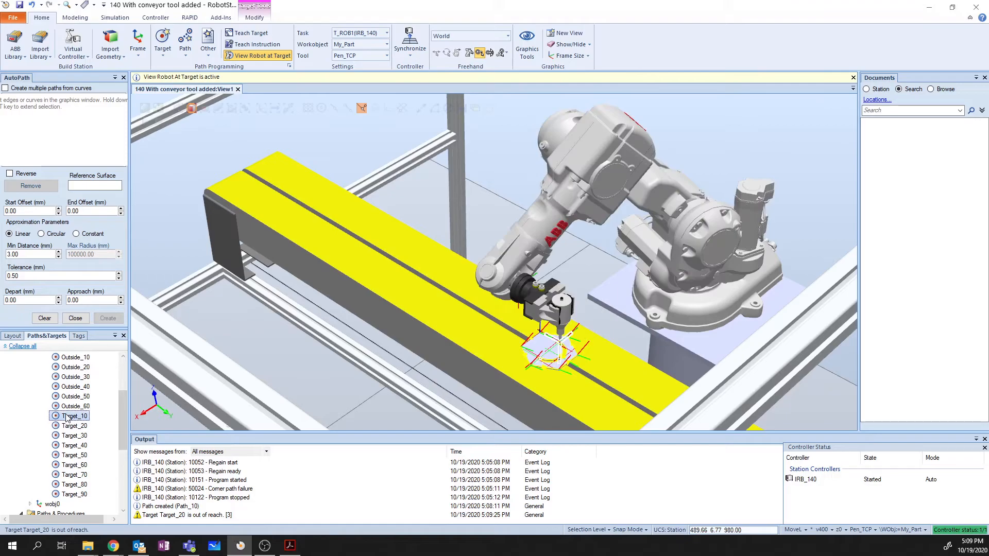
{"action": "left_click", "coordinate": [74, 426]}
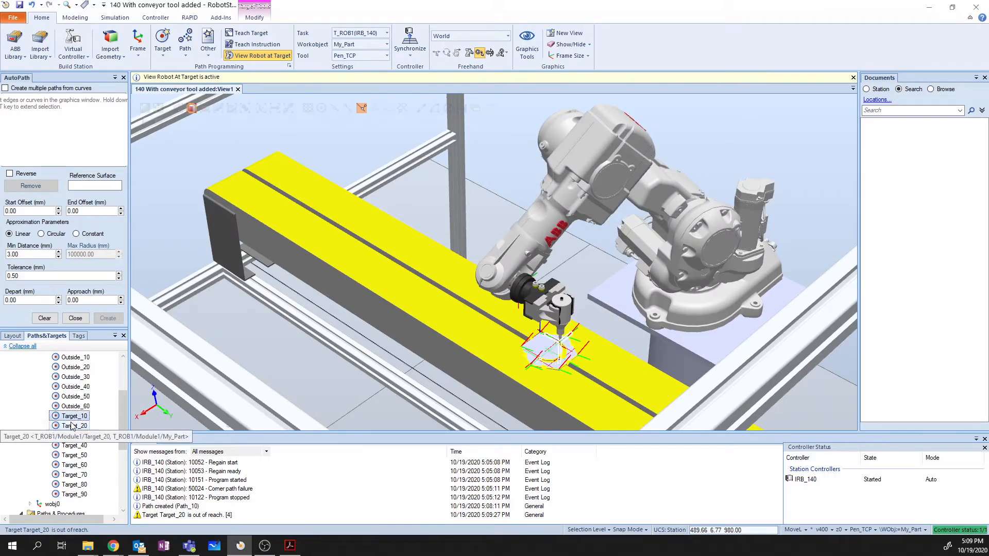
{"action": "left_click", "coordinate": [75, 416]}
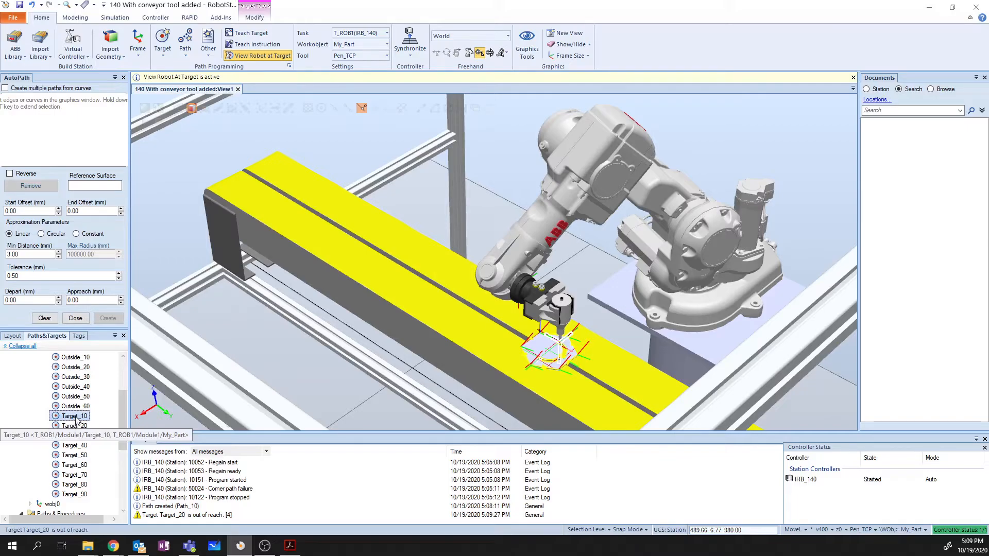
{"action": "right_click", "coordinate": [72, 416]}
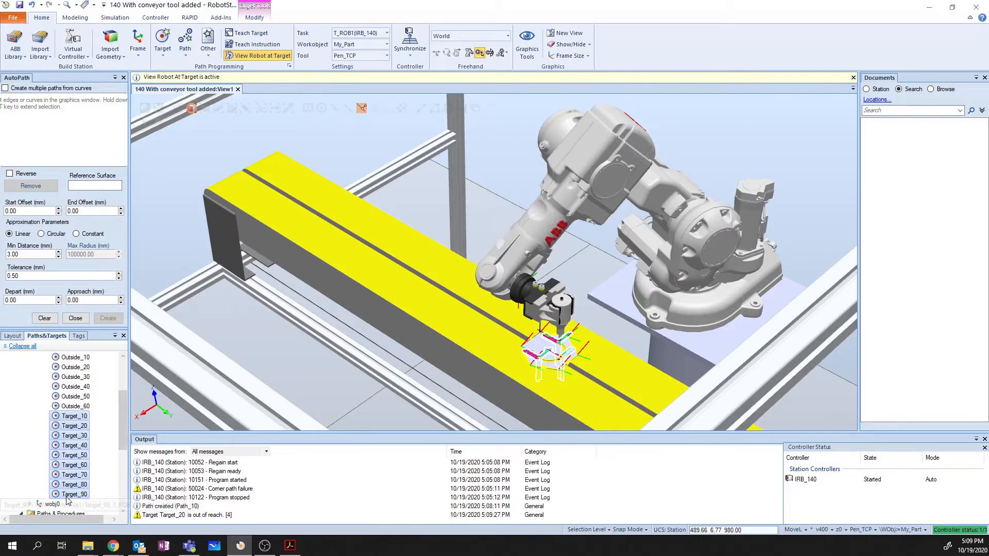
{"action": "mouse_move", "coordinate": [77, 504]}
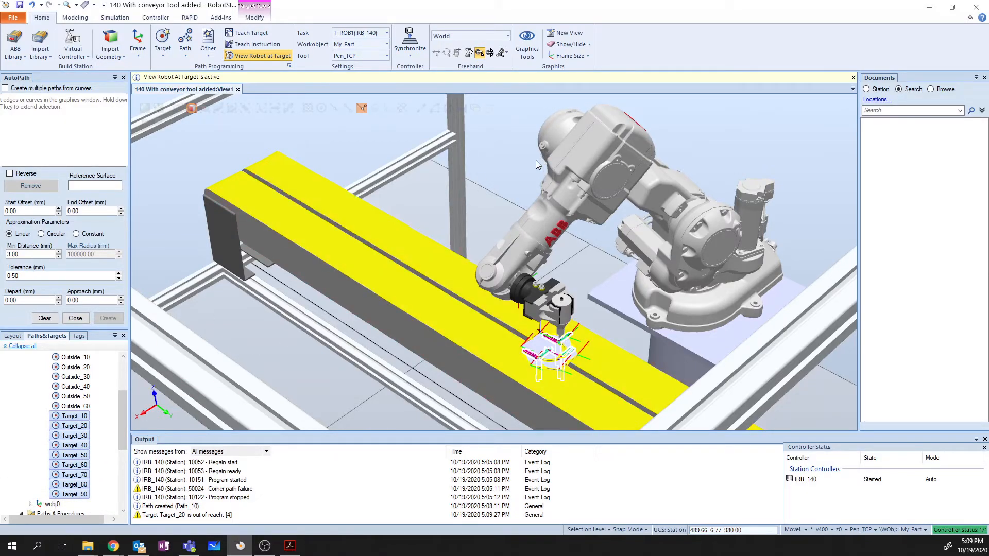
{"action": "mouse_move", "coordinate": [463, 224]}
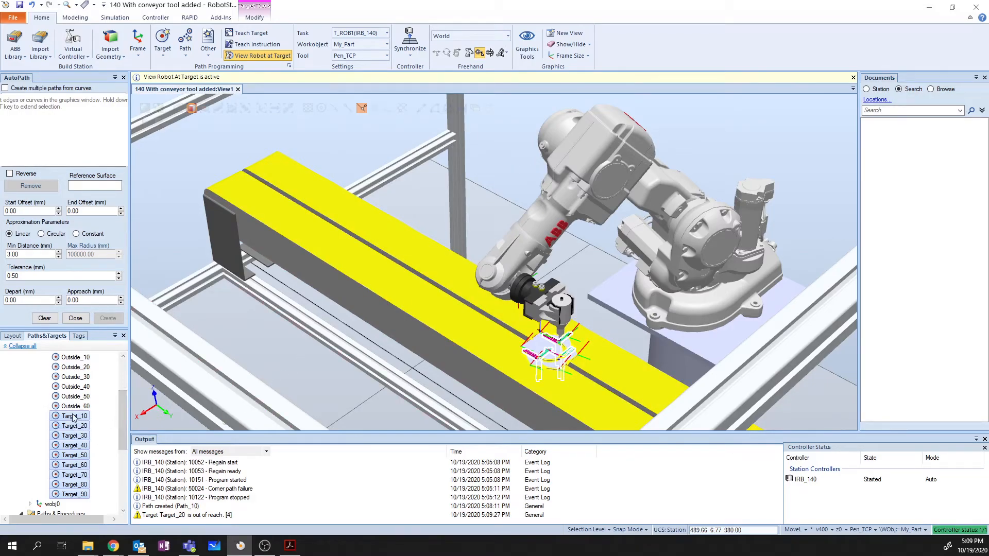
{"action": "right_click", "coordinate": [75, 416]}
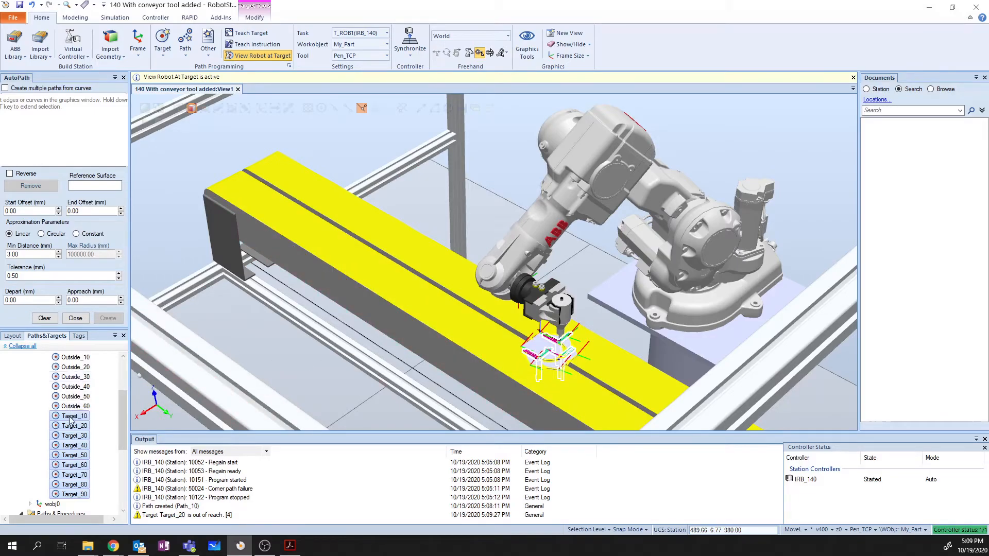
{"action": "left_click", "coordinate": [75, 426]}
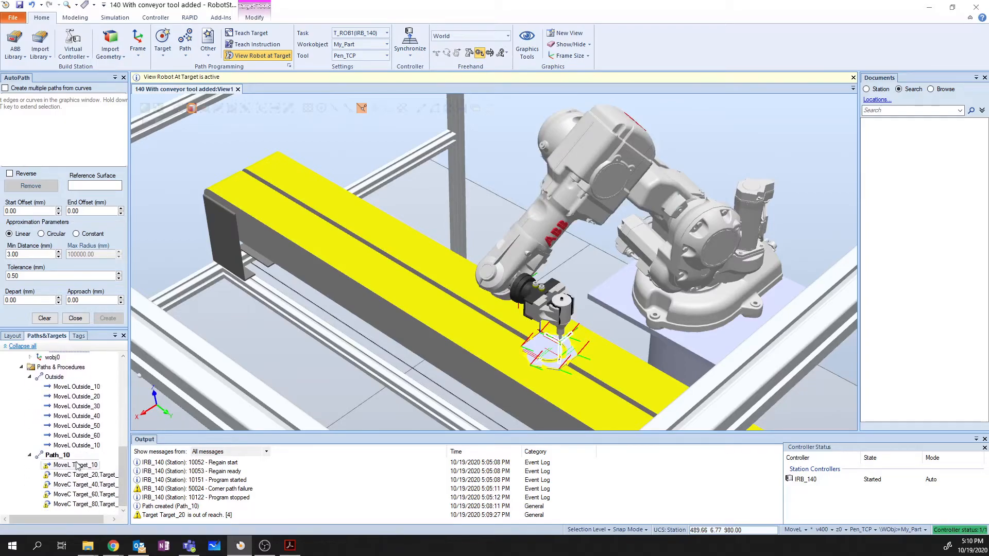
Run Auto Configuration on Path_10 and apply robot configuration Cfg1 to its targets
{"action": "left_click", "coordinate": [56, 454]}
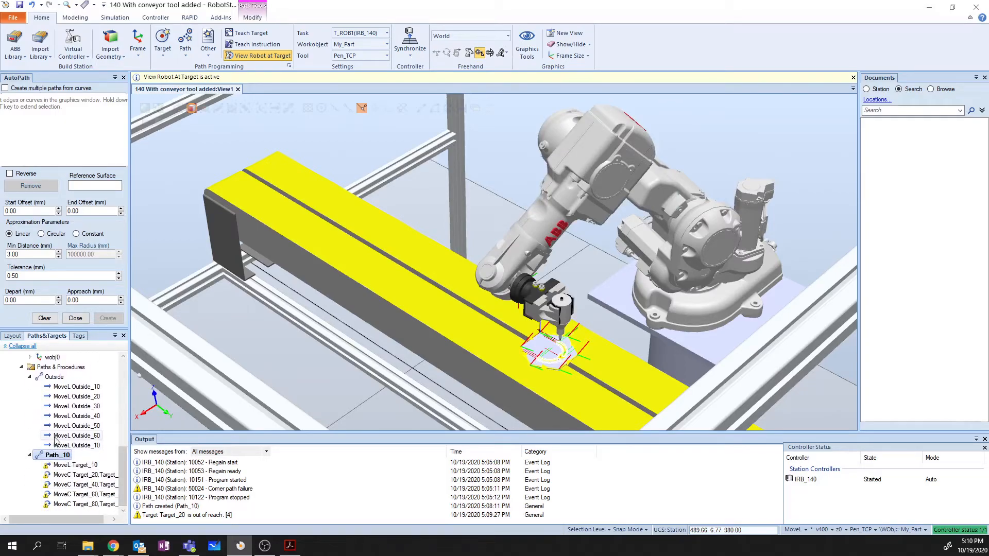
{"action": "right_click", "coordinate": [57, 454]}
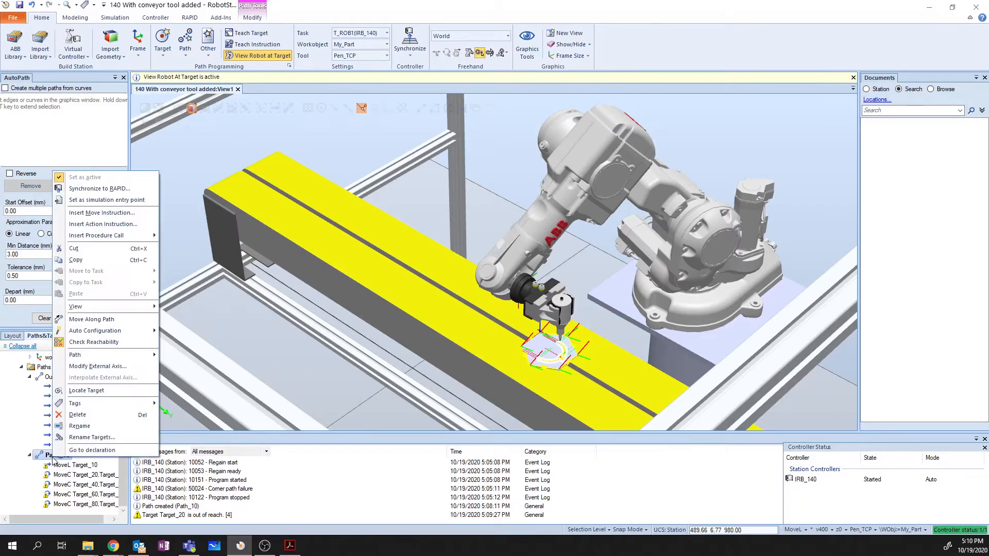
{"action": "mouse_move", "coordinate": [94, 331]}
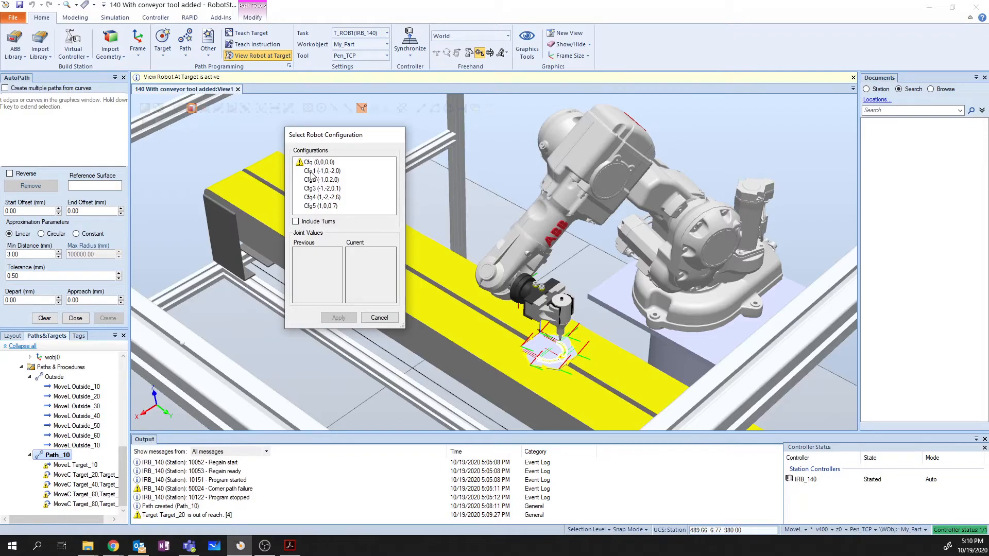
{"action": "left_click", "coordinate": [322, 170]}
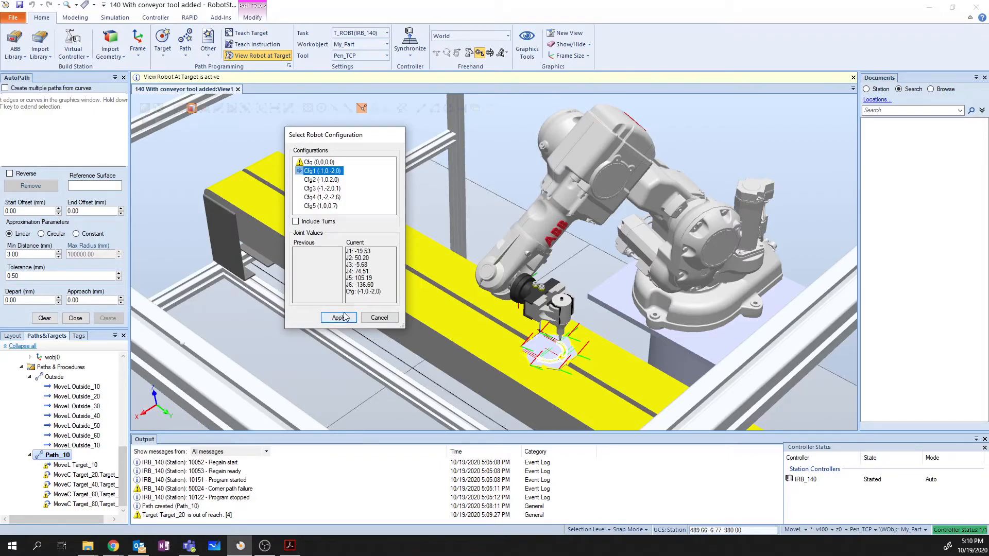
{"action": "left_click", "coordinate": [338, 318]}
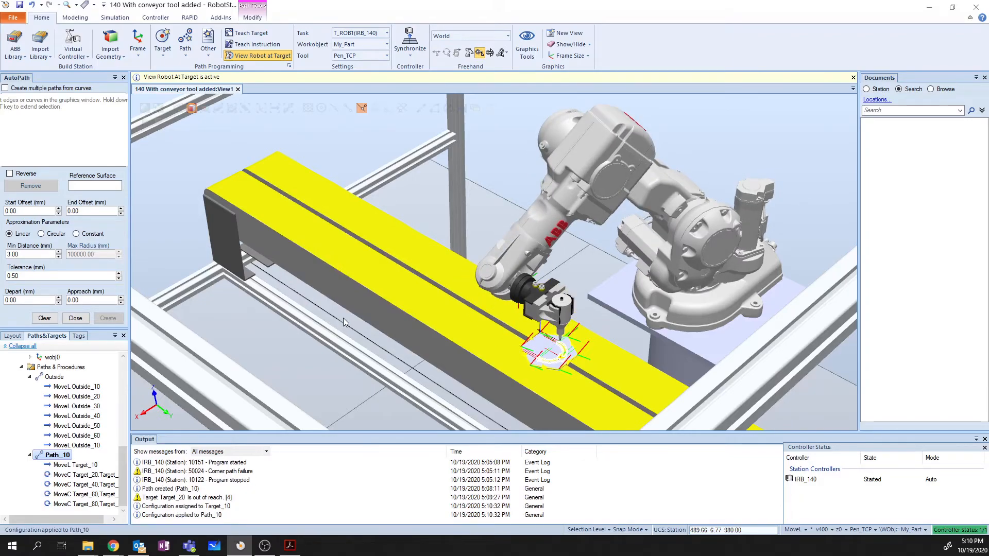
{"action": "mouse_move", "coordinate": [404, 383]}
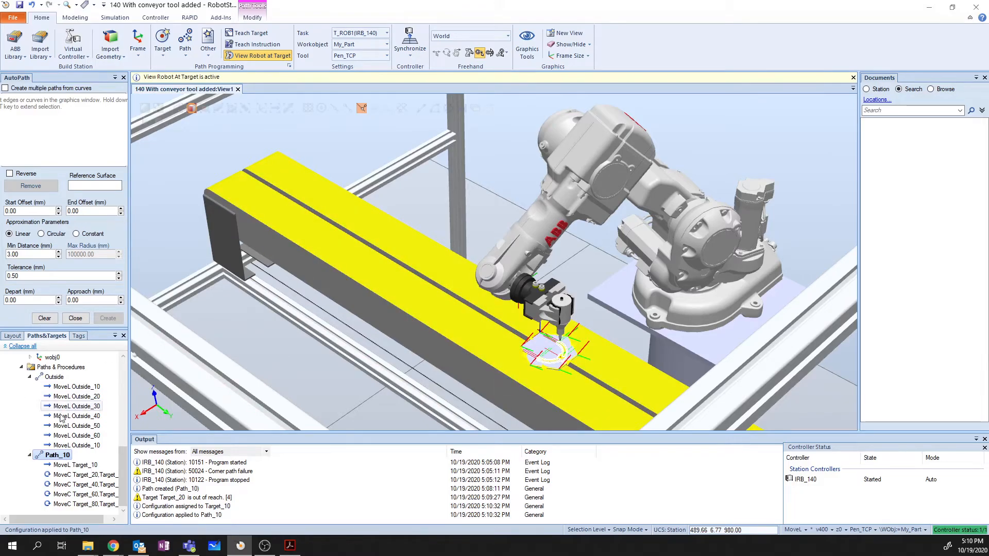
{"action": "right_click", "coordinate": [58, 454]}
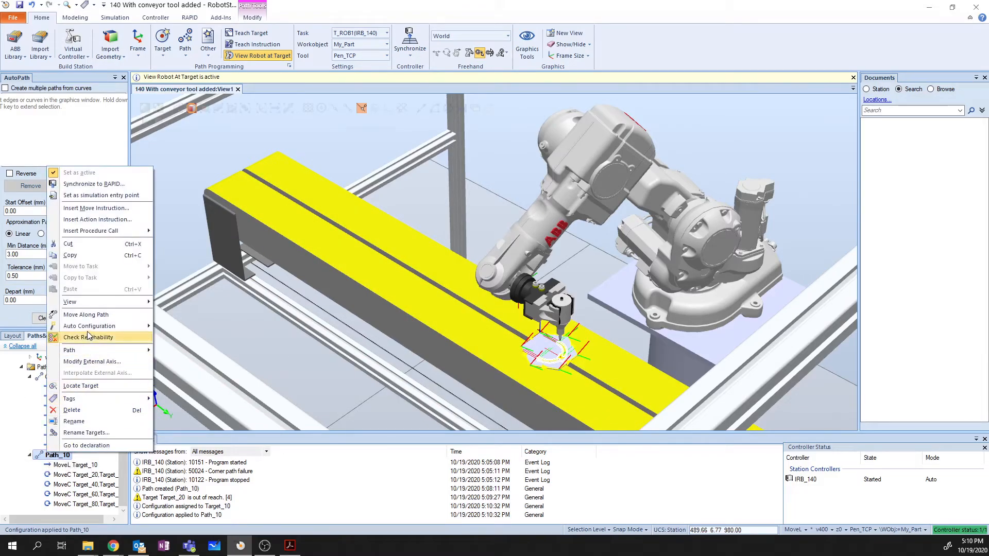
{"action": "mouse_move", "coordinate": [85, 314]}
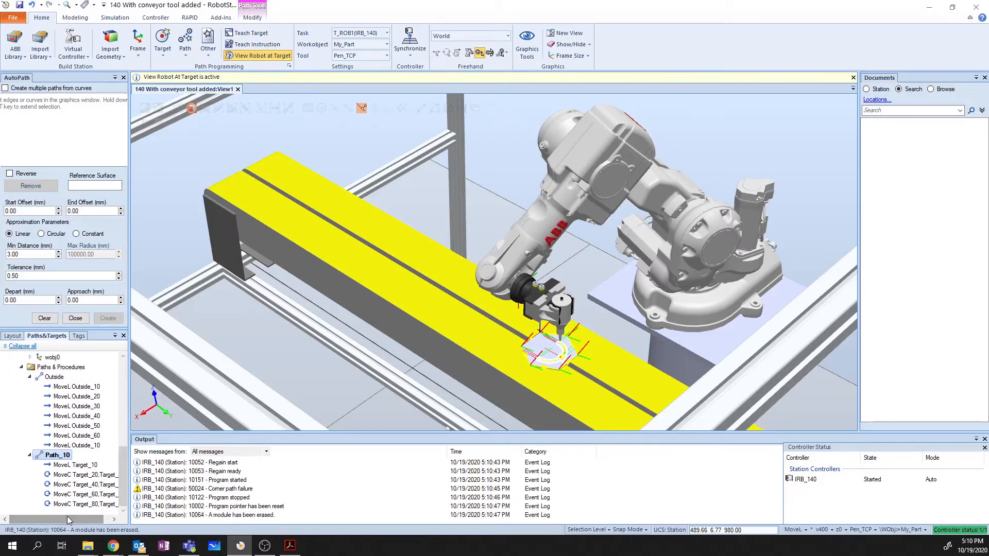
Select Path_10 in Paths & Procedures and rename it to Curve
{"action": "left_click", "coordinate": [74, 464]}
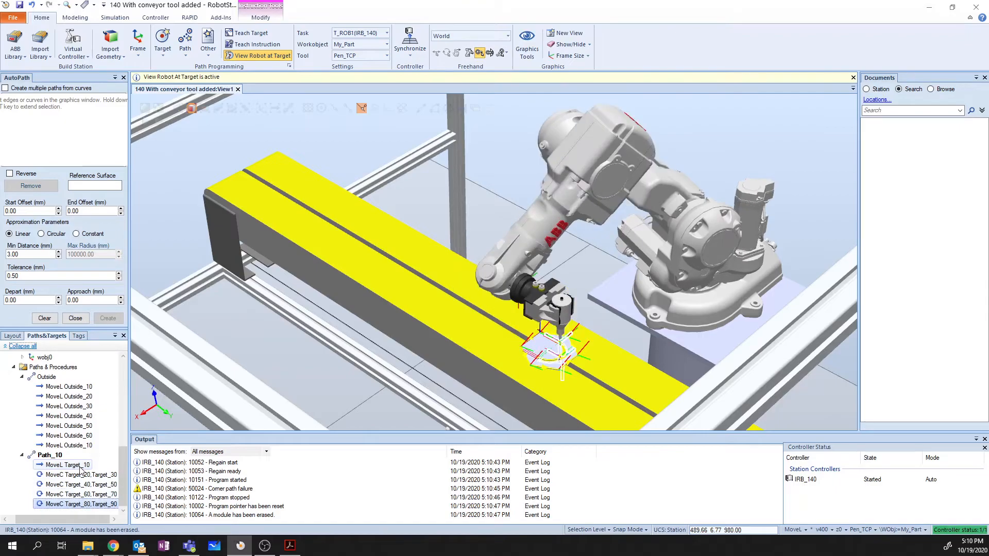
{"action": "left_click", "coordinate": [68, 465]}
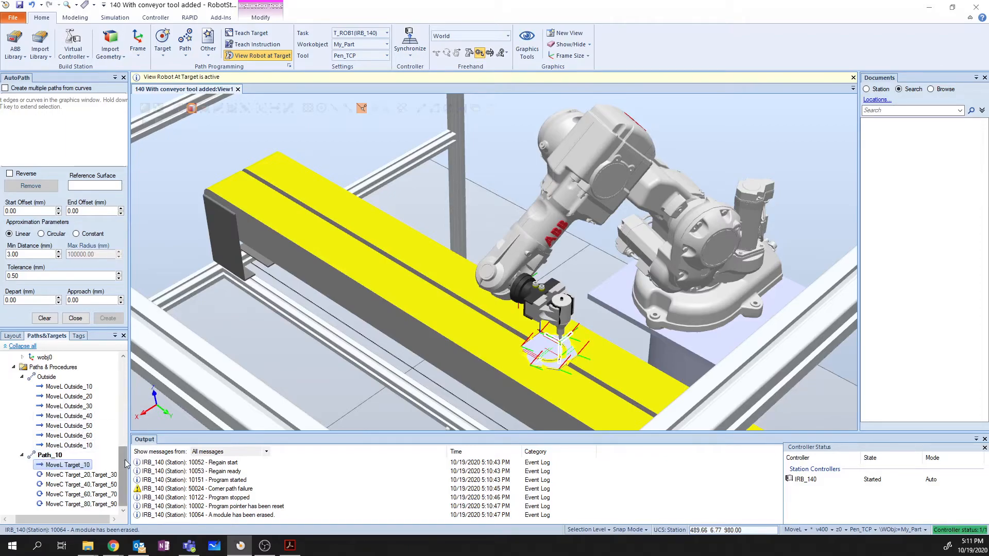
{"action": "scroll", "scroll_direction": "down", "scroll_amount": 3}
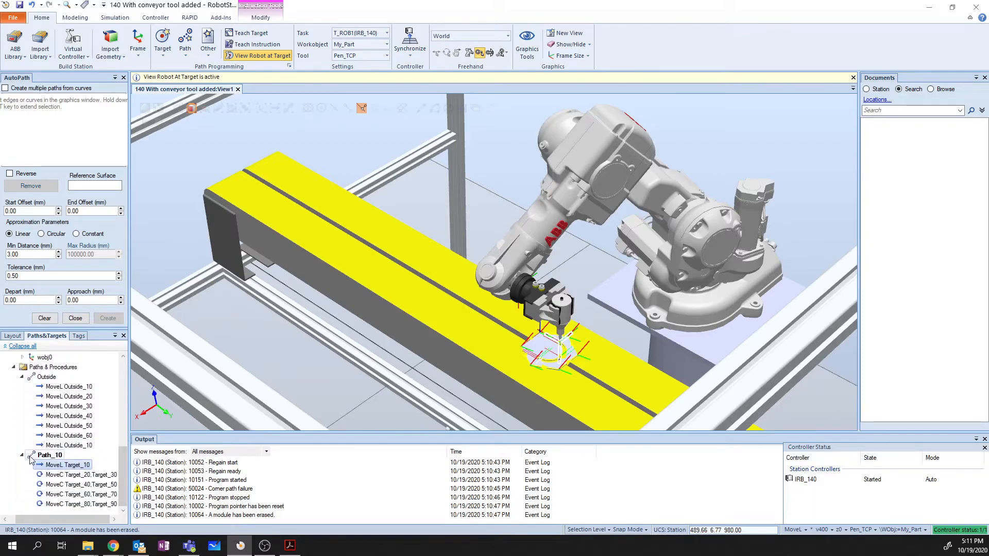
{"action": "left_click", "coordinate": [49, 454]}
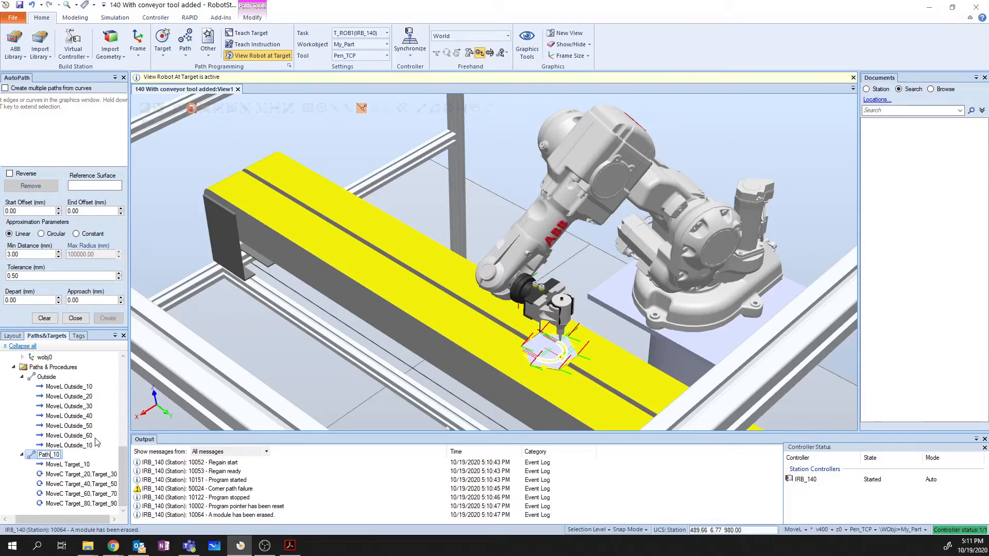
{"action": "double_click", "coordinate": [49, 455]}
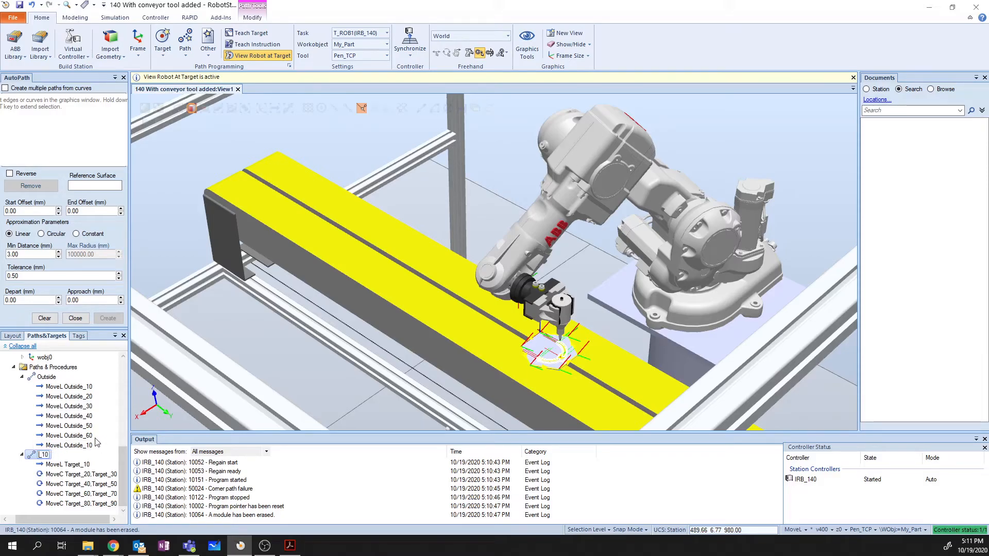
{"action": "double_click", "coordinate": [44, 454]}
{"action": "type", "text": "Curve"}
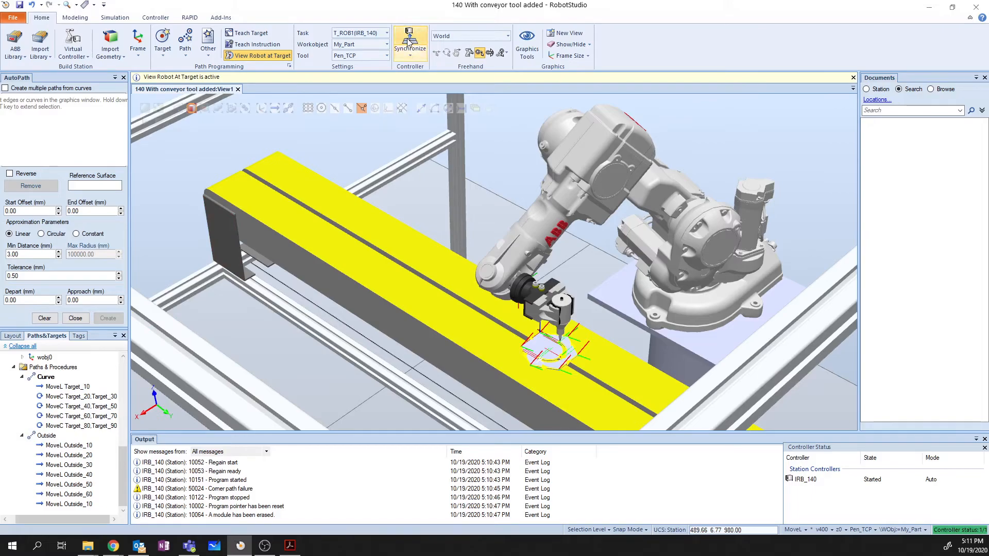
Synchronize the station to RAPID with all items checked, editing Module1
{"action": "left_click", "coordinate": [409, 44]}
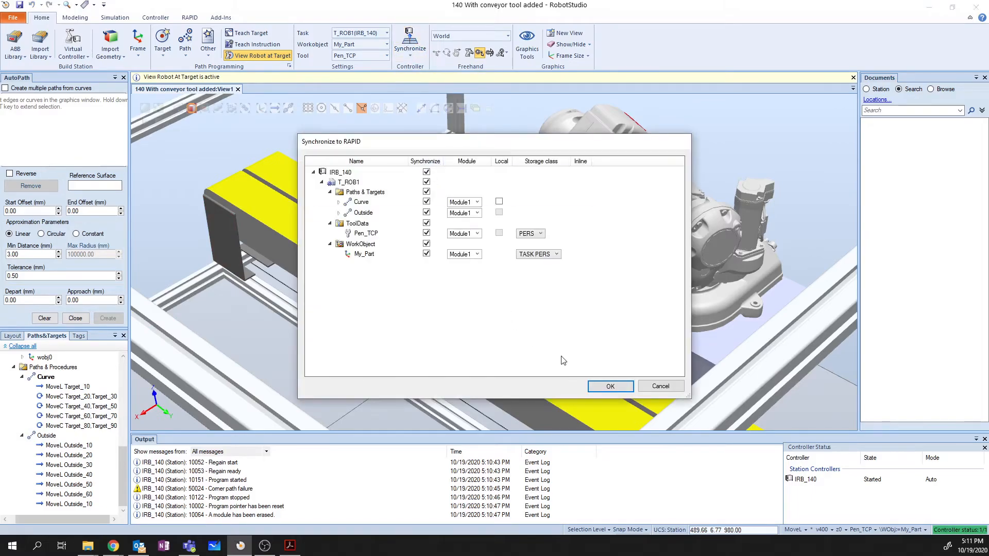
{"action": "left_click", "coordinate": [609, 386]}
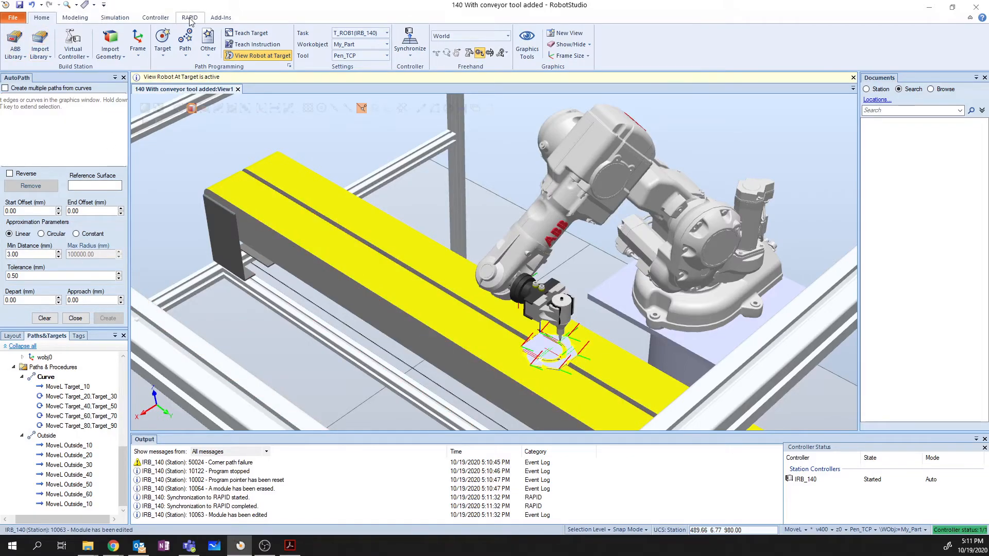
{"action": "left_click", "coordinate": [189, 18]}
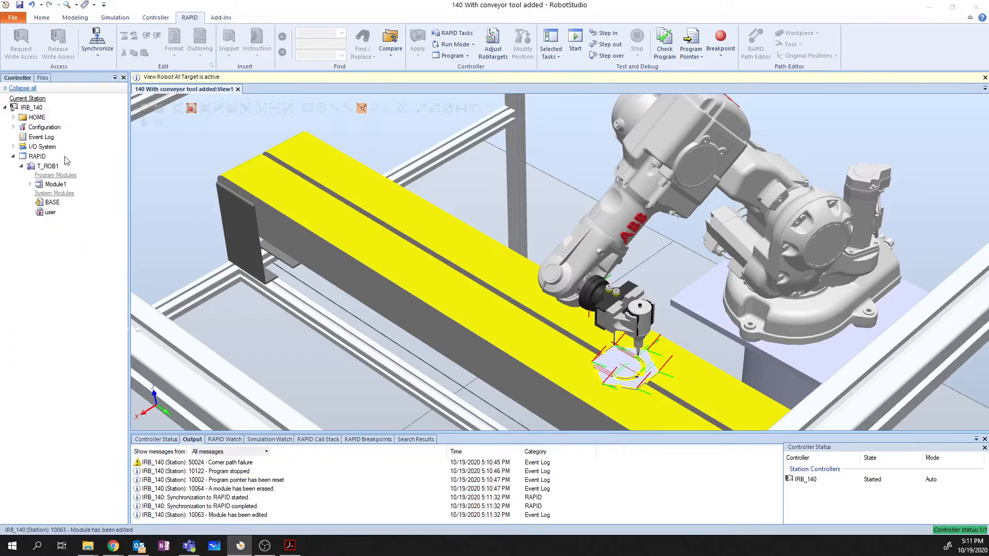
Add Curve; after Outside; in Module1's main, apply and check it, and close the editor
{"action": "left_click", "coordinate": [30, 185]}
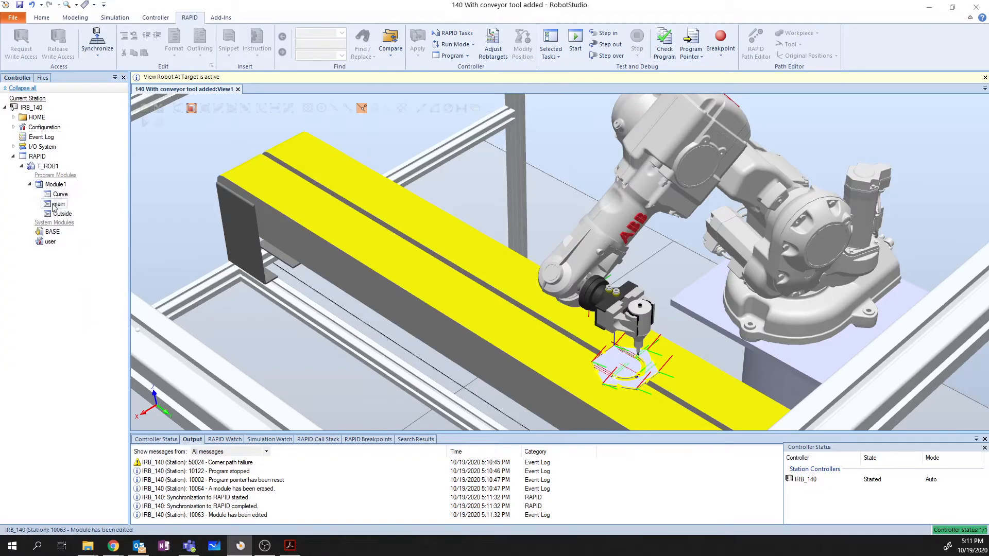
{"action": "double_click", "coordinate": [59, 204]}
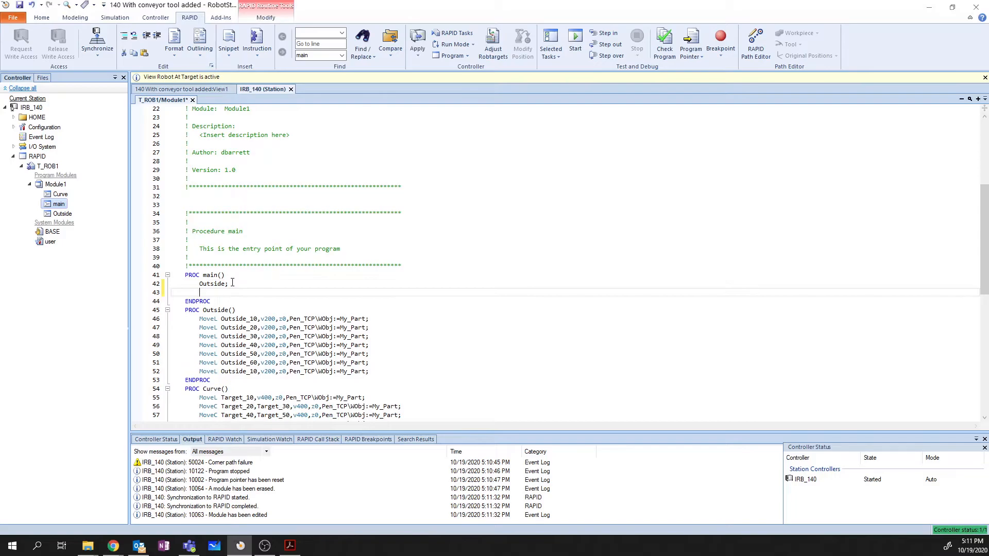
{"action": "type", "text": "Curve;"}
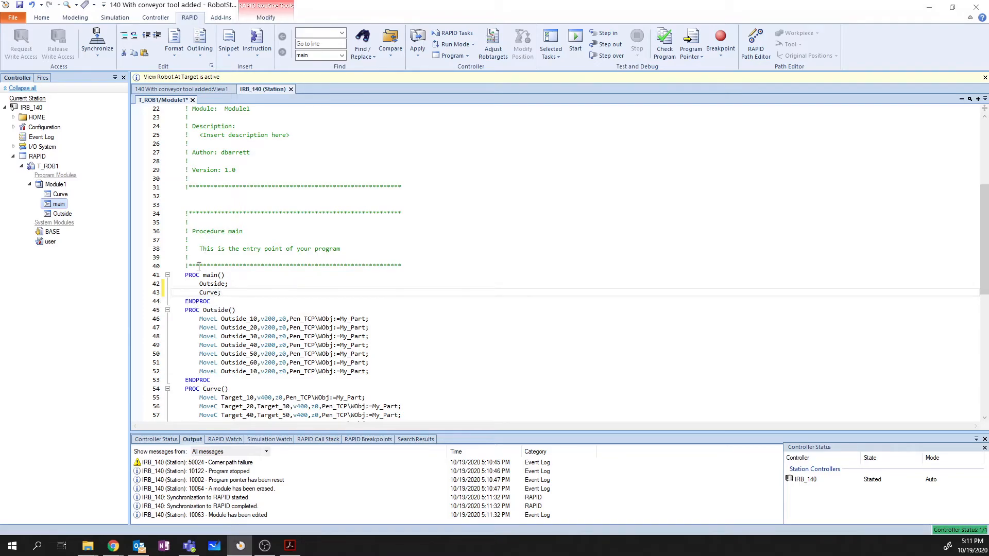
{"action": "mouse_move", "coordinate": [222, 111]}
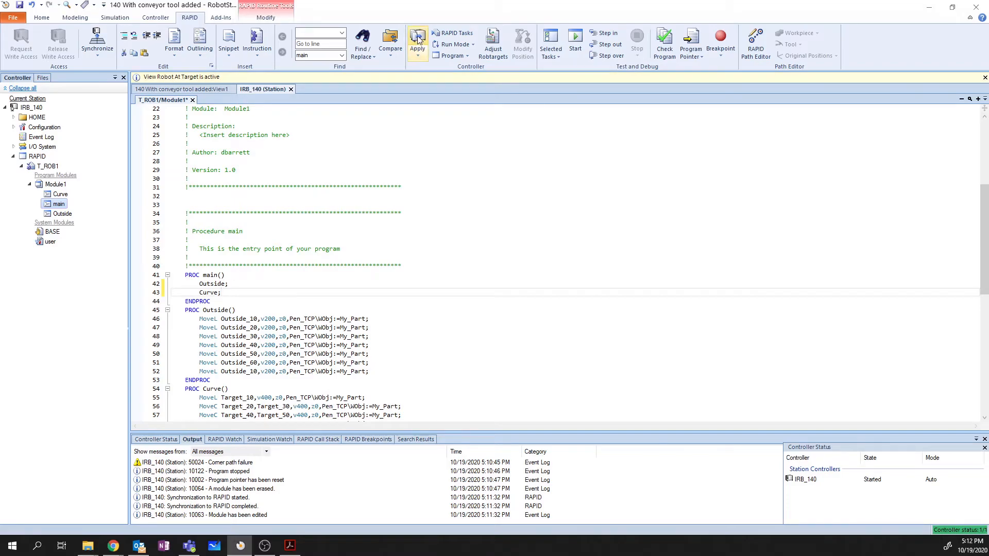
{"action": "mouse_move", "coordinate": [417, 41]}
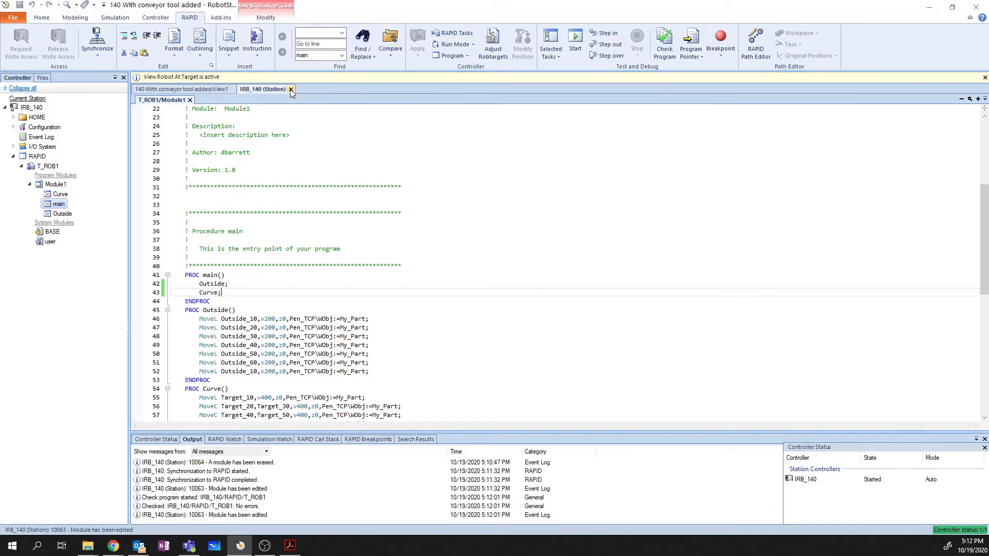
{"action": "left_click", "coordinate": [290, 89]}
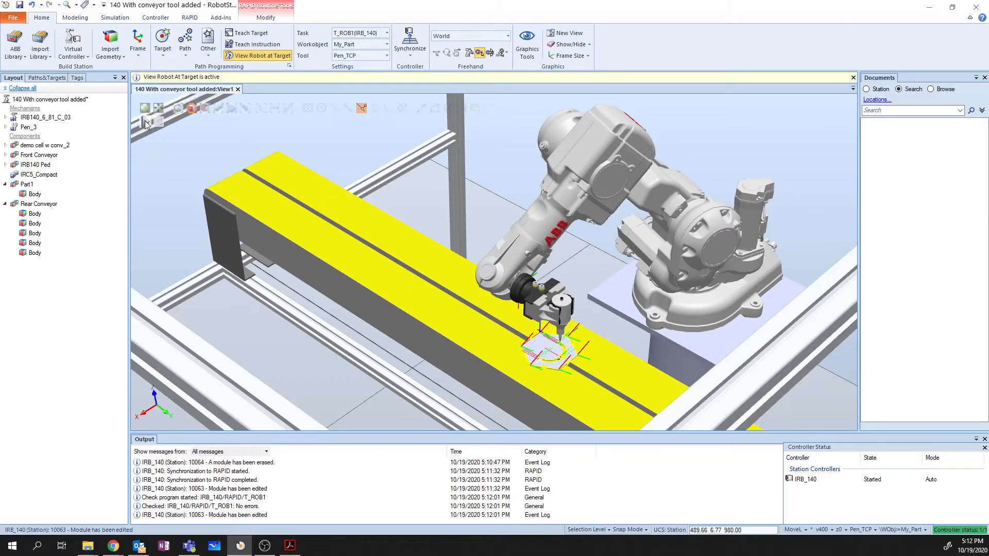
Play the simulation until it stops, then return to the Paths&Targets list
{"action": "left_click", "coordinate": [144, 107]}
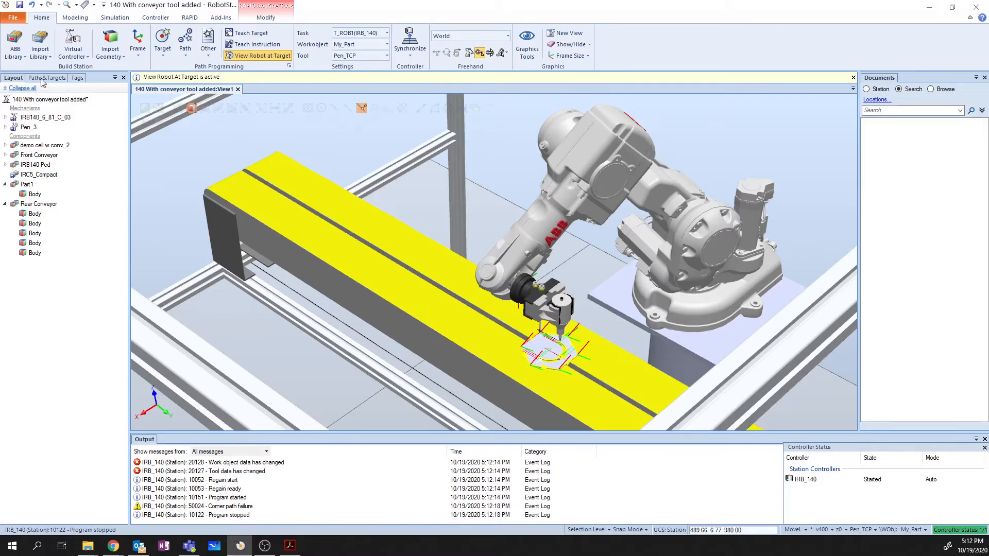
{"action": "left_click", "coordinate": [46, 78]}
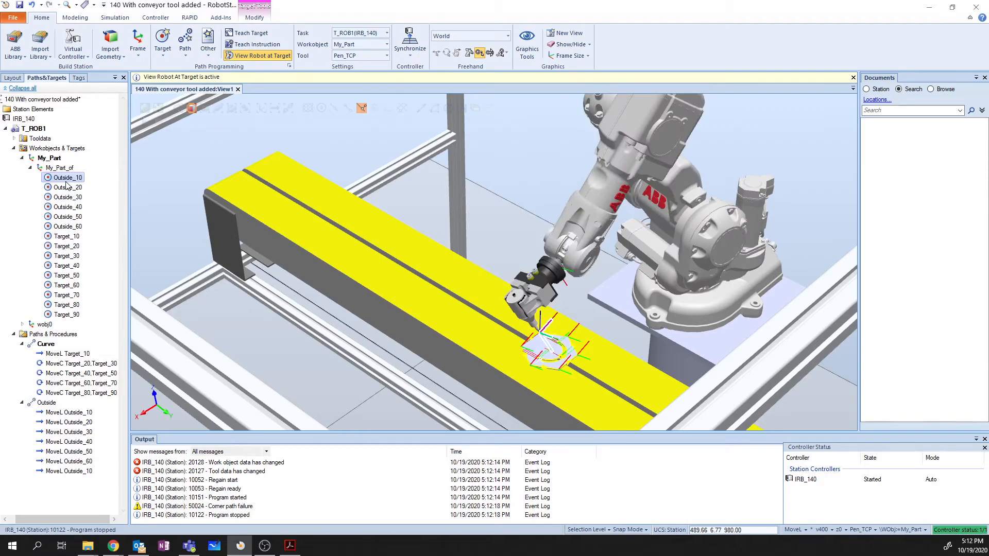
Copy target Outside_10 into My_Part and rename the copy Outside_A10
{"action": "right_click", "coordinate": [66, 177]}
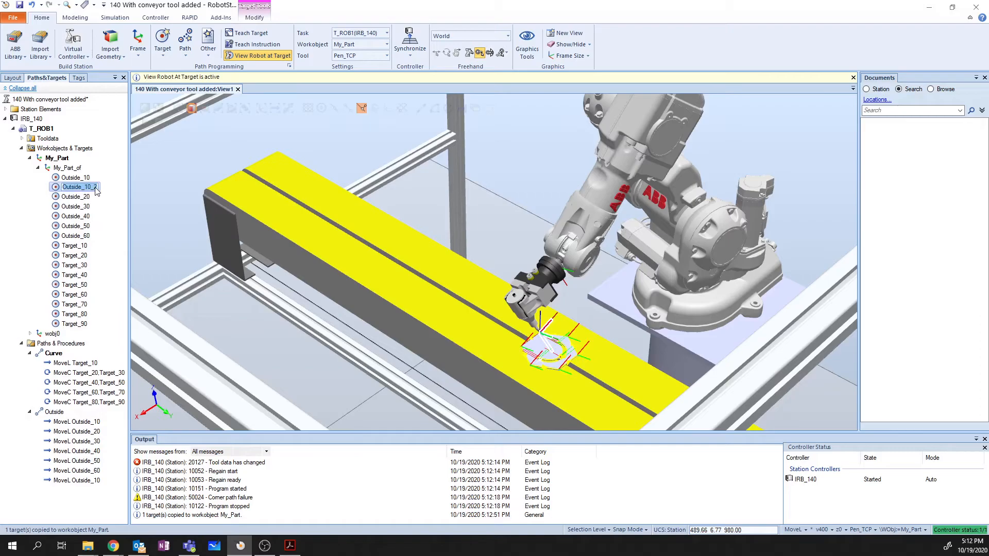
{"action": "double_click", "coordinate": [75, 186]}
{"action": "type", "text": "A"}
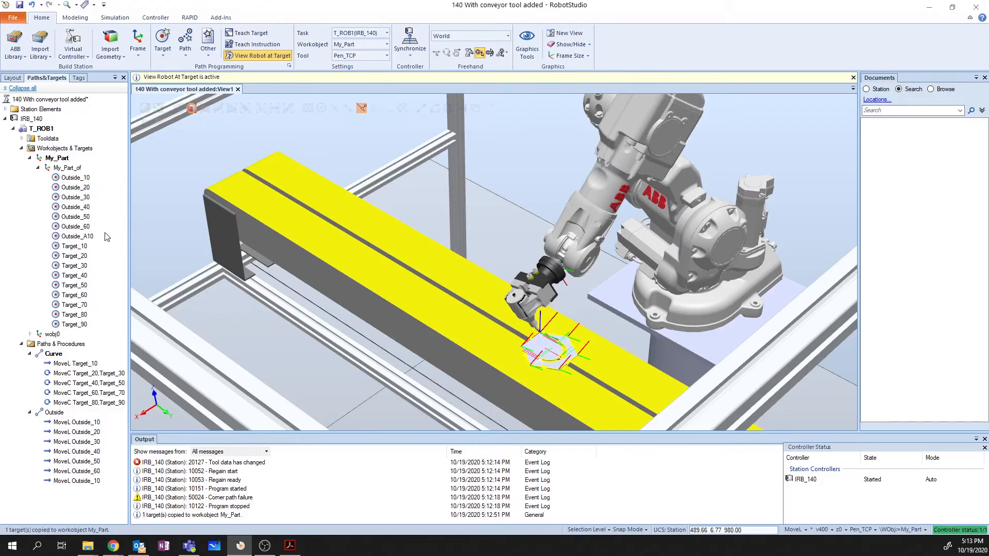
{"action": "mouse_move", "coordinate": [77, 238]}
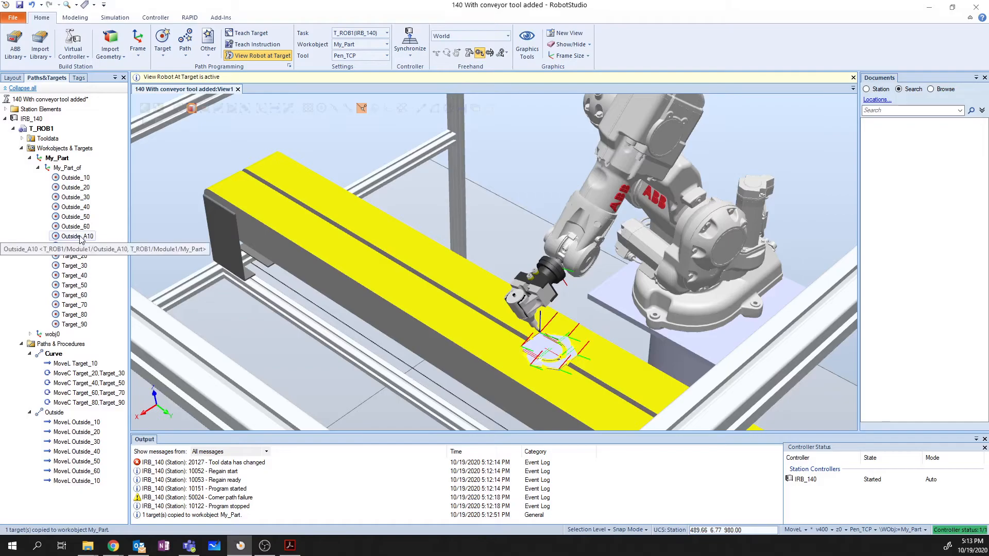
{"action": "right_click", "coordinate": [75, 236]}
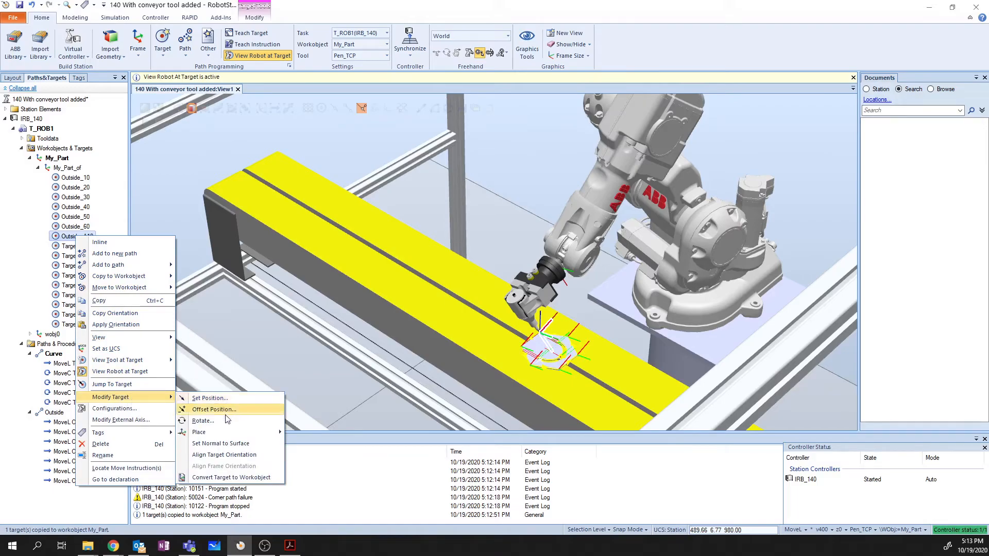
{"action": "mouse_move", "coordinate": [227, 409]}
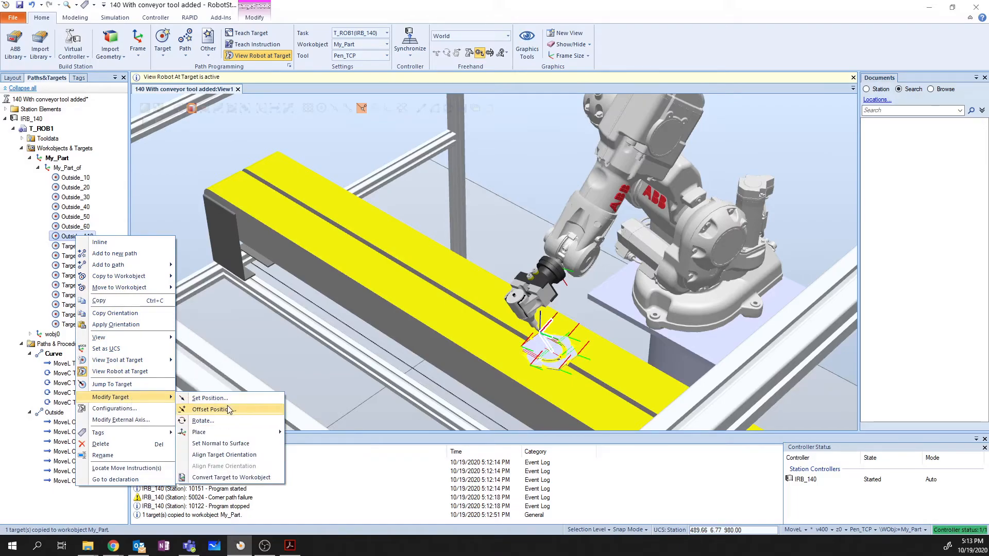
Offset Outside_A10 by 30 mm along Z in the World reference frame and apply it
{"action": "left_click", "coordinate": [212, 409]}
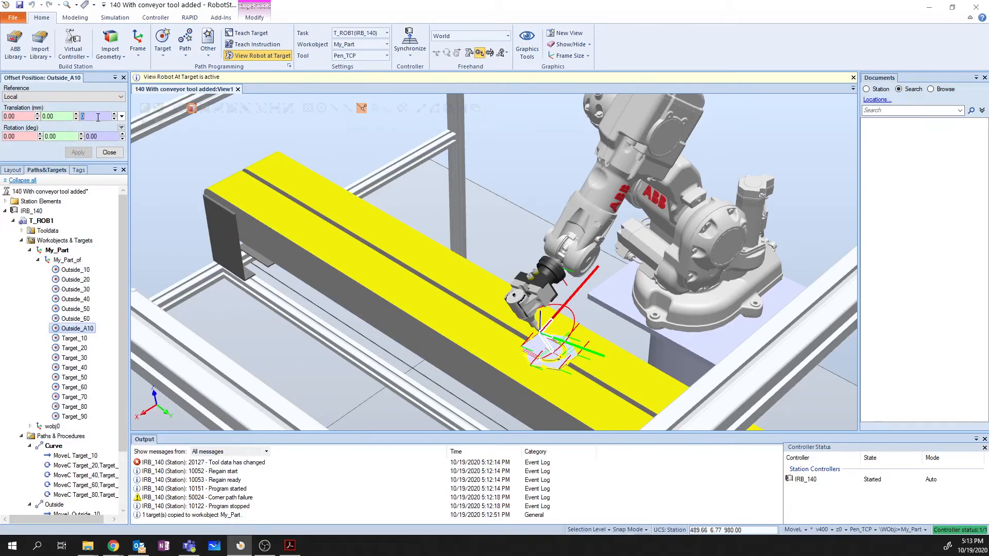
{"action": "type", "text": "30"}
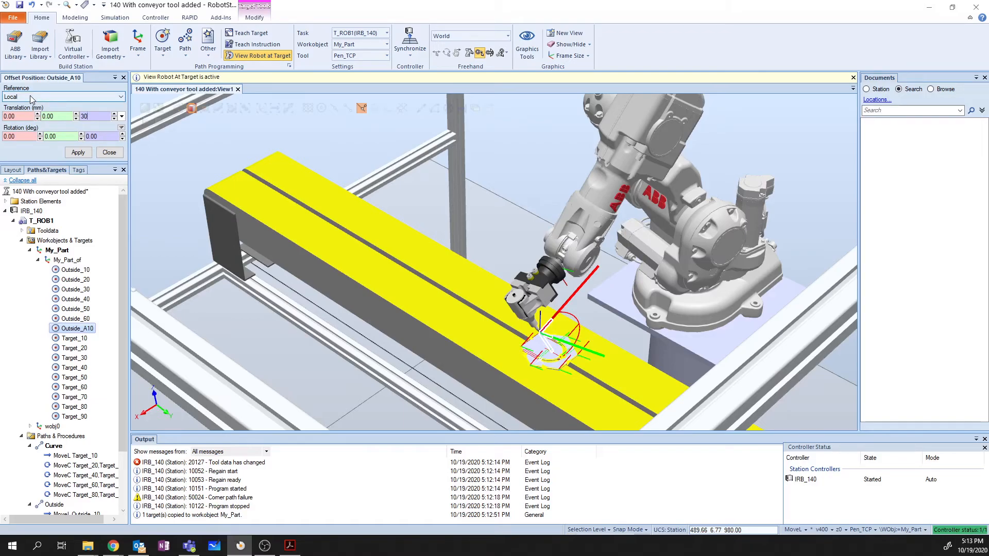
{"action": "mouse_move", "coordinate": [71, 95]}
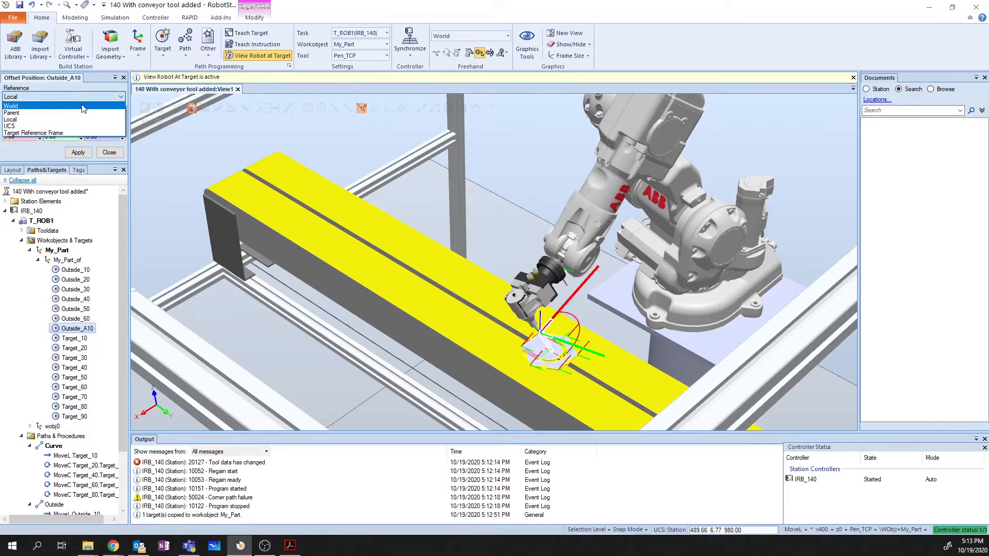
{"action": "left_click", "coordinate": [11, 105]}
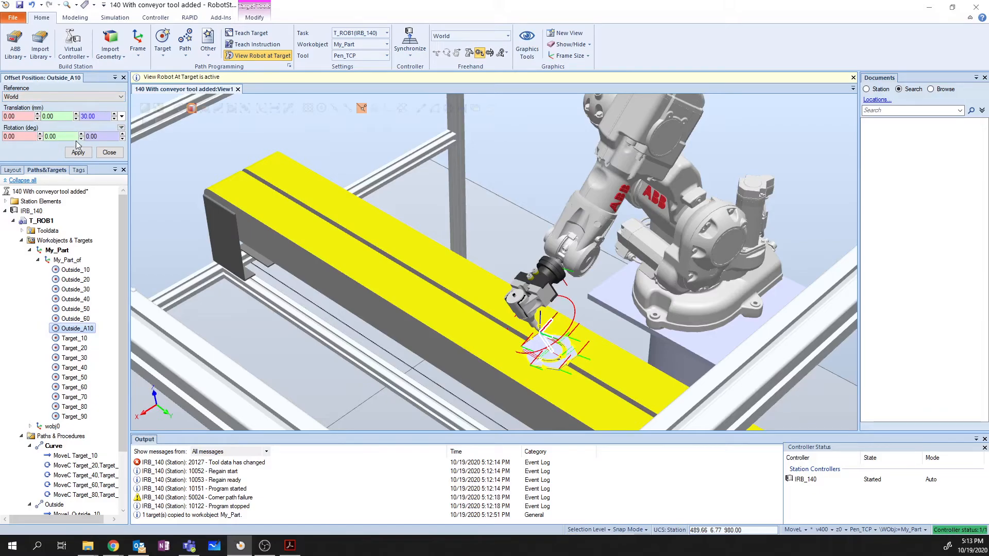
{"action": "left_click", "coordinate": [77, 153]}
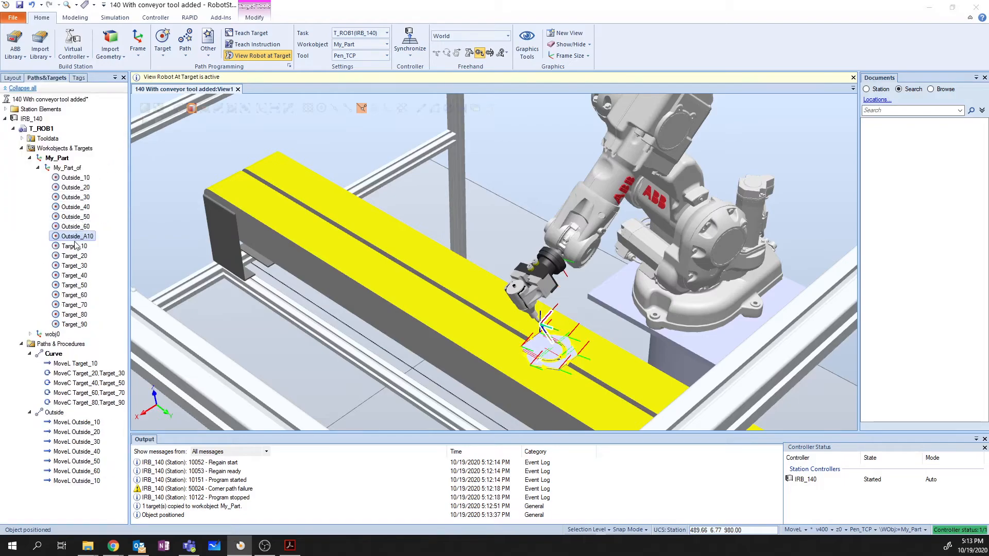
{"action": "mouse_move", "coordinate": [73, 247]}
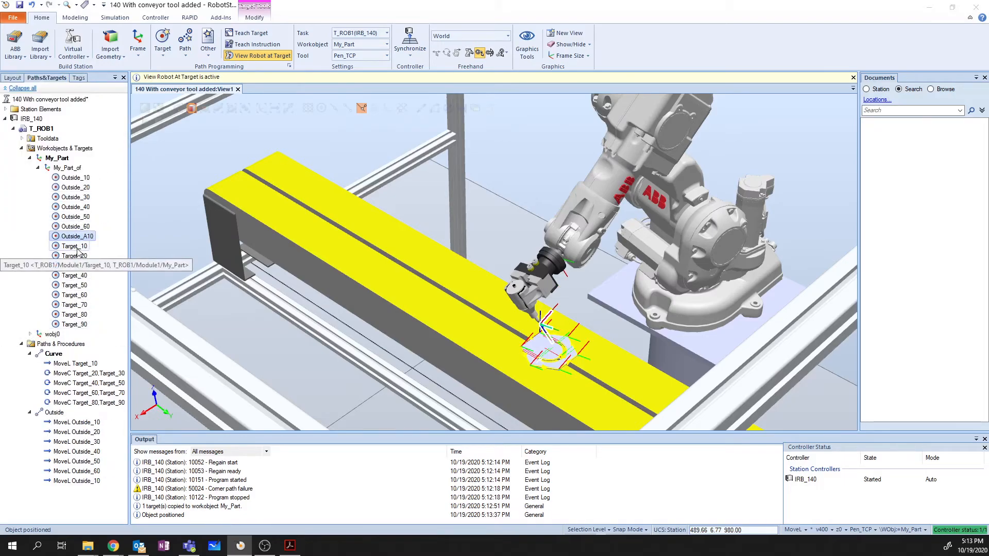
{"action": "left_click", "coordinate": [74, 247]}
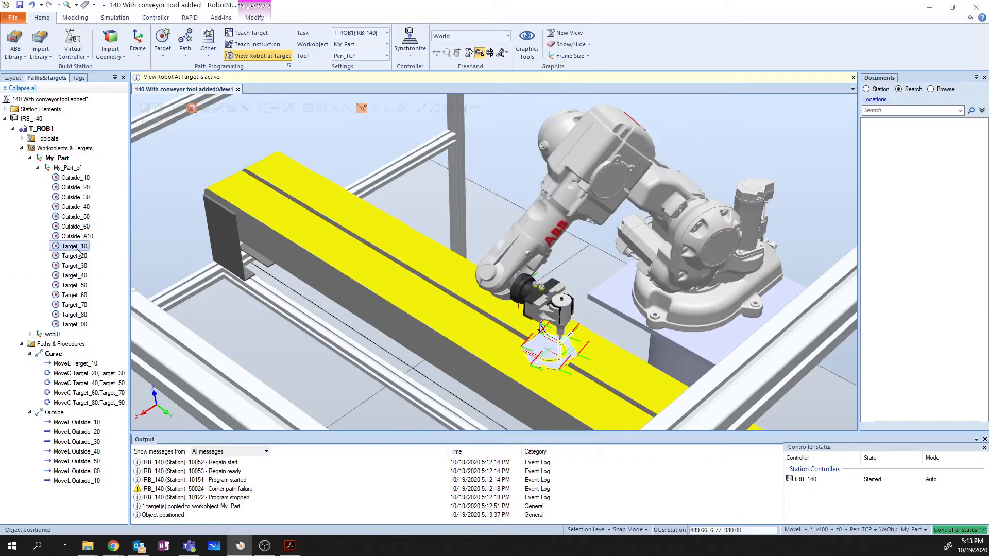
Copy Target_10 as Target_A10 and offset its position in the chosen reference frame
{"action": "right_click", "coordinate": [74, 245]}
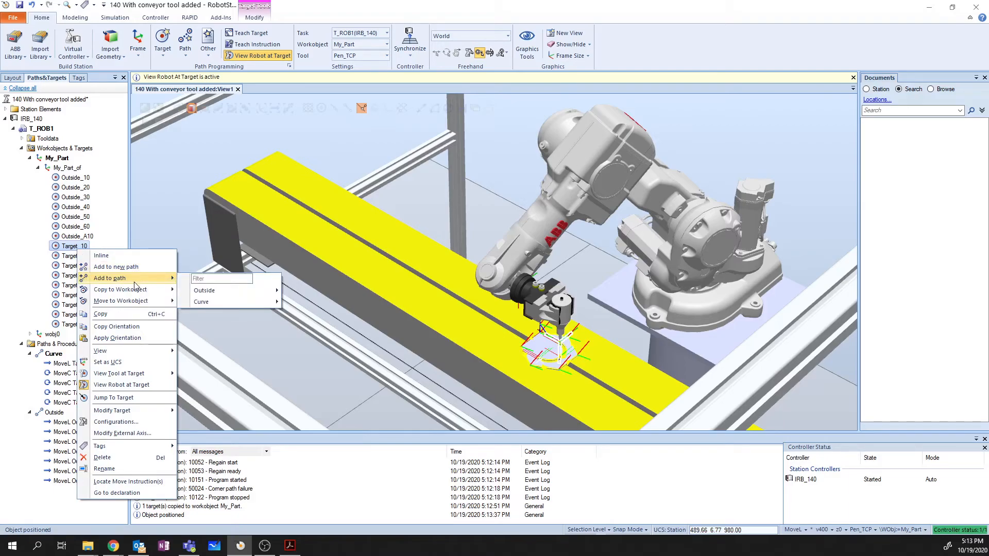
{"action": "mouse_move", "coordinate": [120, 291]}
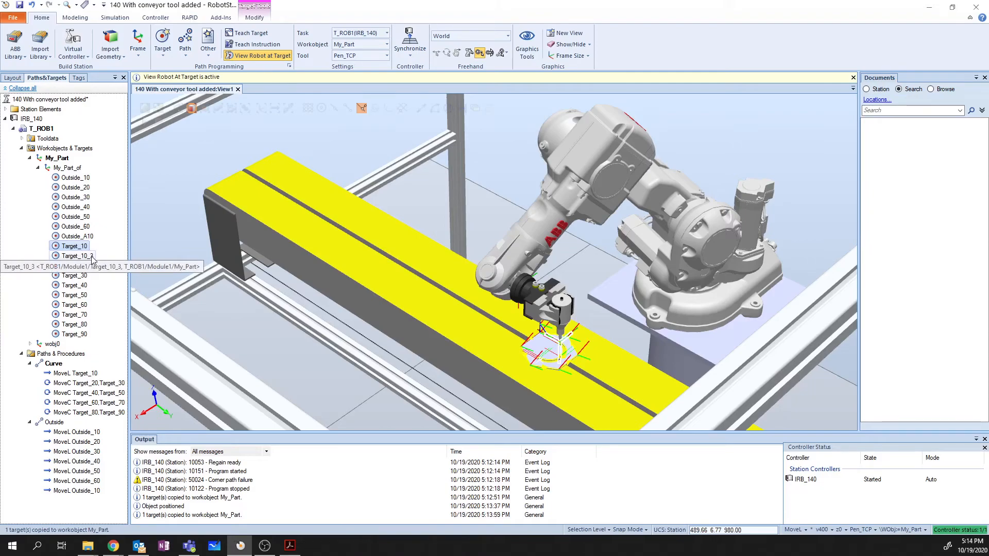
{"action": "left_click", "coordinate": [77, 255]}
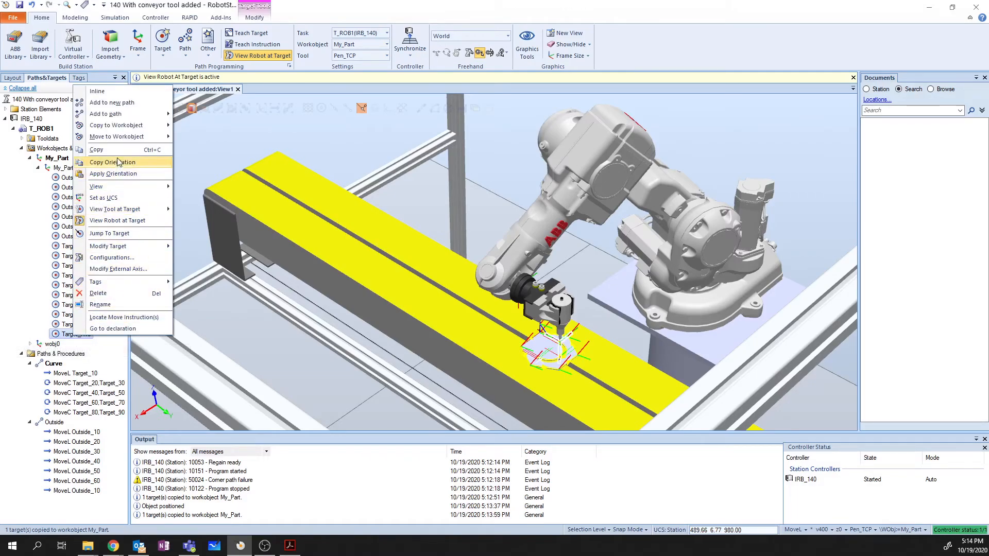
{"action": "mouse_move", "coordinate": [114, 209]}
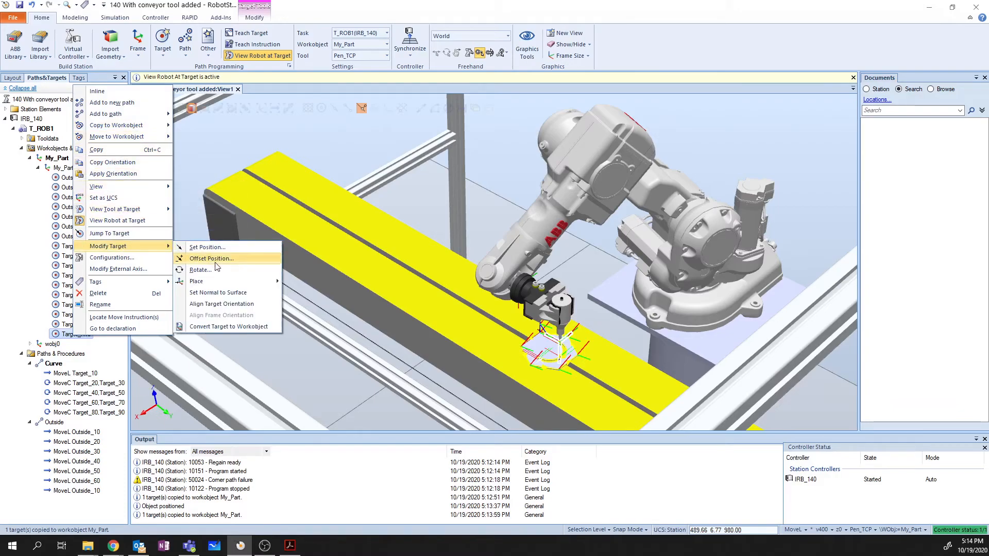
{"action": "left_click", "coordinate": [210, 257]}
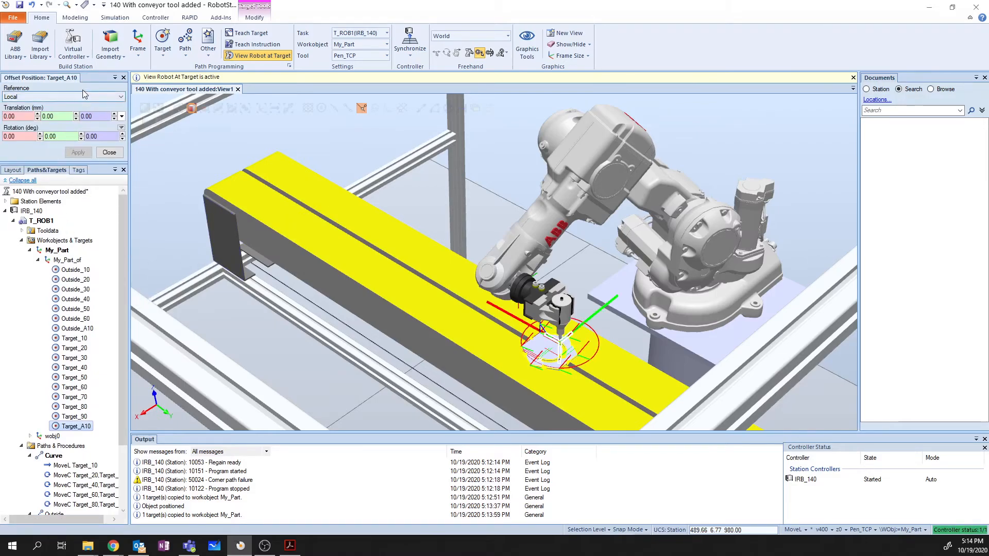
{"action": "left_click", "coordinate": [63, 97]}
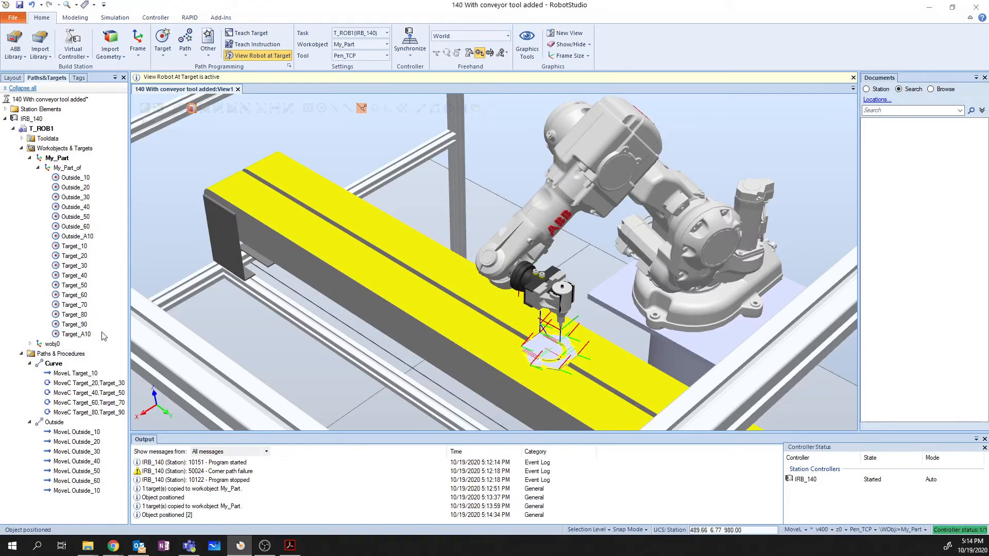
Add Target_A10 as the first and last move of the Curve path
{"action": "left_click", "coordinate": [75, 373]}
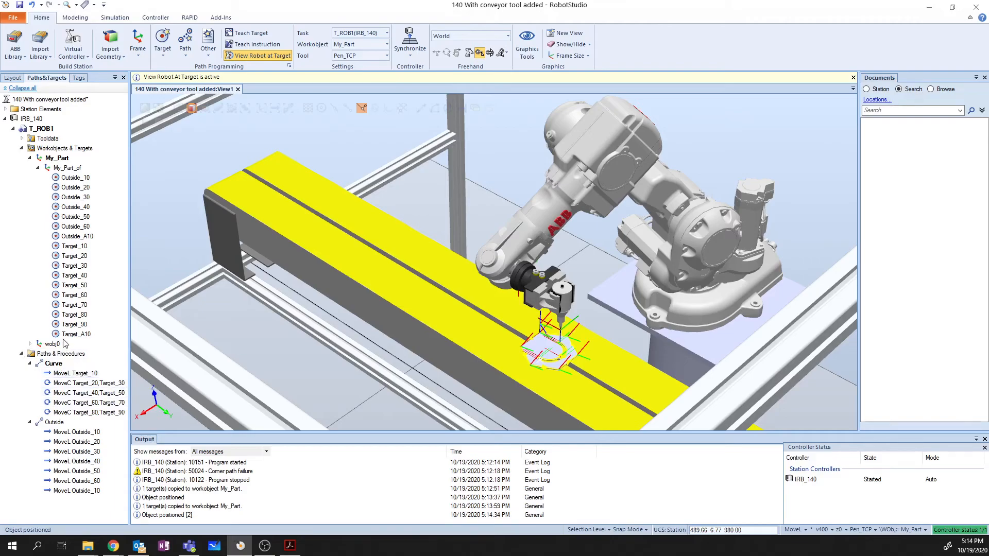
{"action": "left_click", "coordinate": [75, 334]}
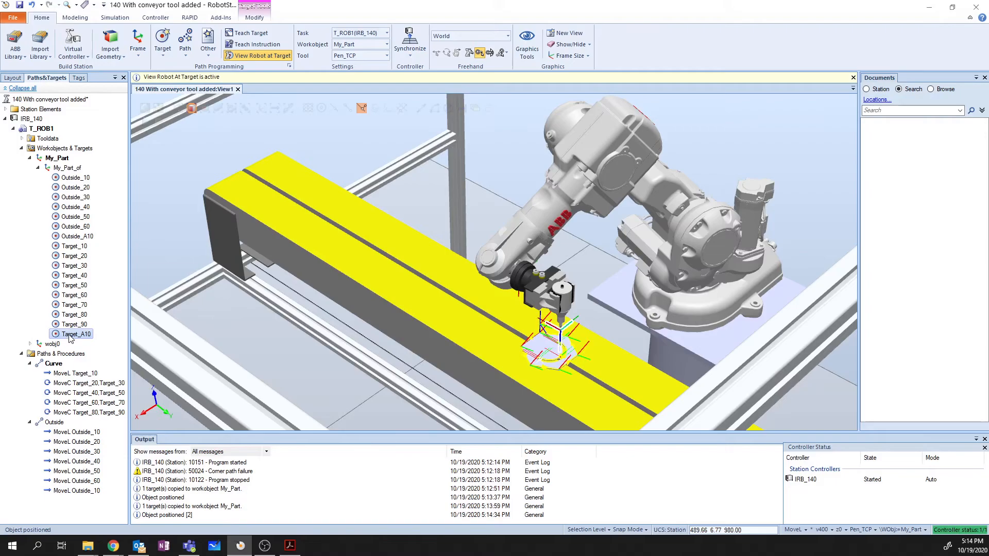
{"action": "right_click", "coordinate": [76, 334]}
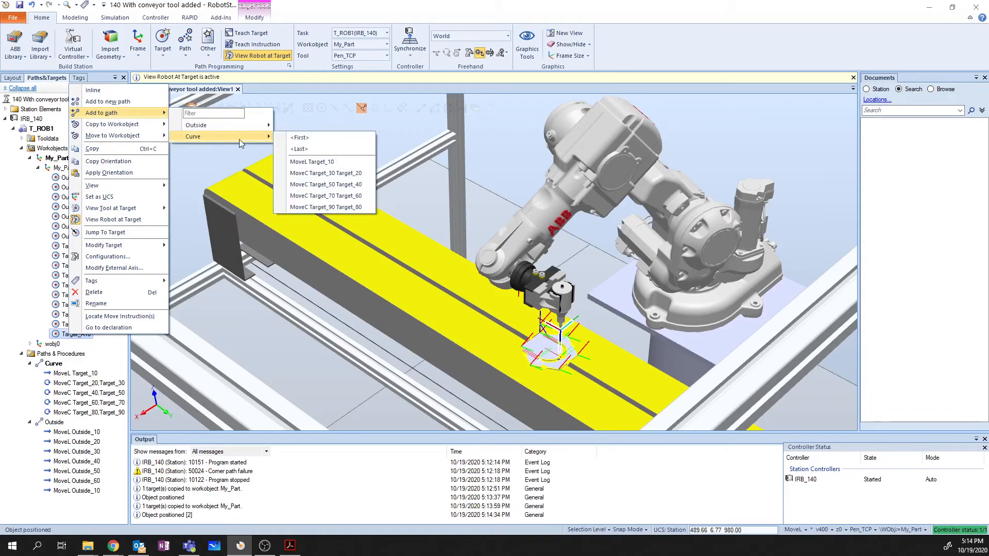
{"action": "left_click", "coordinate": [311, 162]}
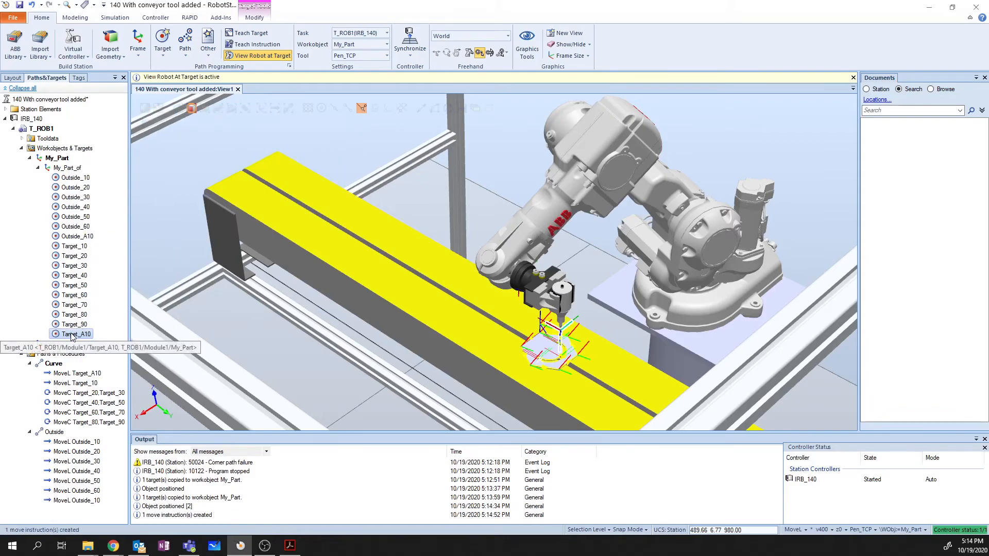
{"action": "right_click", "coordinate": [75, 333]}
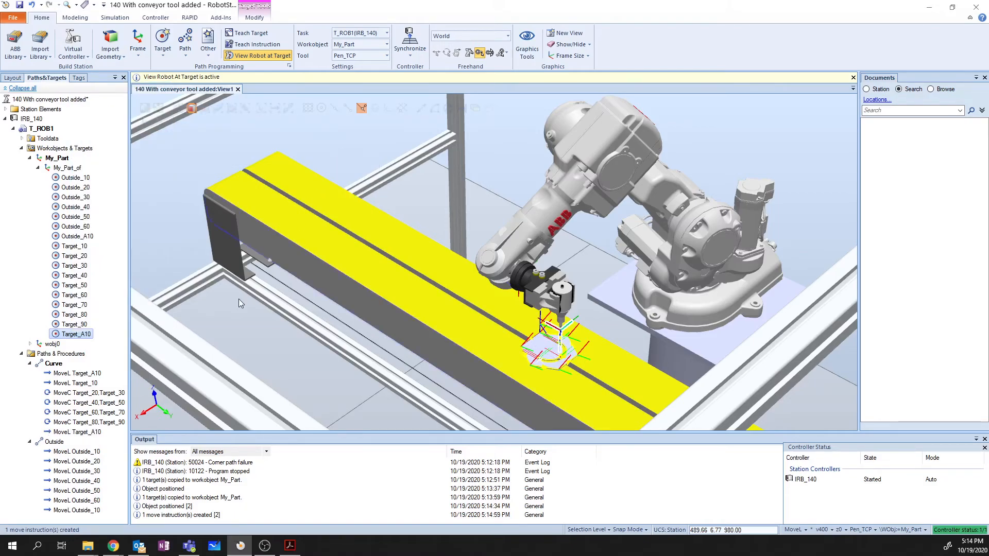
{"action": "mouse_move", "coordinate": [89, 423]}
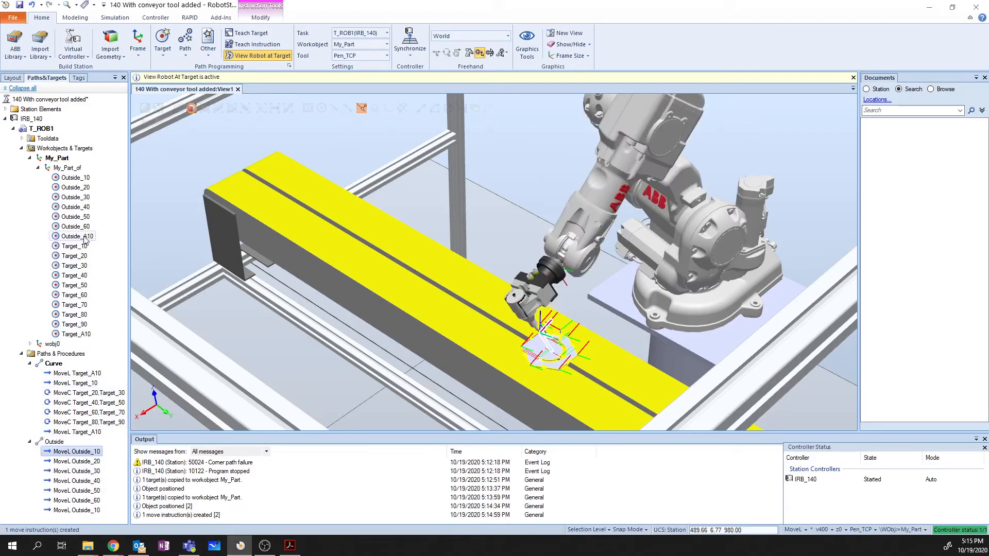
Add Outside_A10 as the first and last move of the Outside path
{"action": "right_click", "coordinate": [74, 246]}
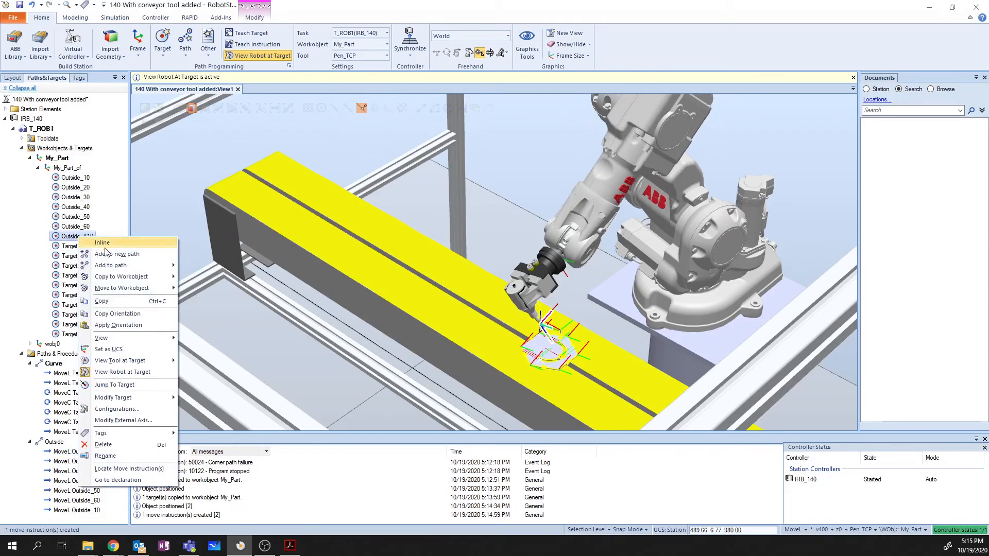
{"action": "left_click", "coordinate": [111, 265]}
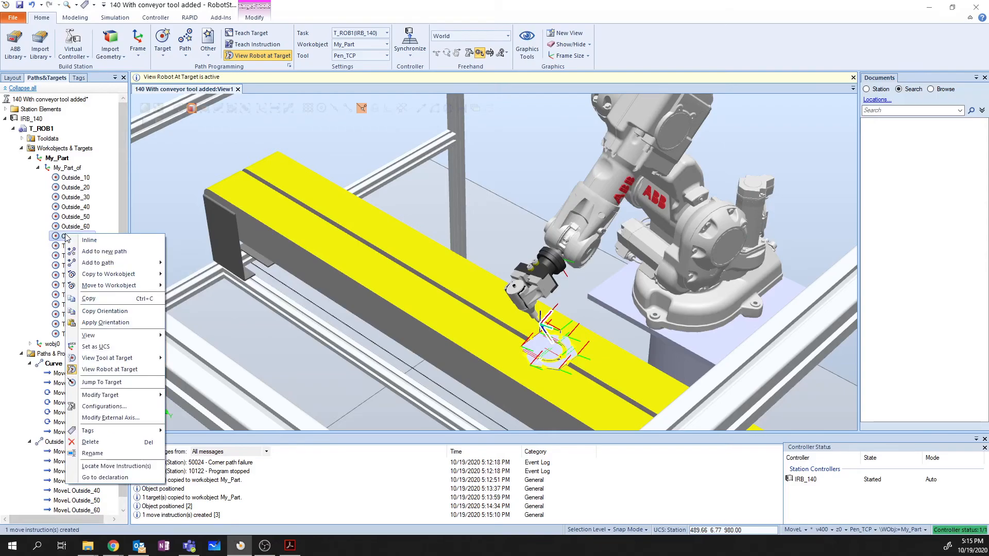
{"action": "mouse_move", "coordinate": [104, 263]}
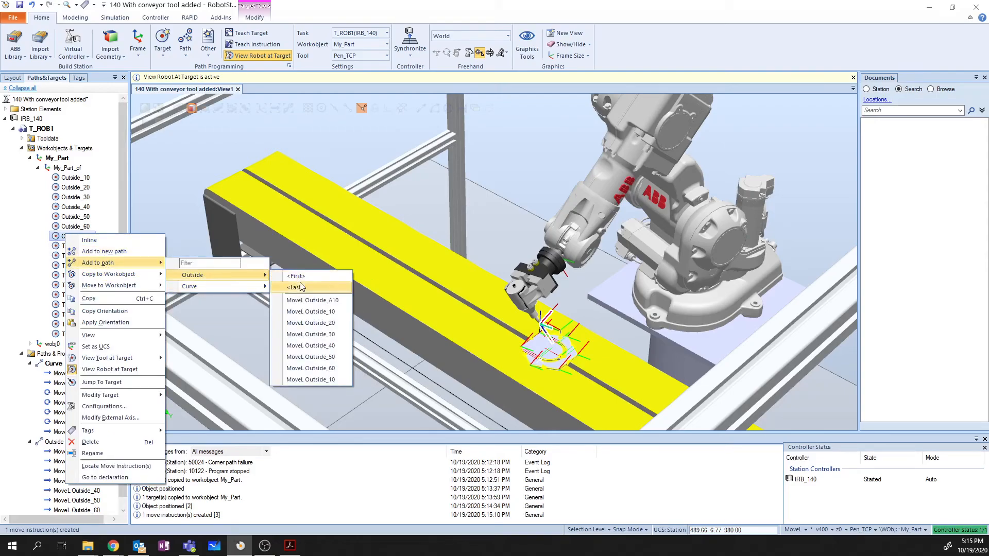
{"action": "left_click", "coordinate": [296, 288]}
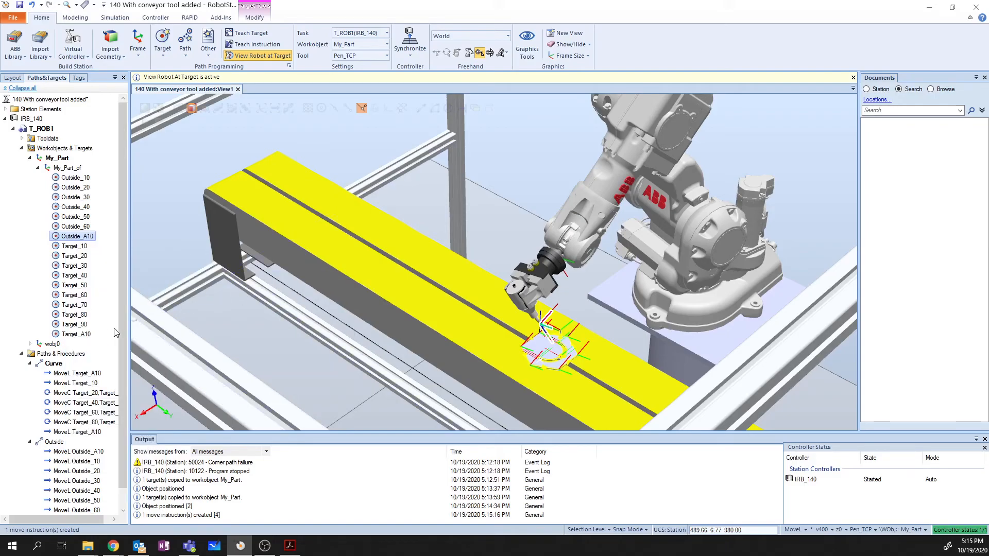
{"action": "mouse_move", "coordinate": [156, 268]}
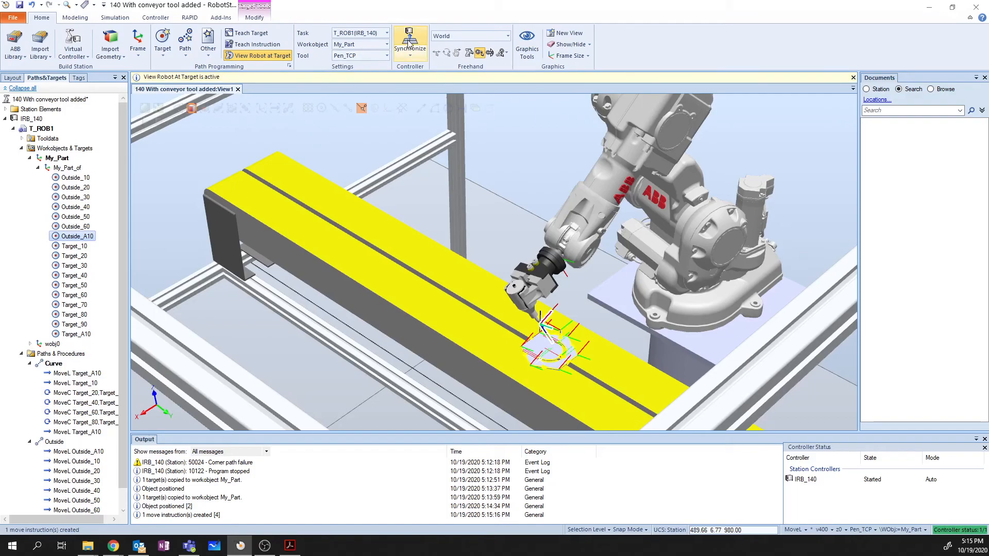
Synchronize the updated Curve and Outside paths, tool data and workobject to RAPID
{"action": "left_click", "coordinate": [409, 44]}
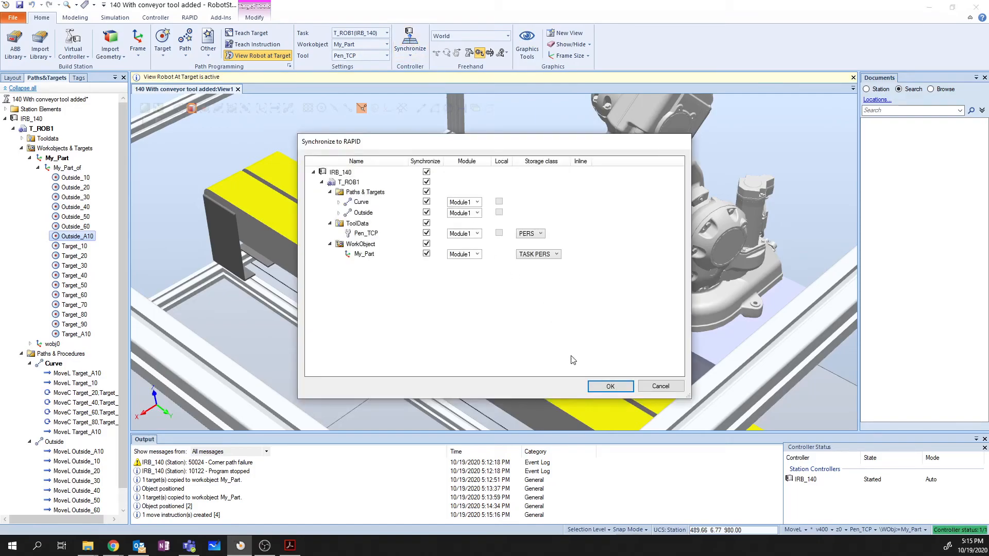
{"action": "left_click", "coordinate": [609, 386]}
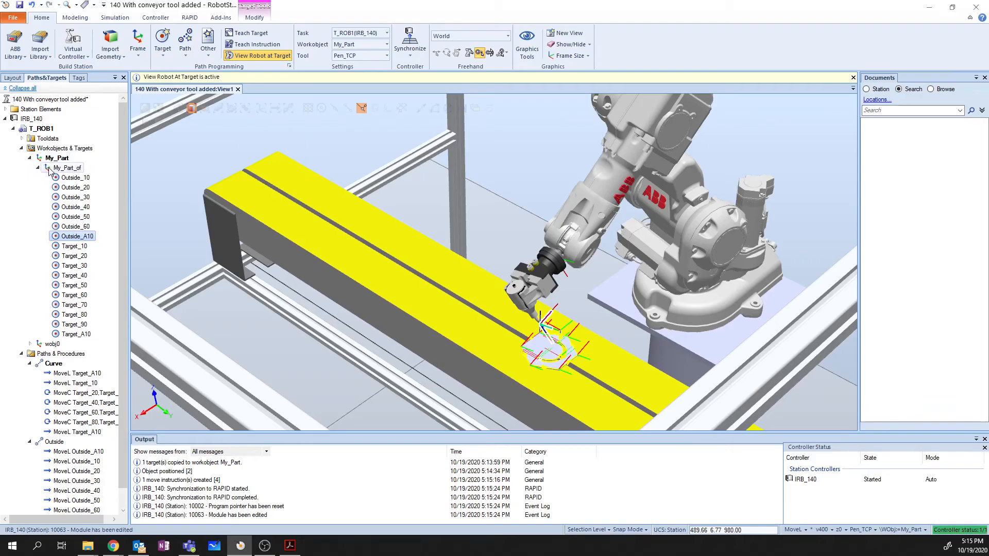
Start the simulation run of the synchronized RAPID program from the Simulation controls
{"action": "right_click", "coordinate": [58, 158]}
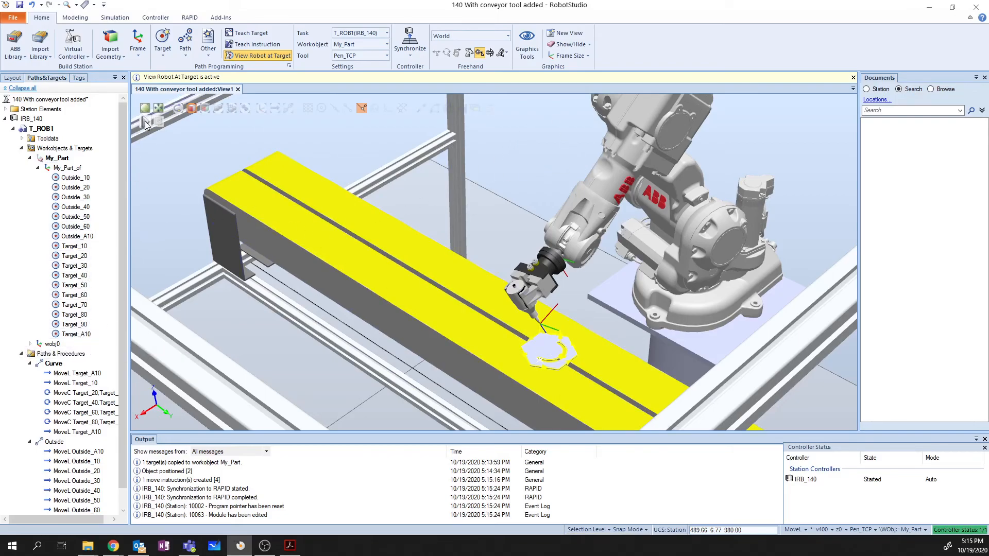
{"action": "left_click", "coordinate": [145, 107]}
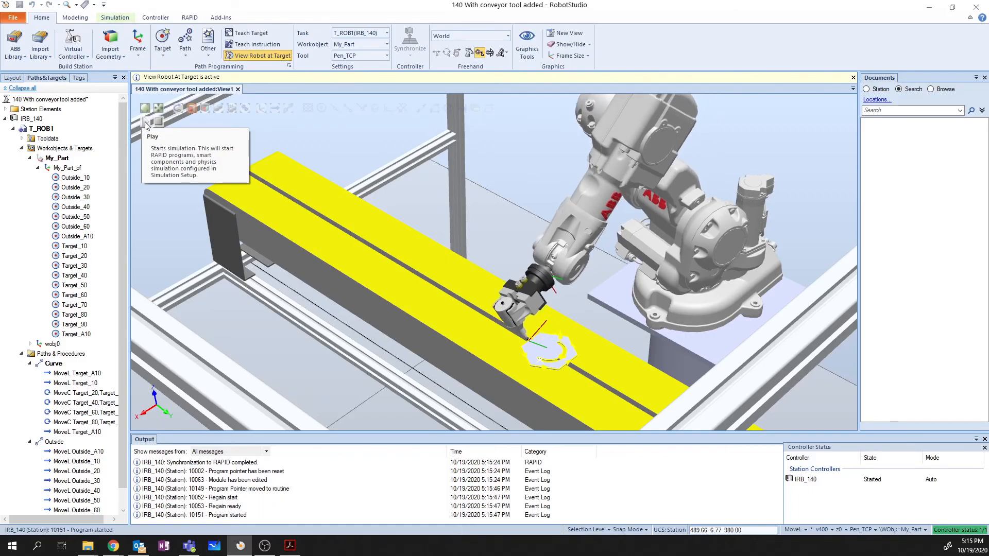